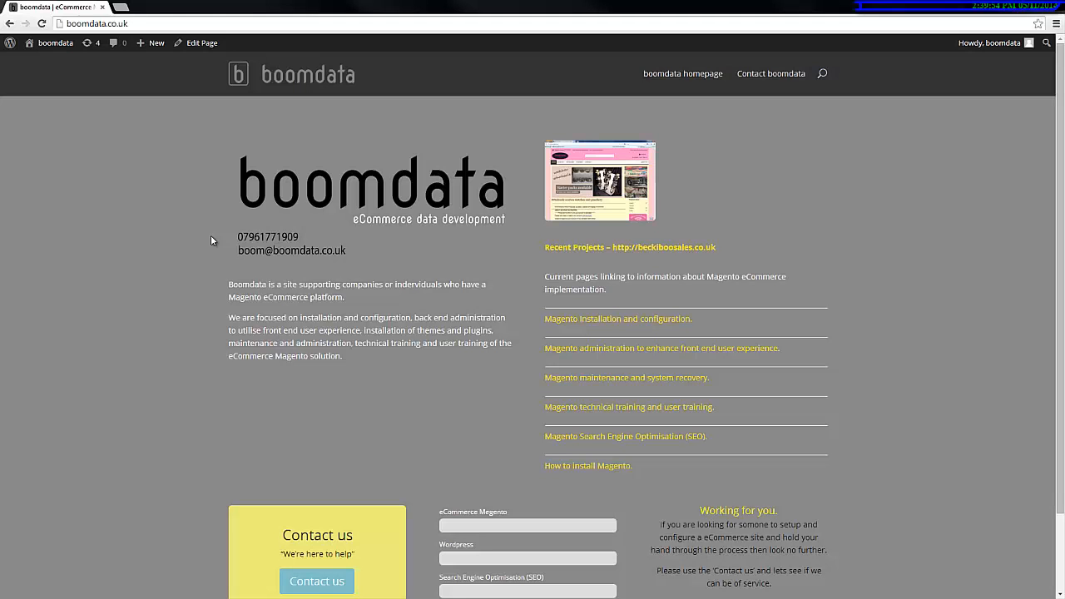
mouse_move(403, 419)
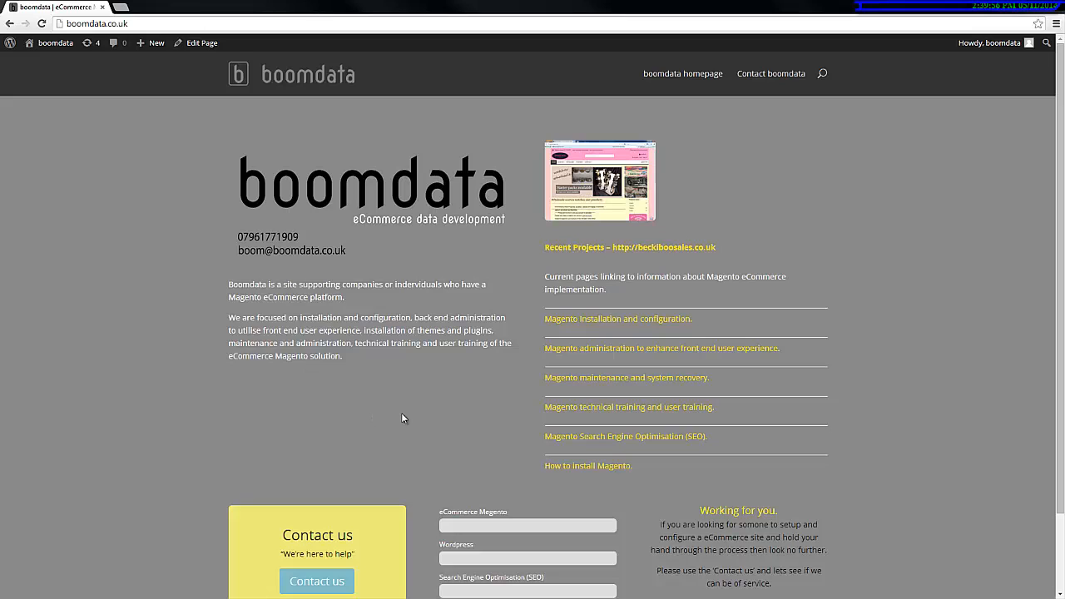
mouse_move(419, 416)
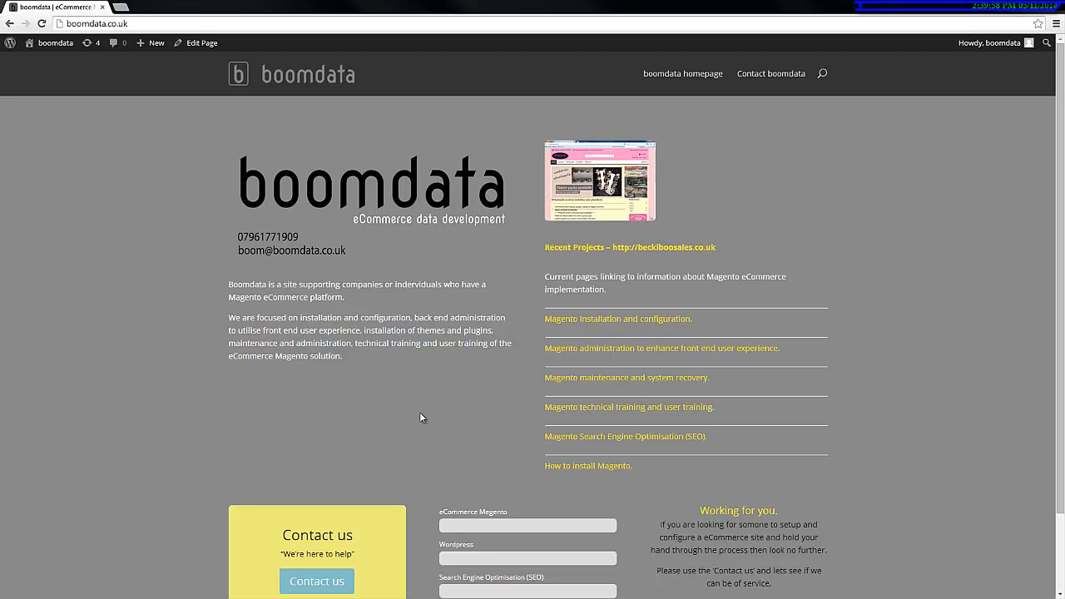
mouse_move(509, 446)
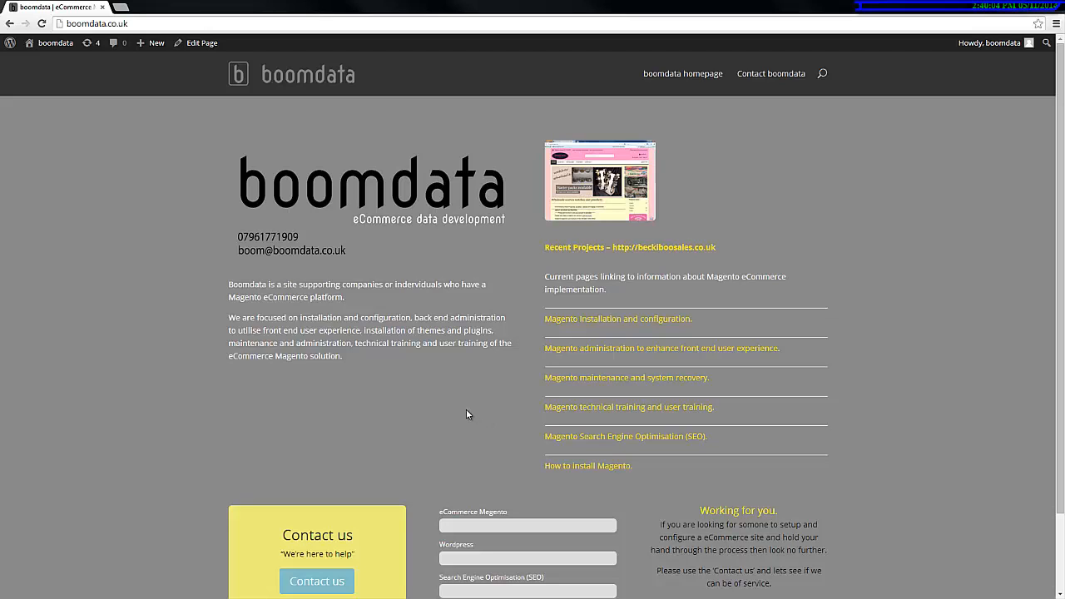
mouse_move(388, 406)
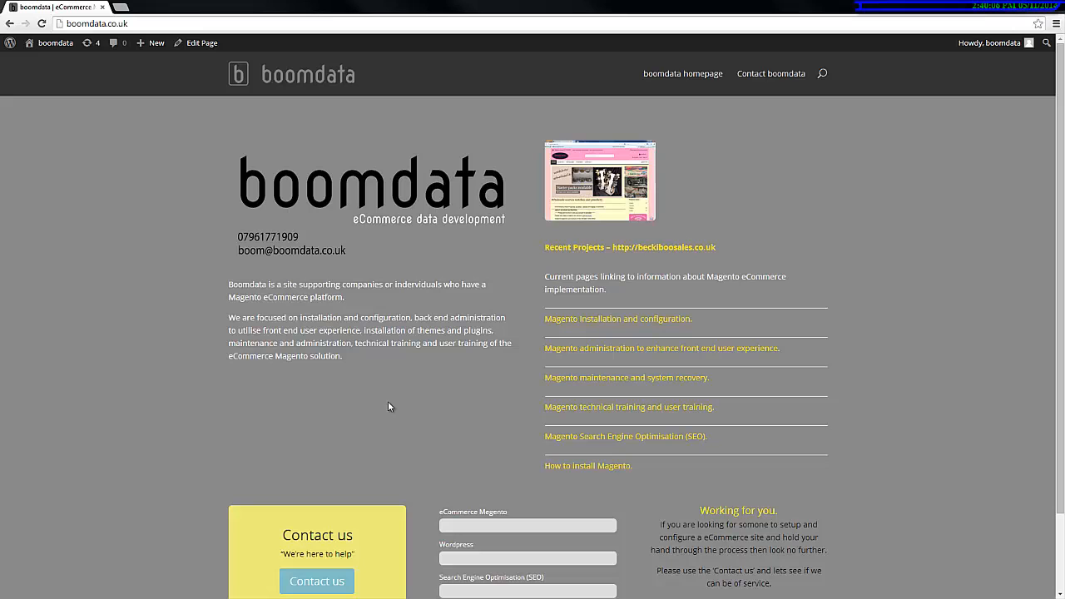
mouse_move(408, 406)
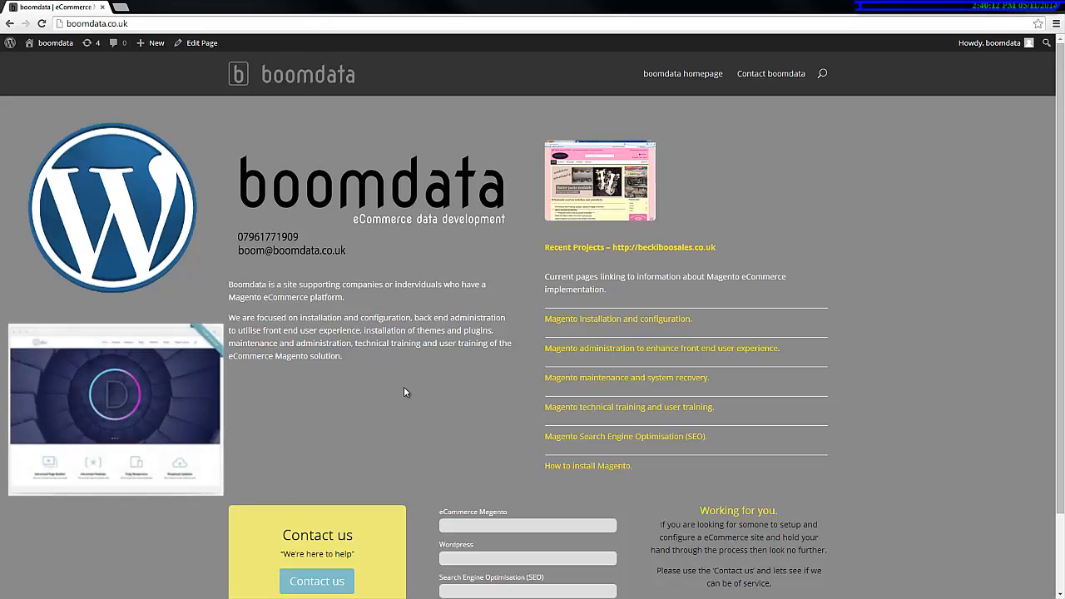
mouse_move(416, 406)
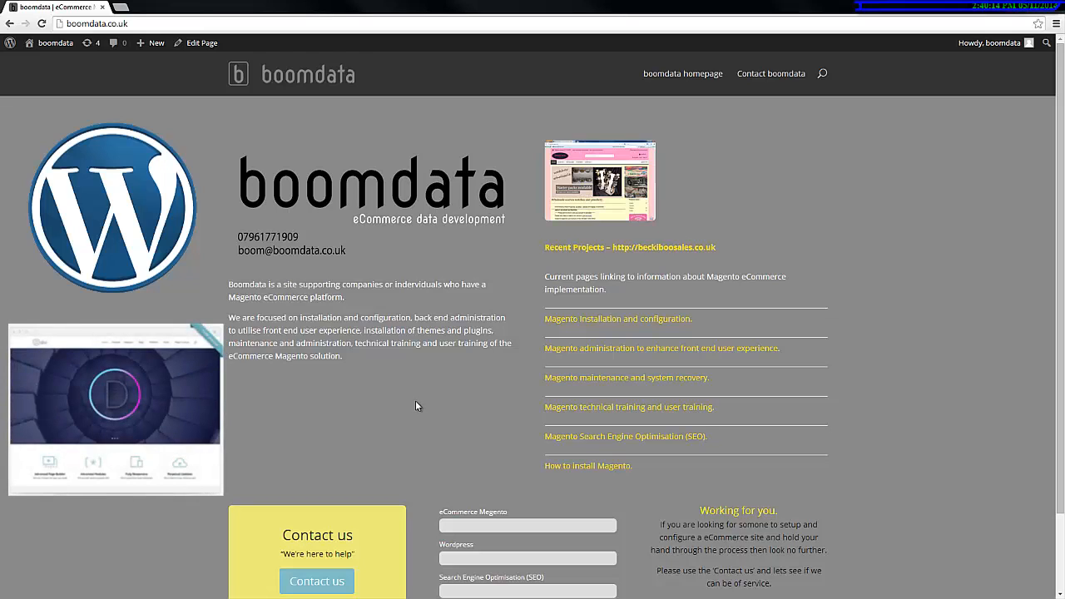
mouse_move(499, 425)
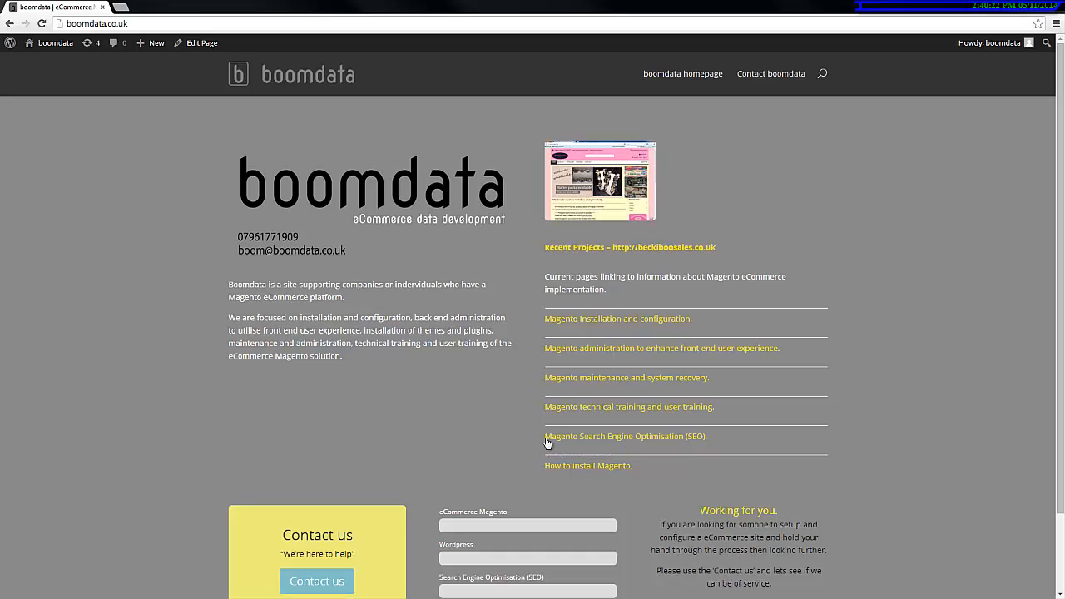
mouse_move(652, 443)
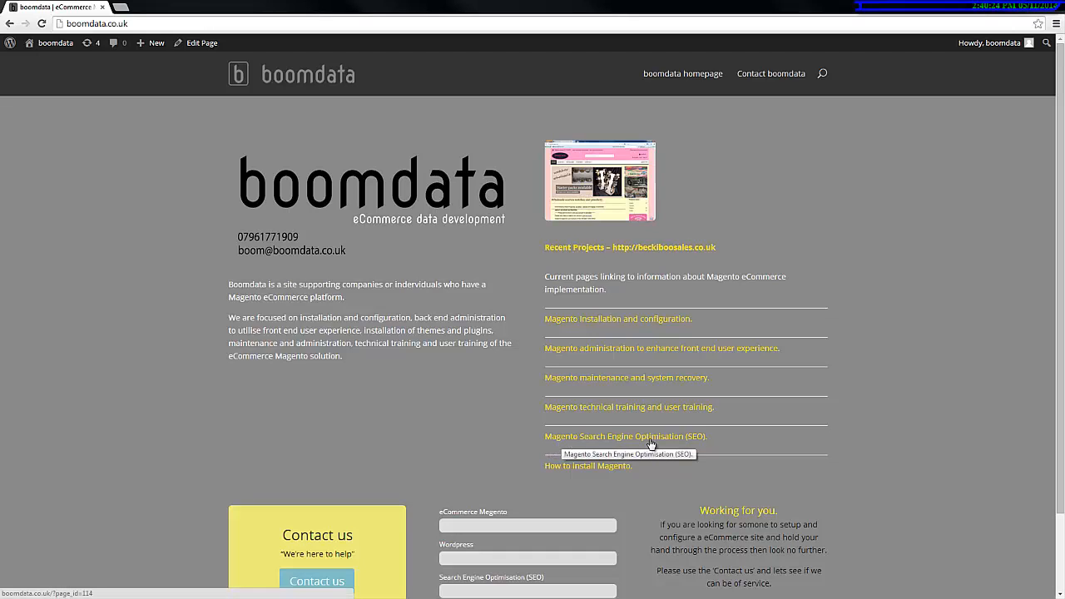
mouse_move(634, 441)
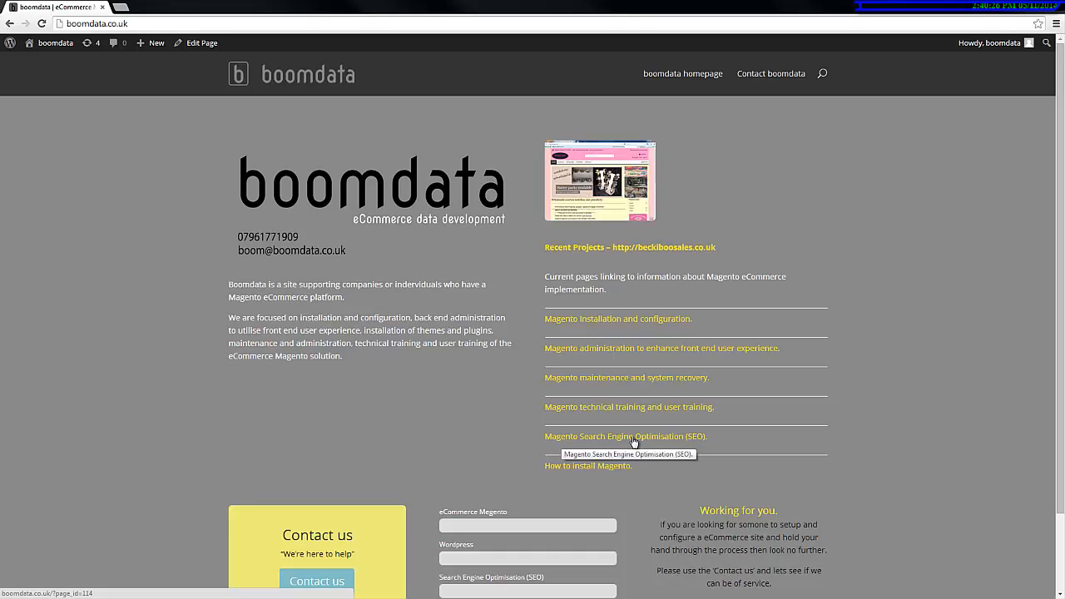
Step: Go to the Magento Search Engine Optimisation page from the homepage service list
click(626, 436)
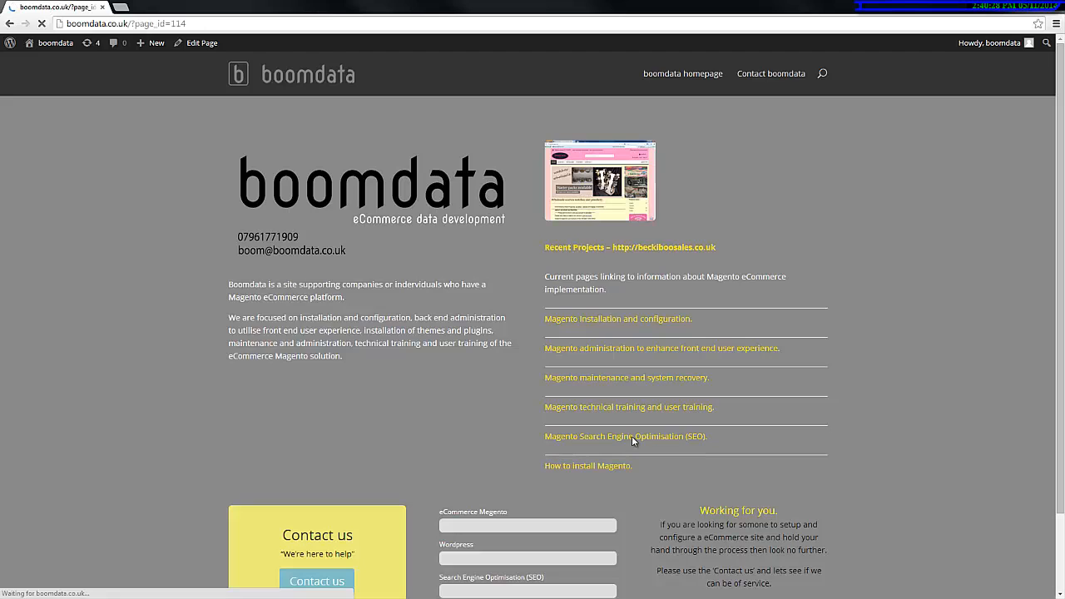
click(626, 436)
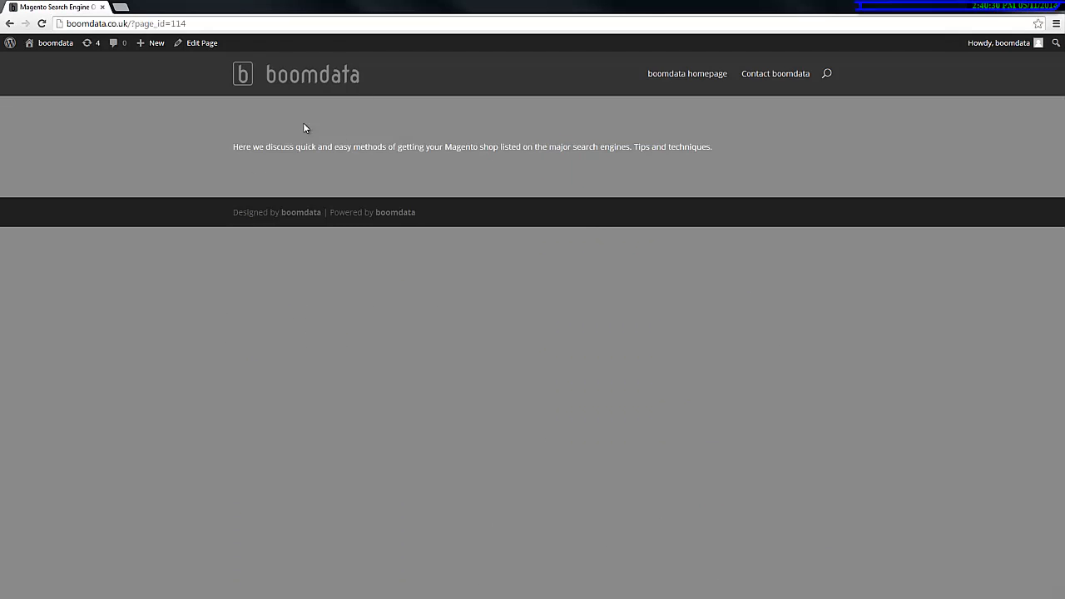
mouse_move(671, 163)
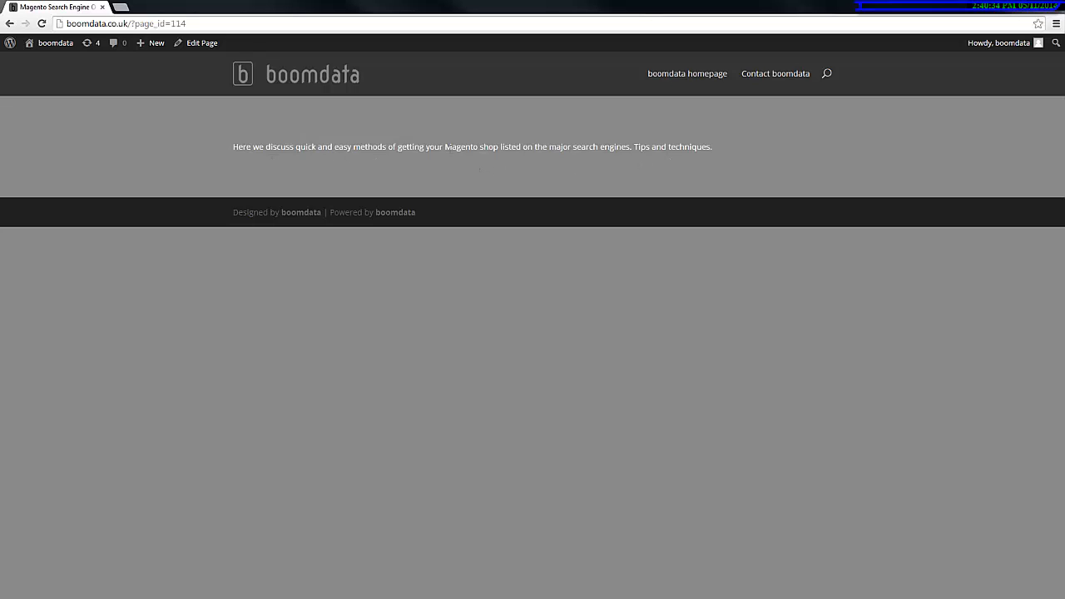
mouse_move(358, 162)
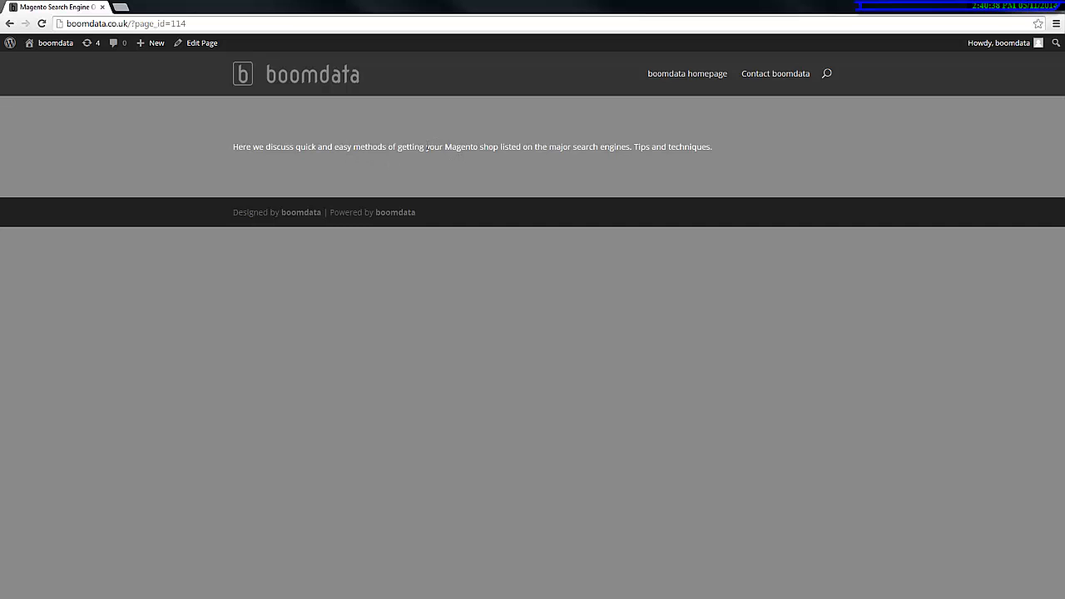
mouse_move(422, 156)
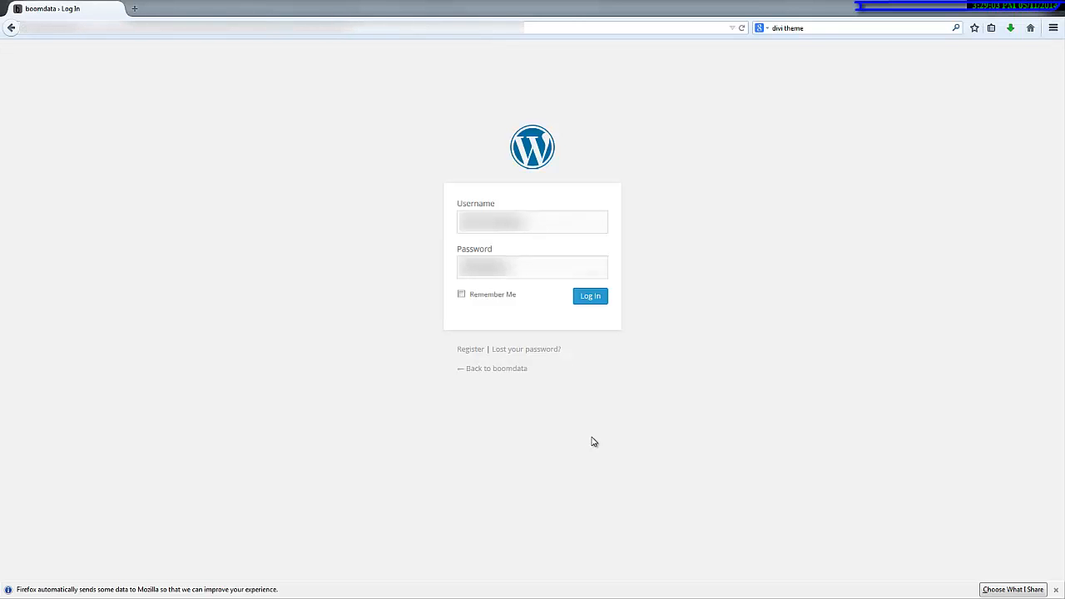
mouse_move(709, 242)
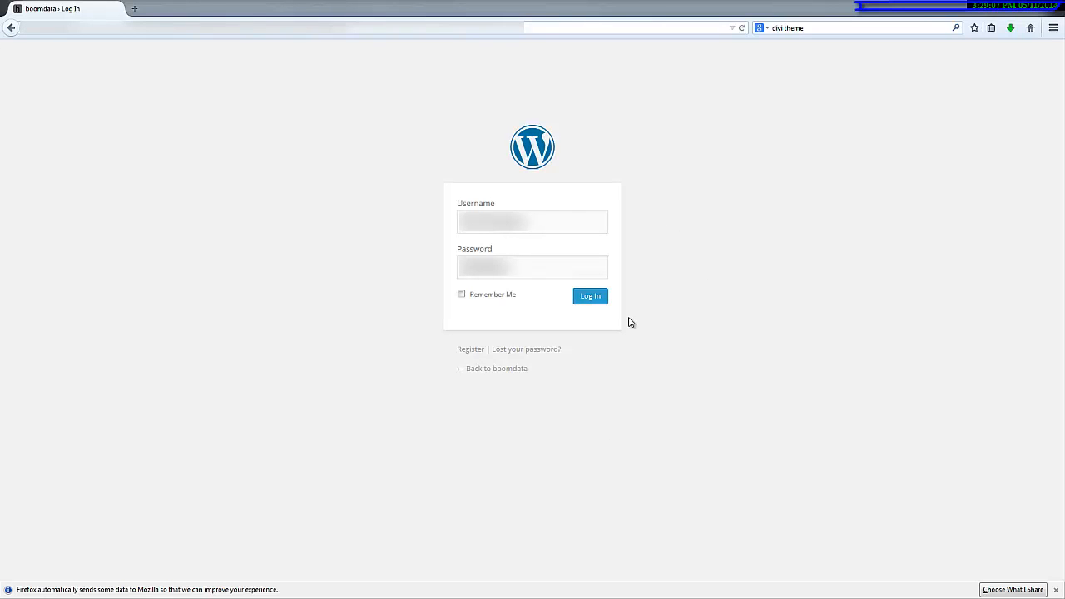
mouse_move(629, 319)
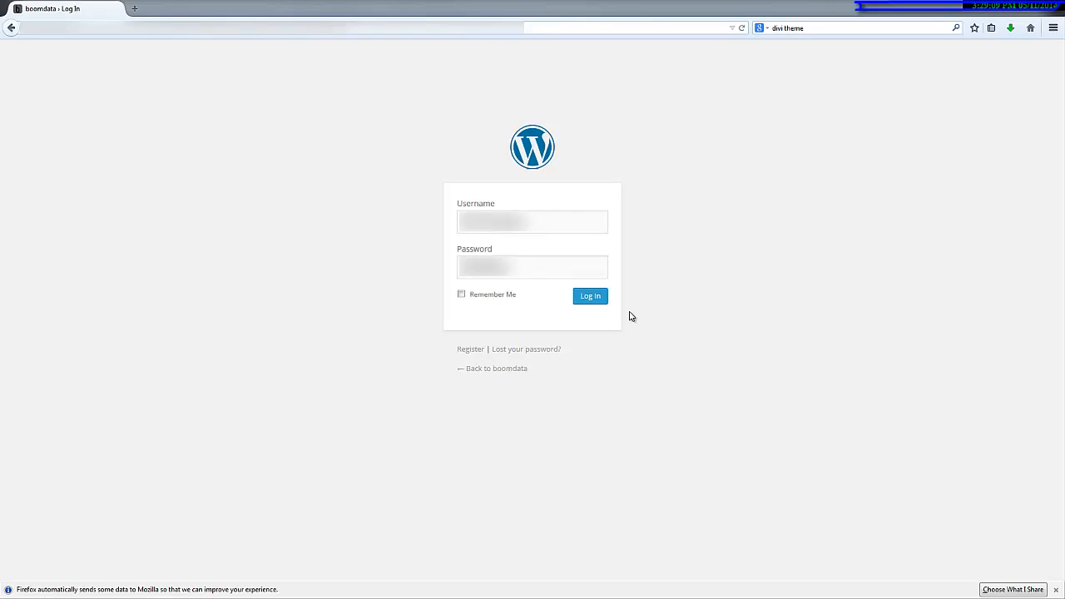
mouse_move(625, 225)
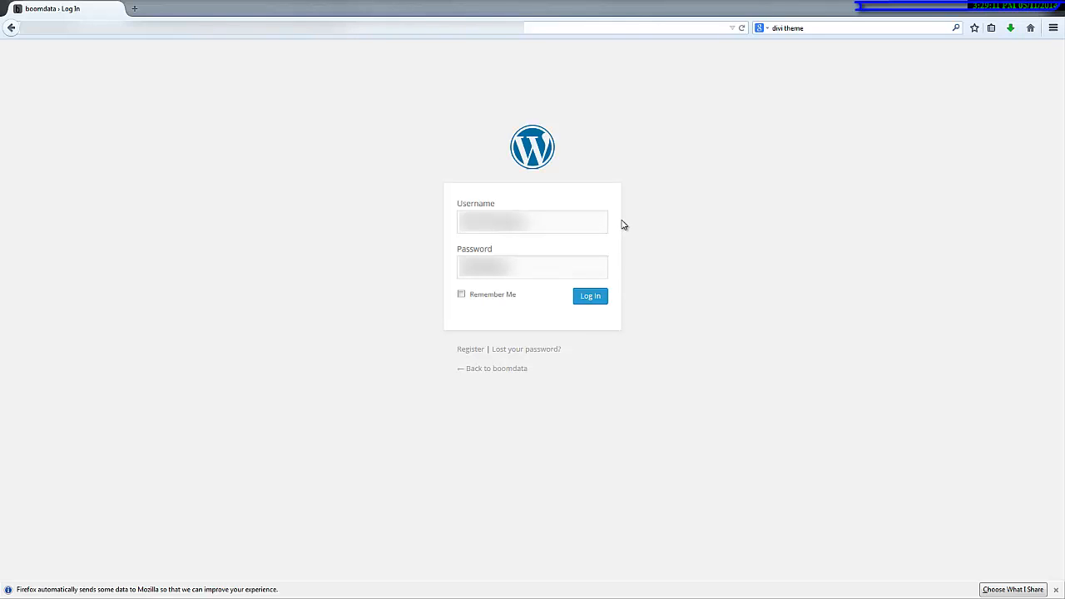
Step: Sign in to the boomdata WordPress admin with username and password, reaching the Dashboard
click(533, 221)
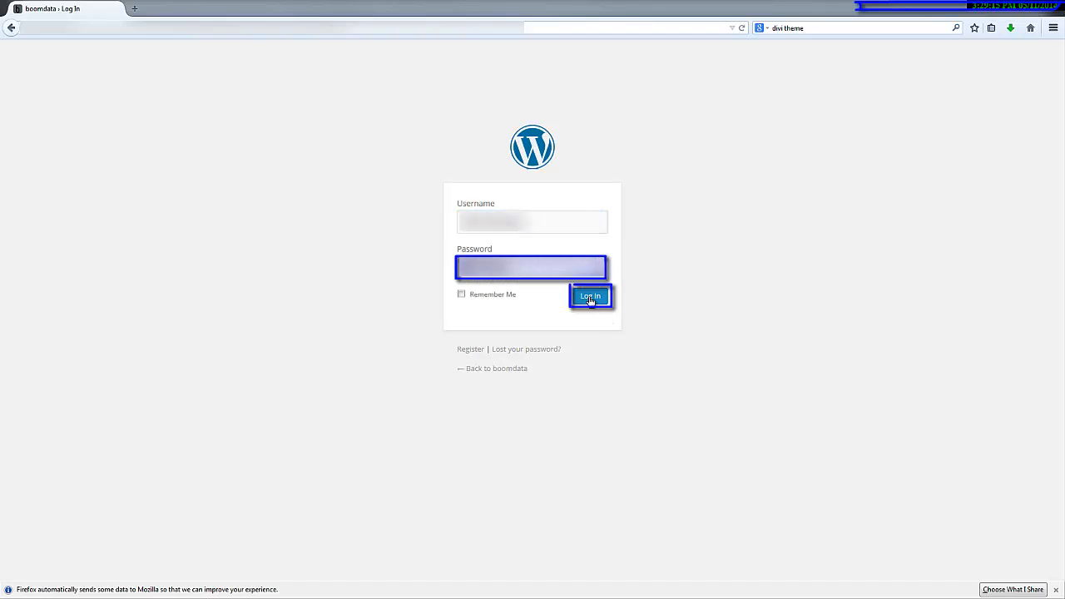
click(589, 297)
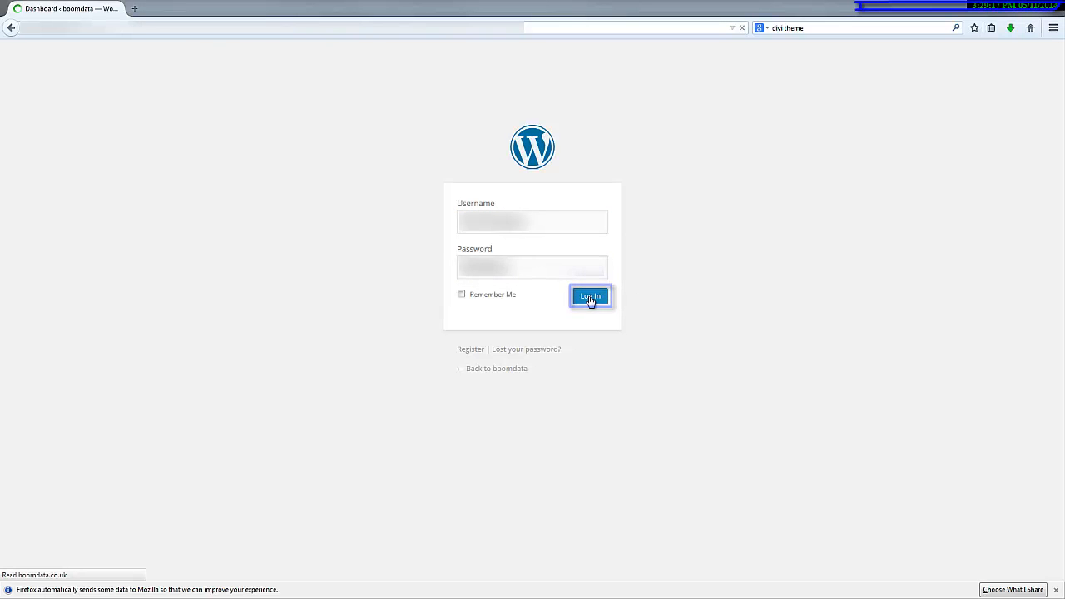
click(590, 296)
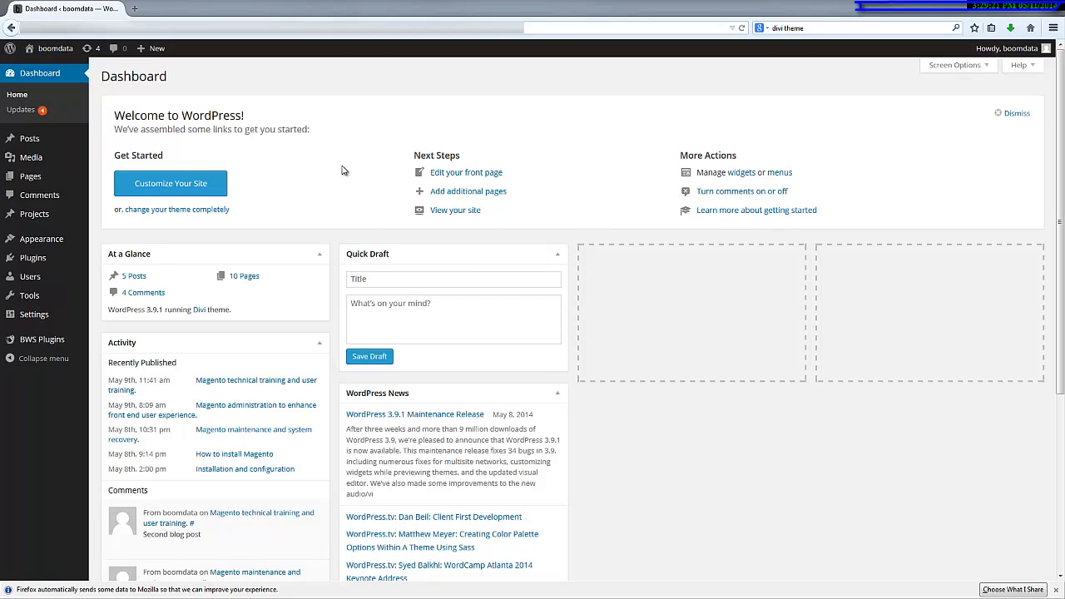
mouse_move(329, 171)
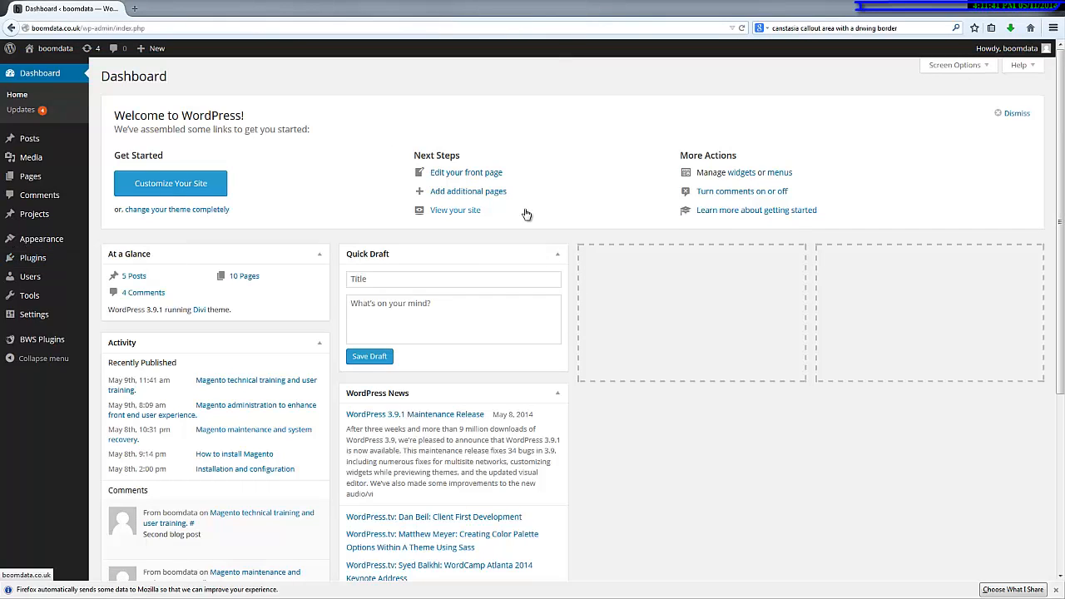
mouse_move(245, 179)
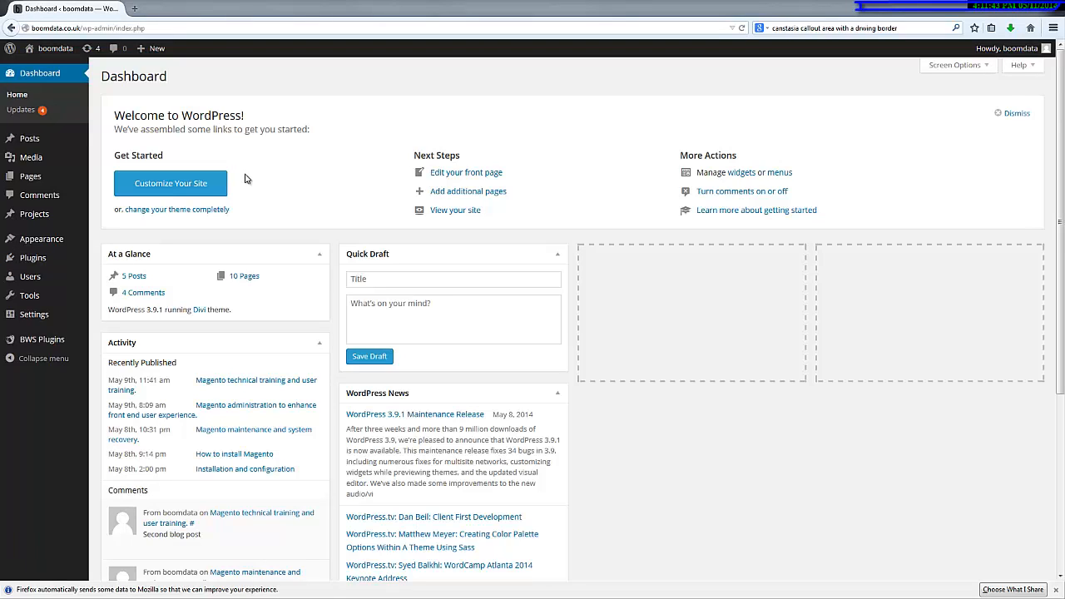
mouse_move(52, 81)
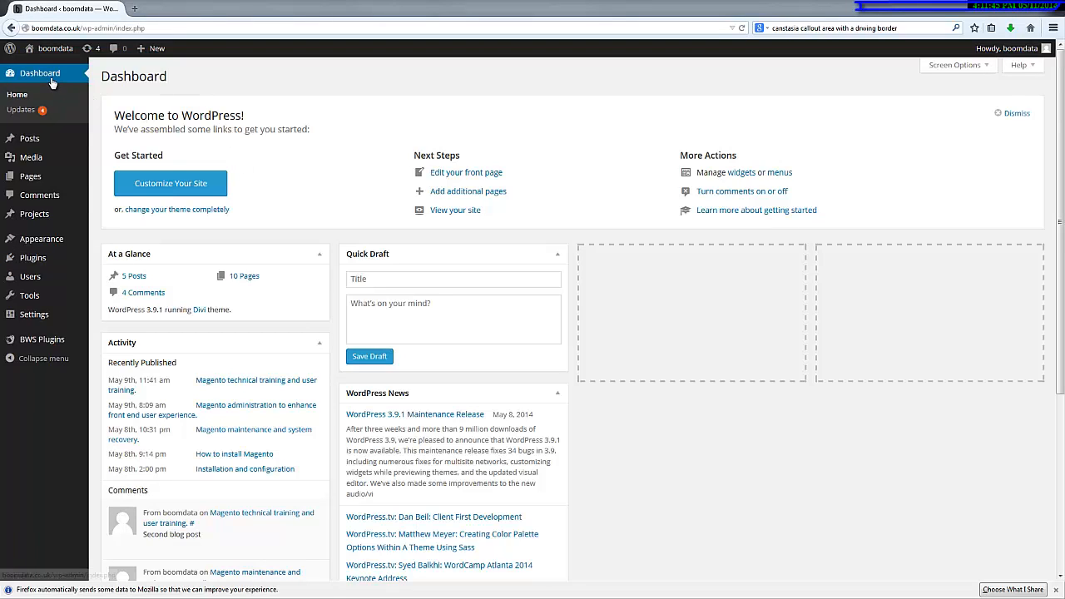
mouse_move(30, 177)
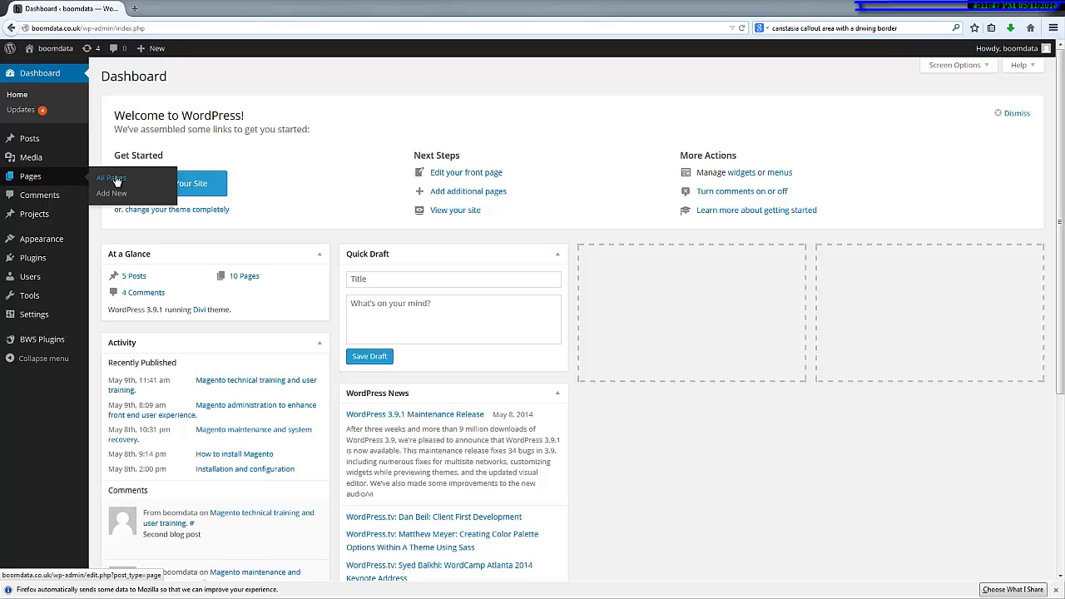
Step: Show the admin Pages list via Pages > All Pages
click(110, 178)
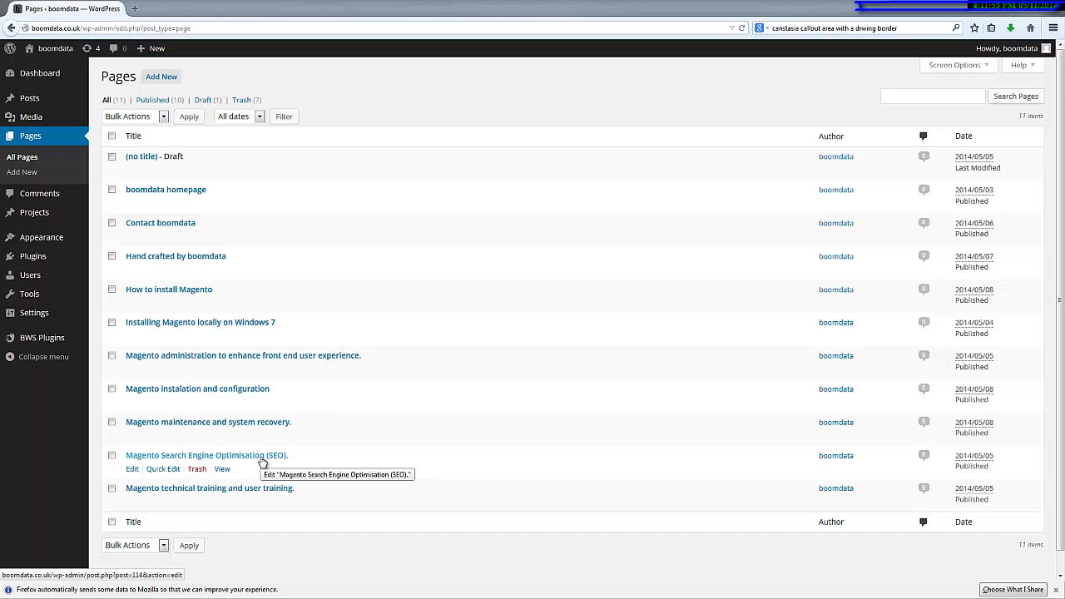
mouse_move(200, 458)
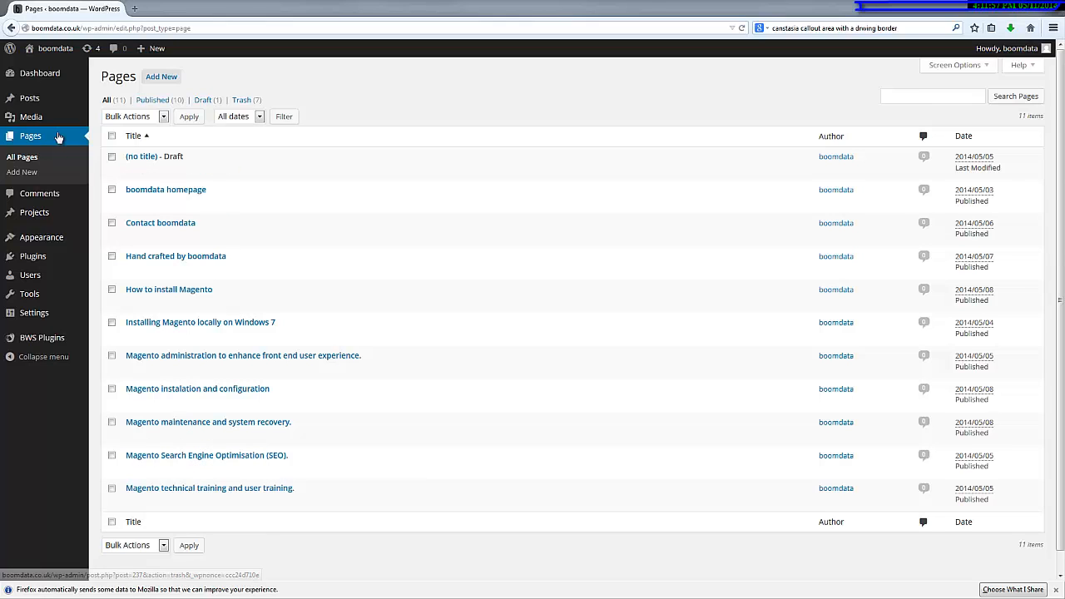
mouse_move(153, 156)
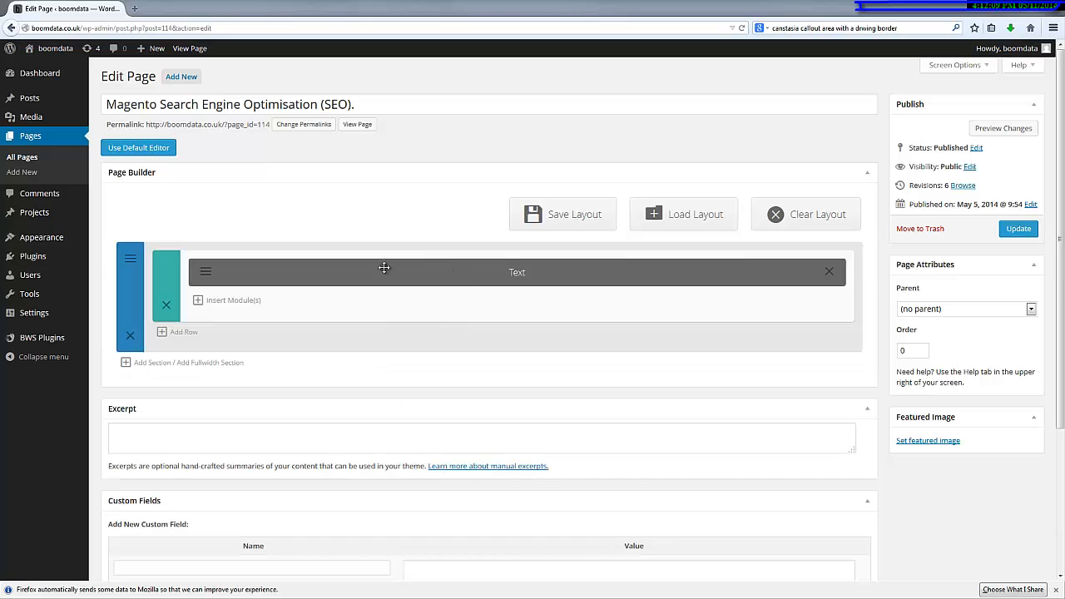
mouse_move(825, 276)
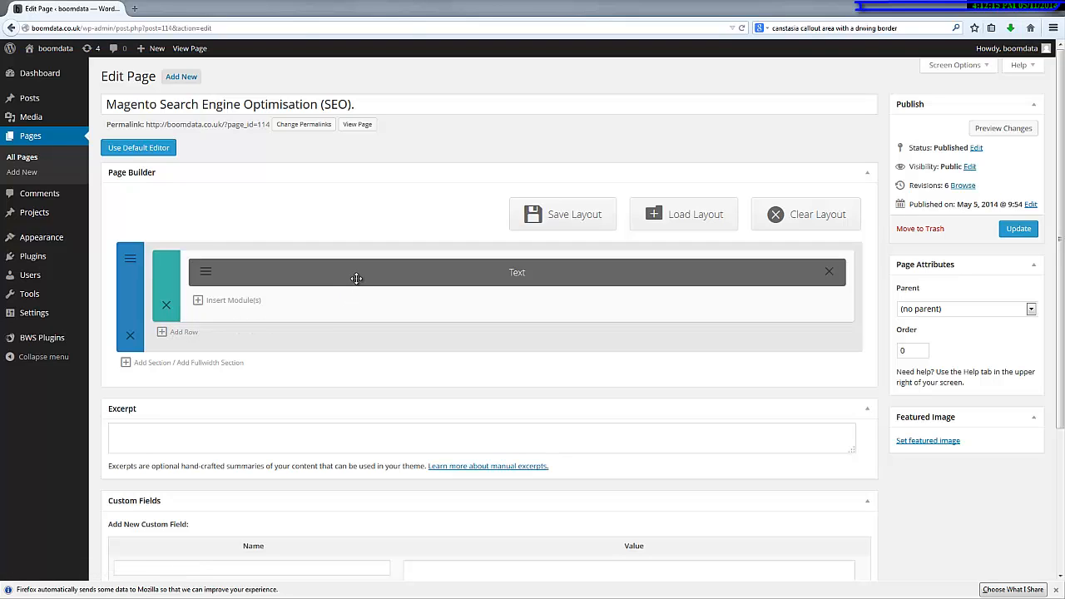
mouse_move(537, 271)
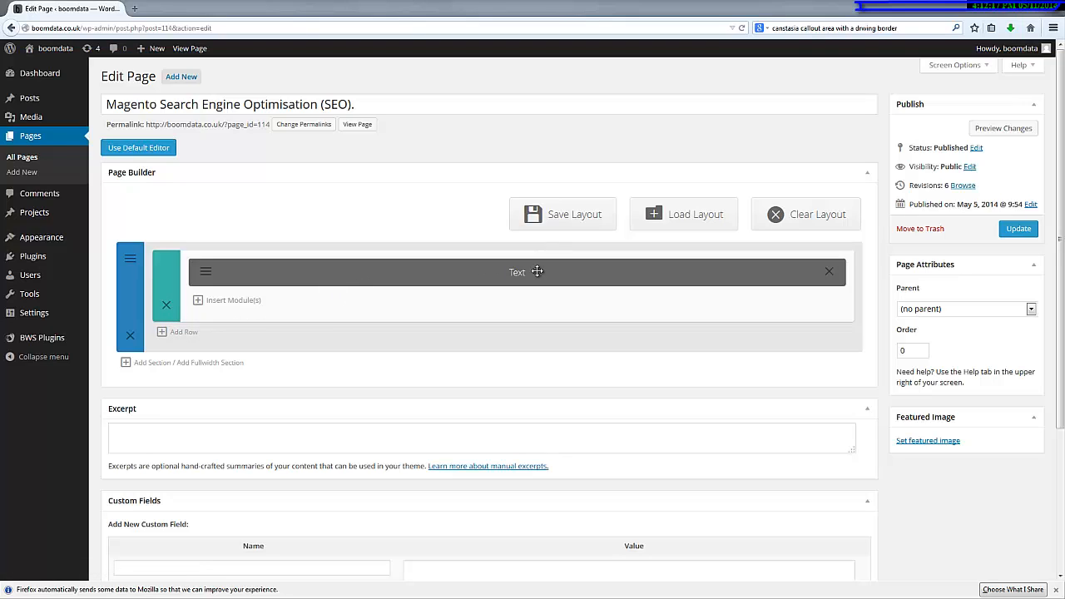
mouse_move(363, 283)
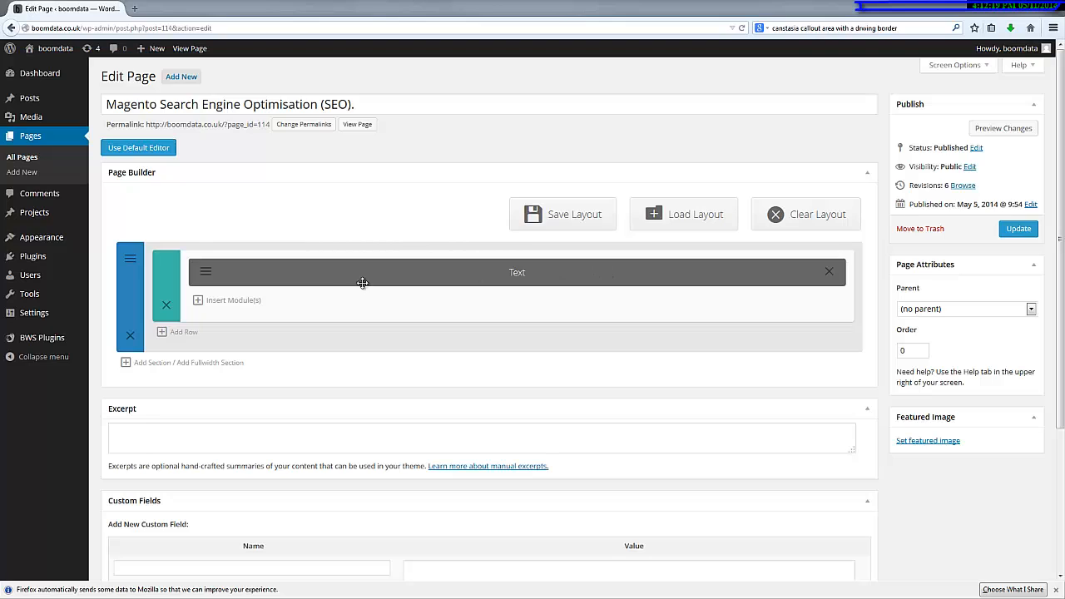
mouse_move(364, 320)
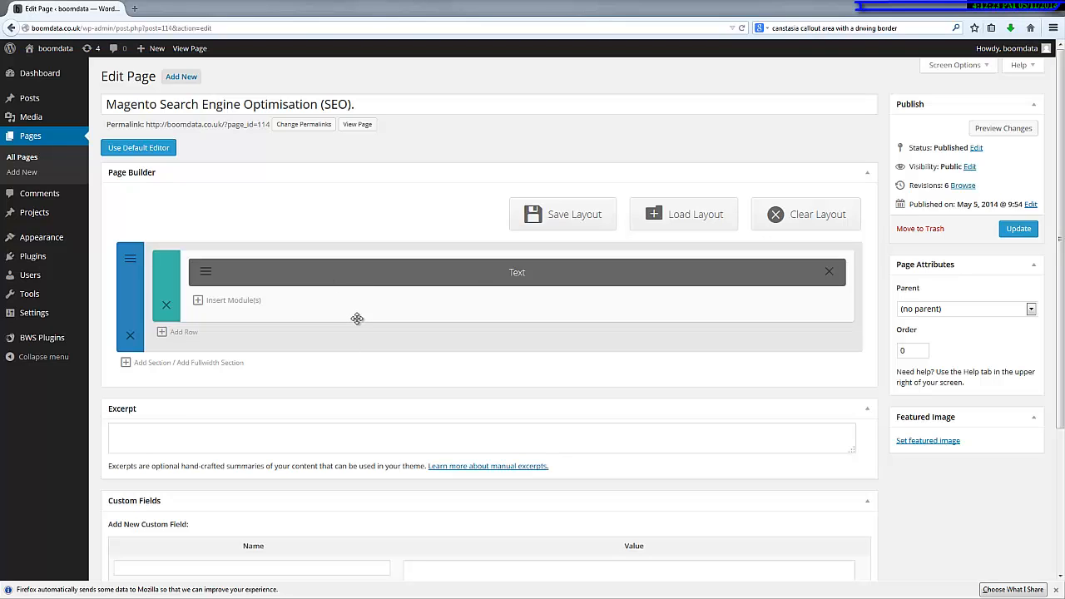
mouse_move(163, 336)
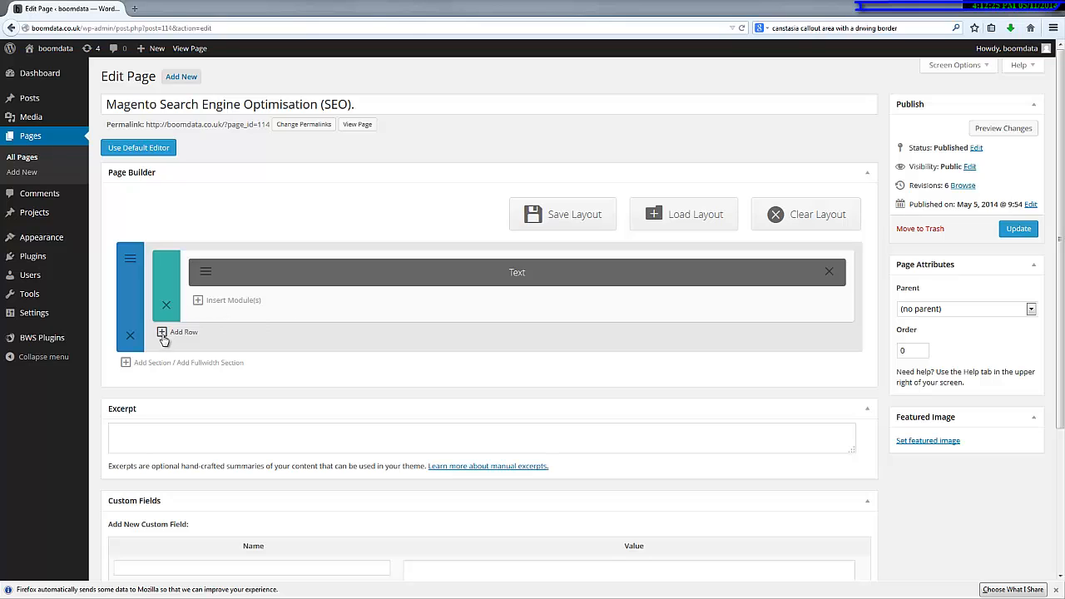
Step: Add a second row beneath the Text module and bring up its column layout chooser
click(177, 333)
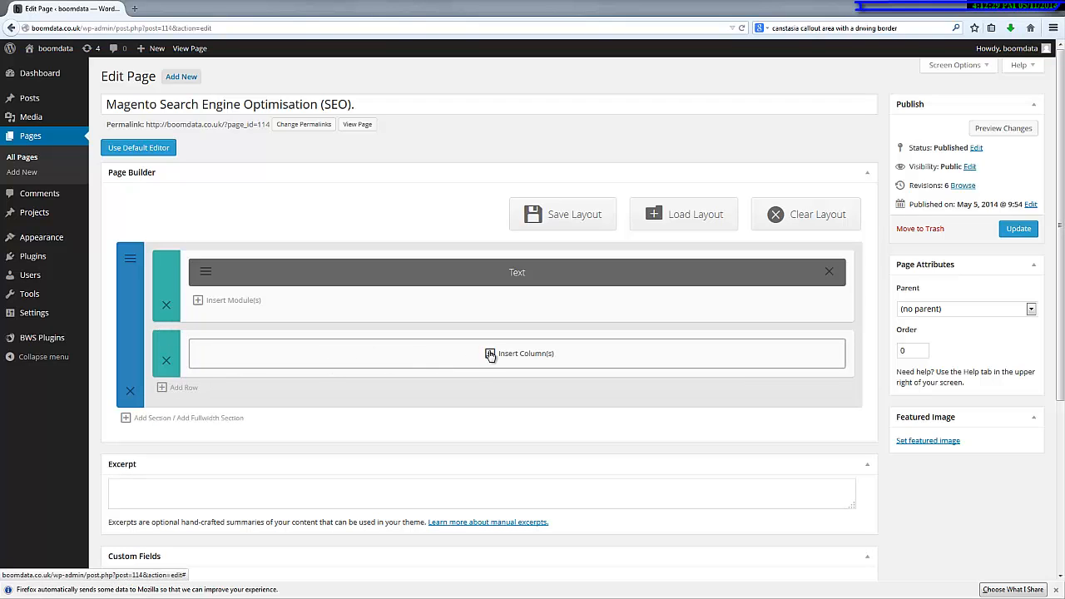
click(518, 353)
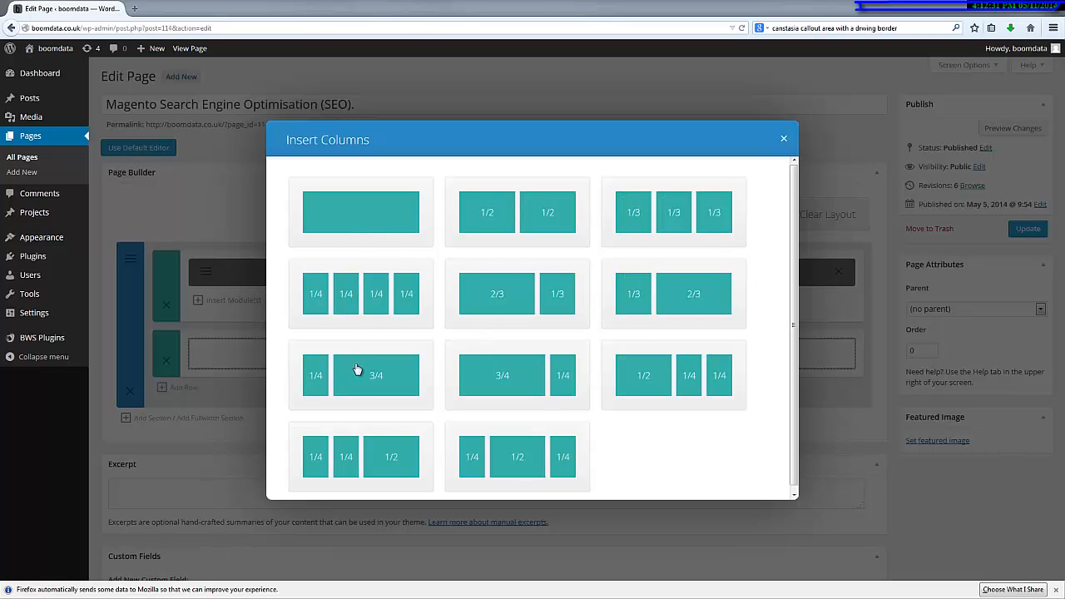
mouse_move(356, 373)
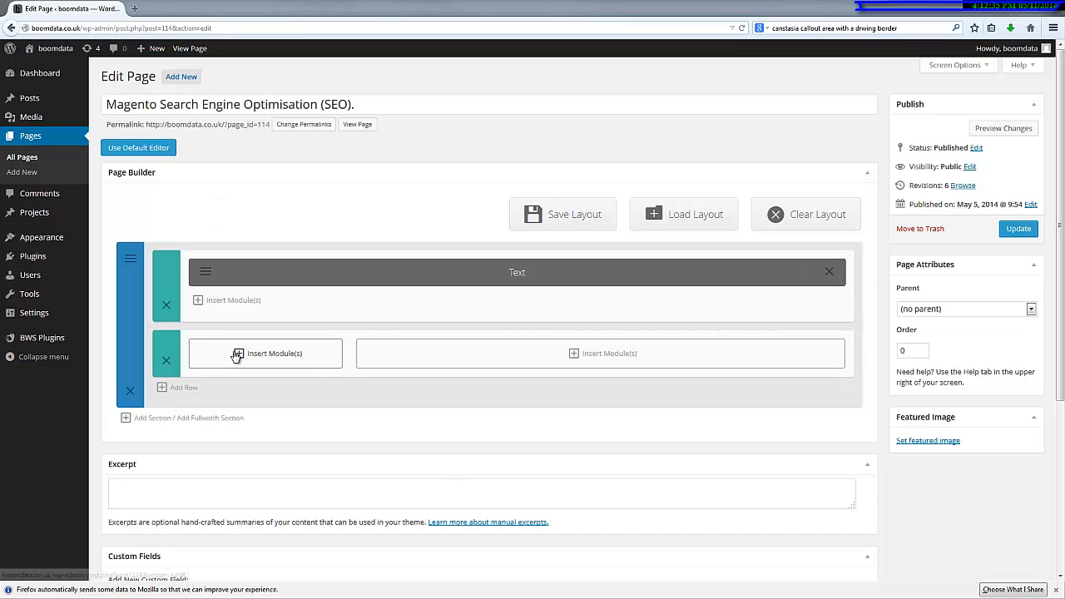
Step: Fill the narrow column with an Image module using the Magento Installation Service graphic from the Media Library, saved
click(266, 353)
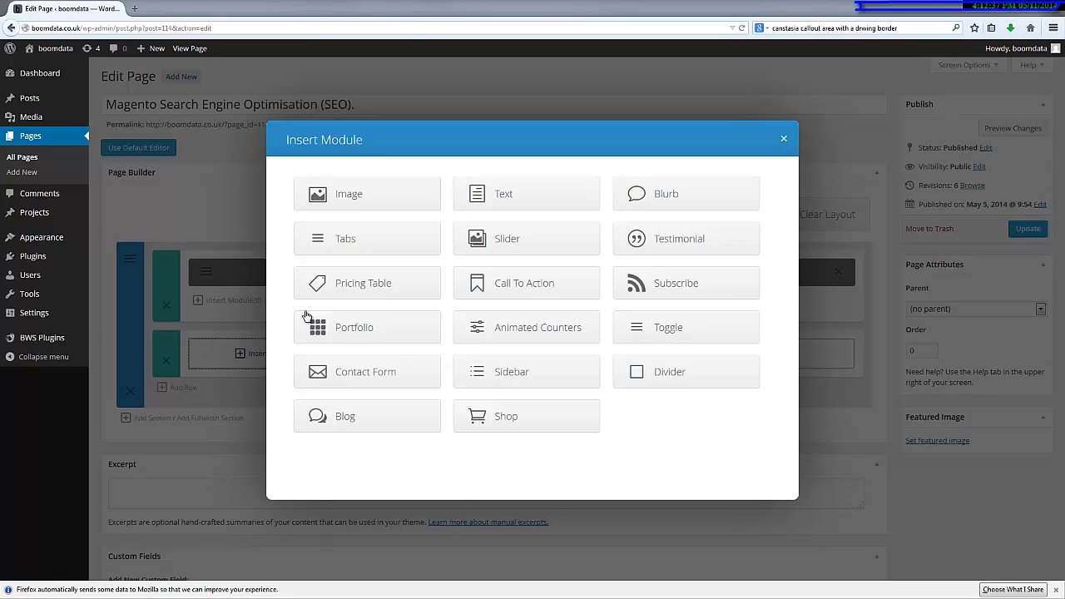
click(350, 193)
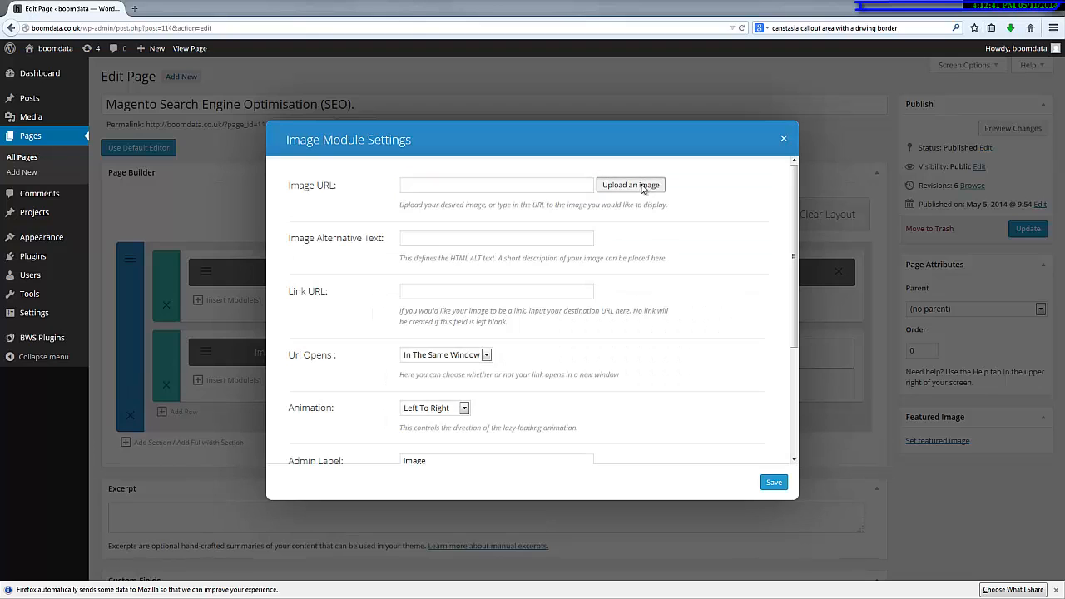
click(631, 185)
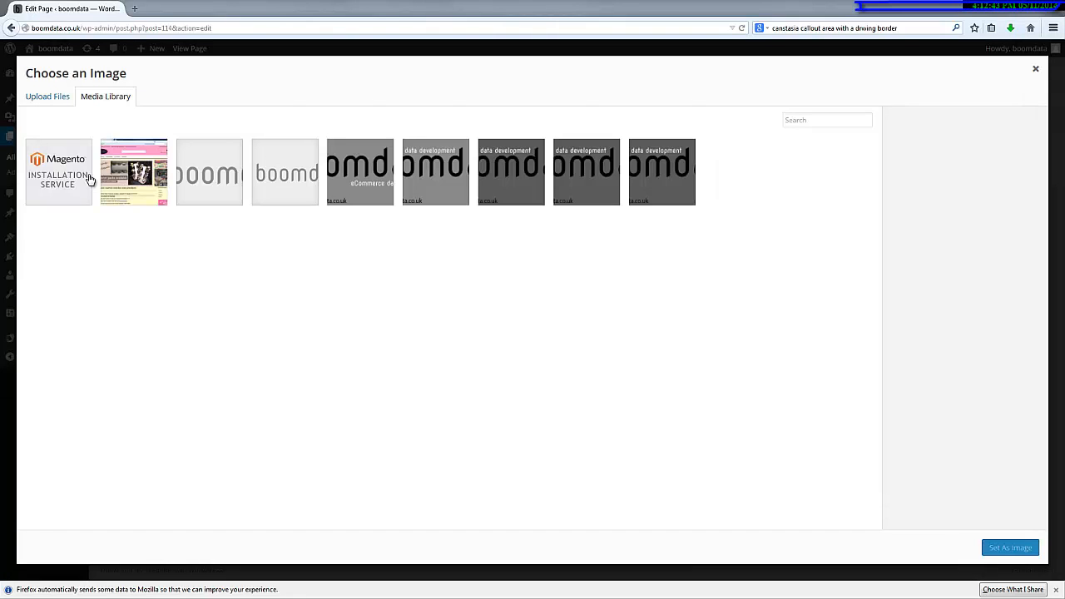
click(58, 172)
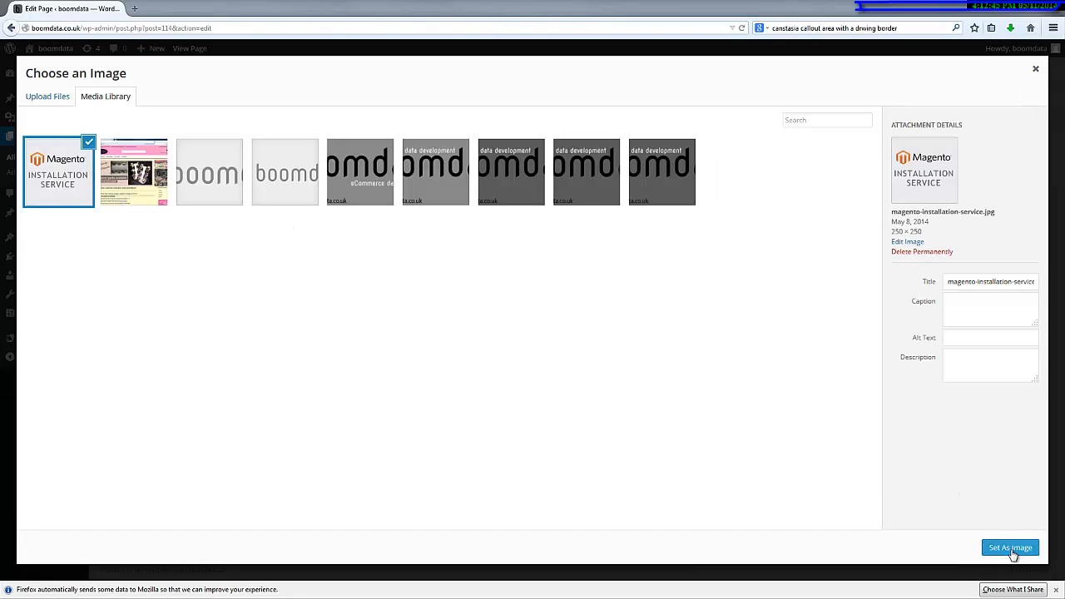
click(1009, 548)
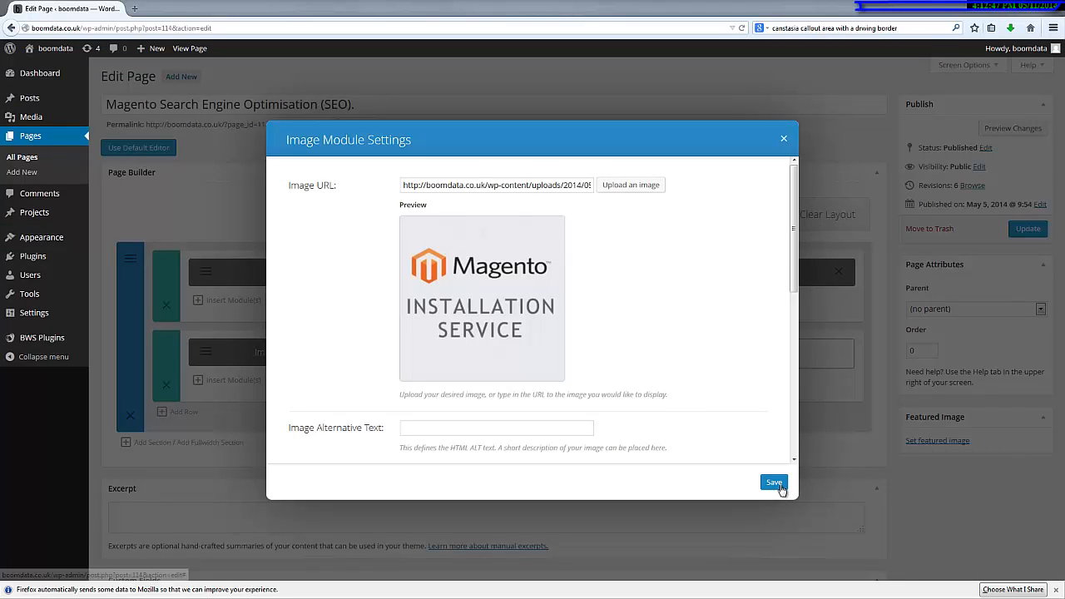
click(773, 483)
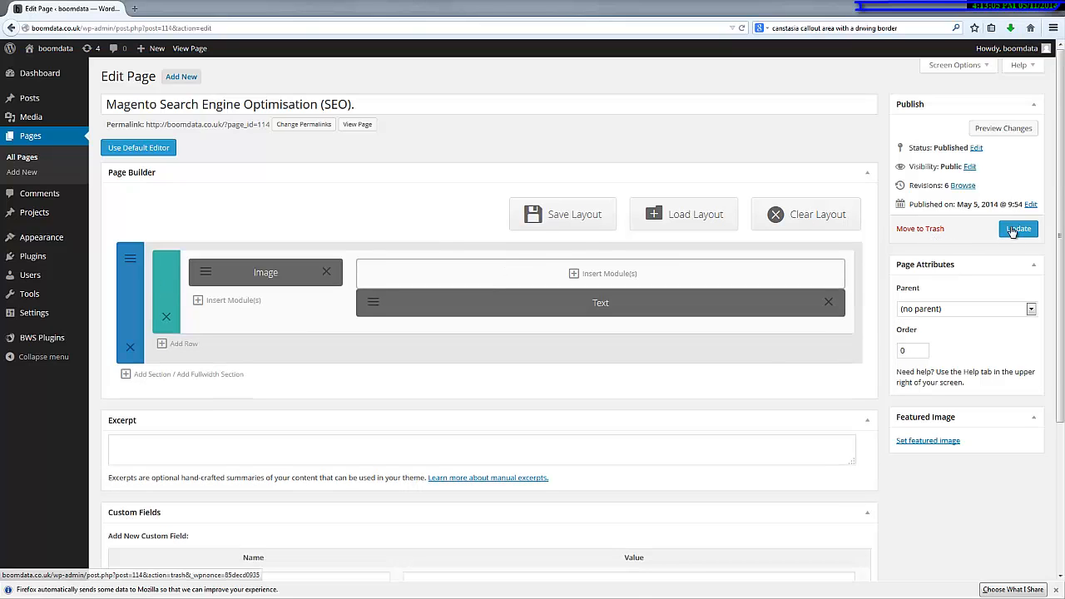
Step: Update the page with the new layout and view it live on the site
click(1019, 230)
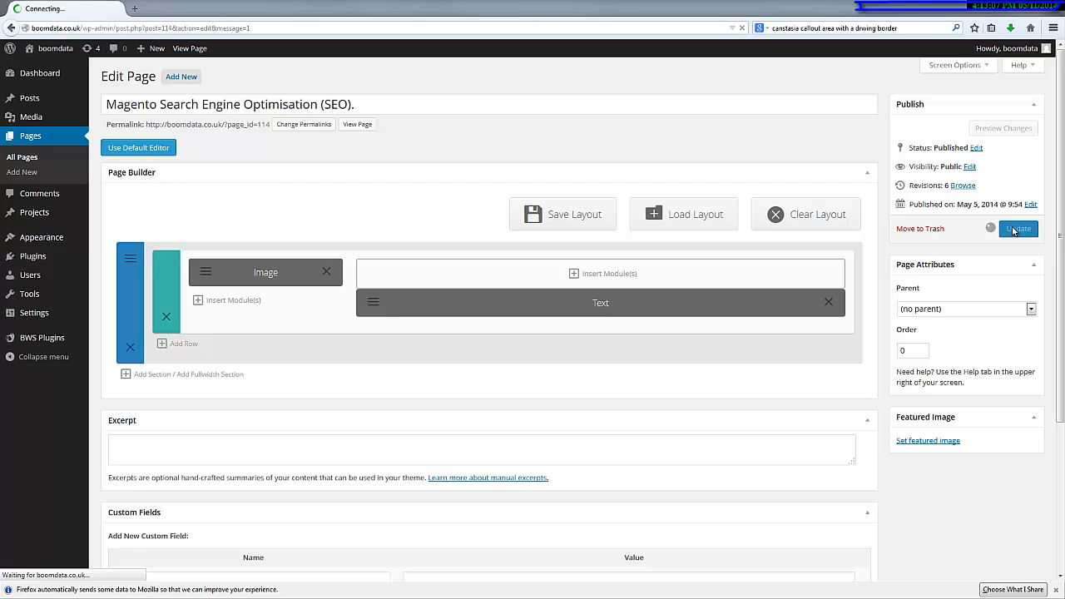
click(1018, 228)
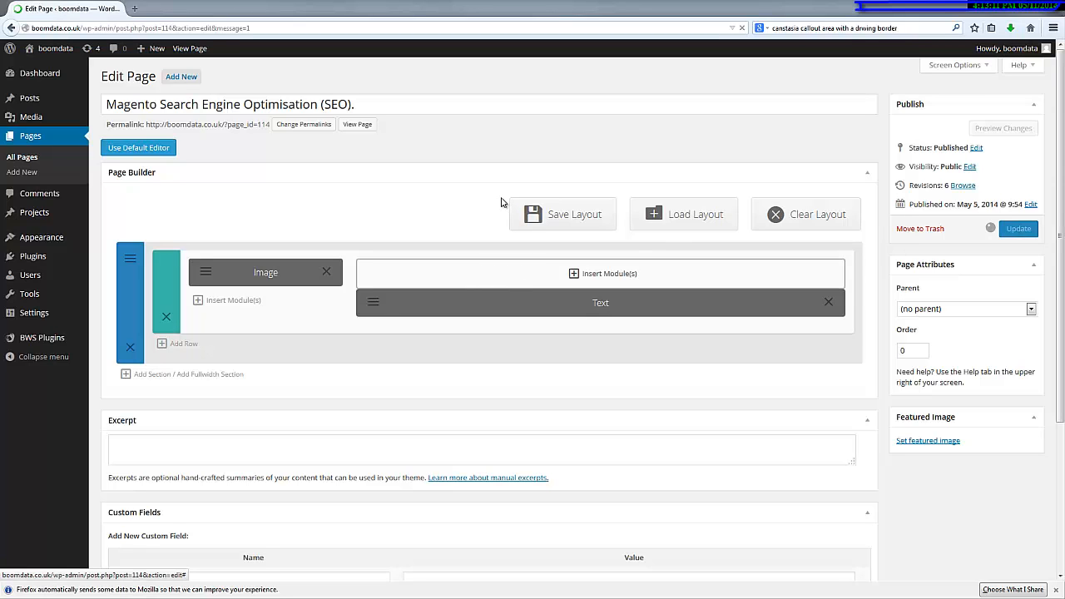
click(1018, 228)
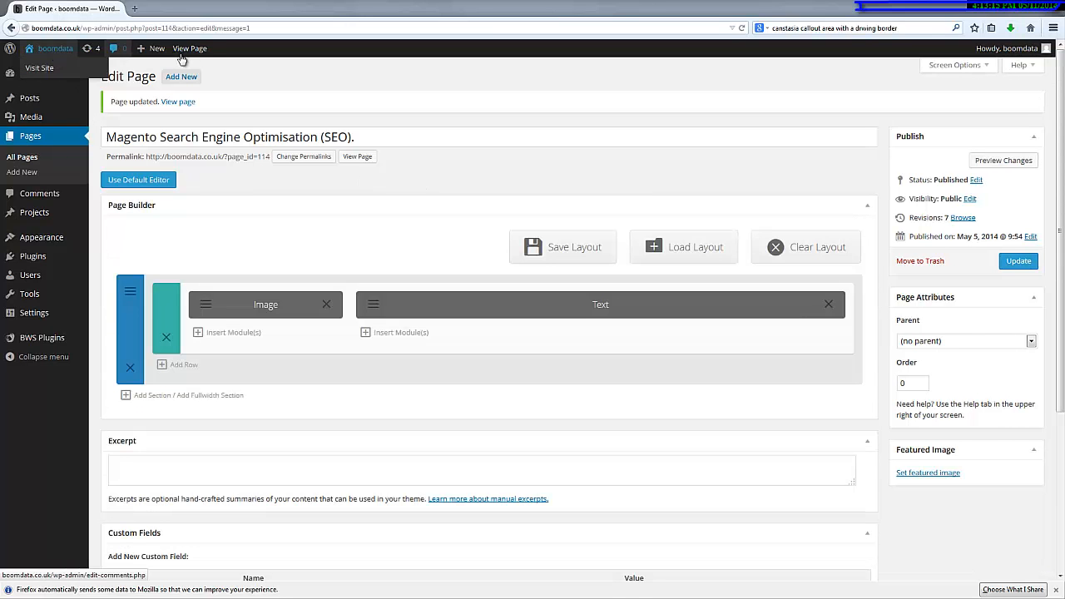
click(189, 49)
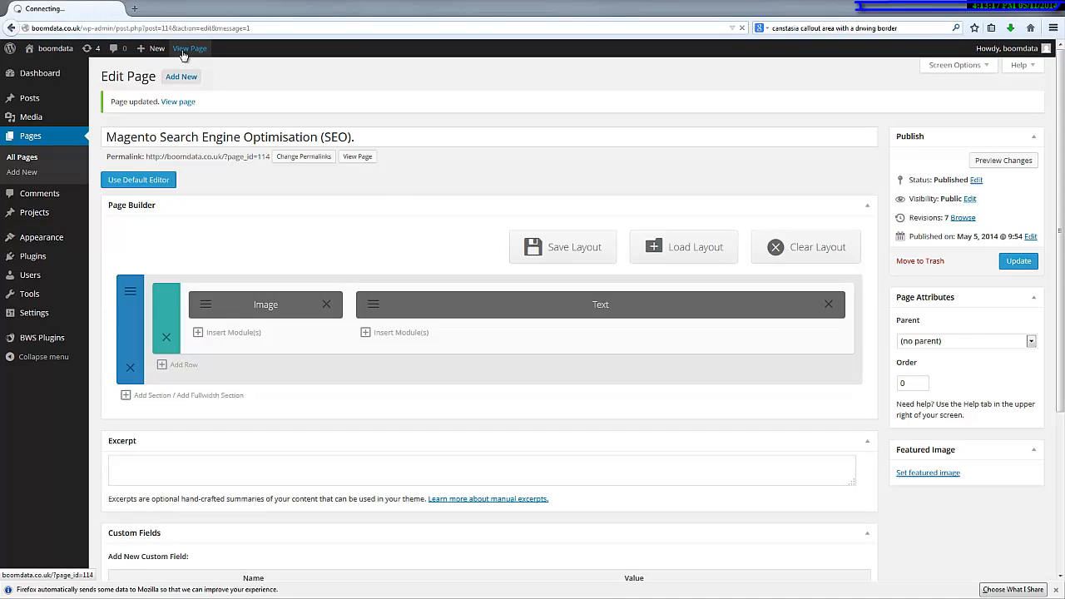
click(189, 48)
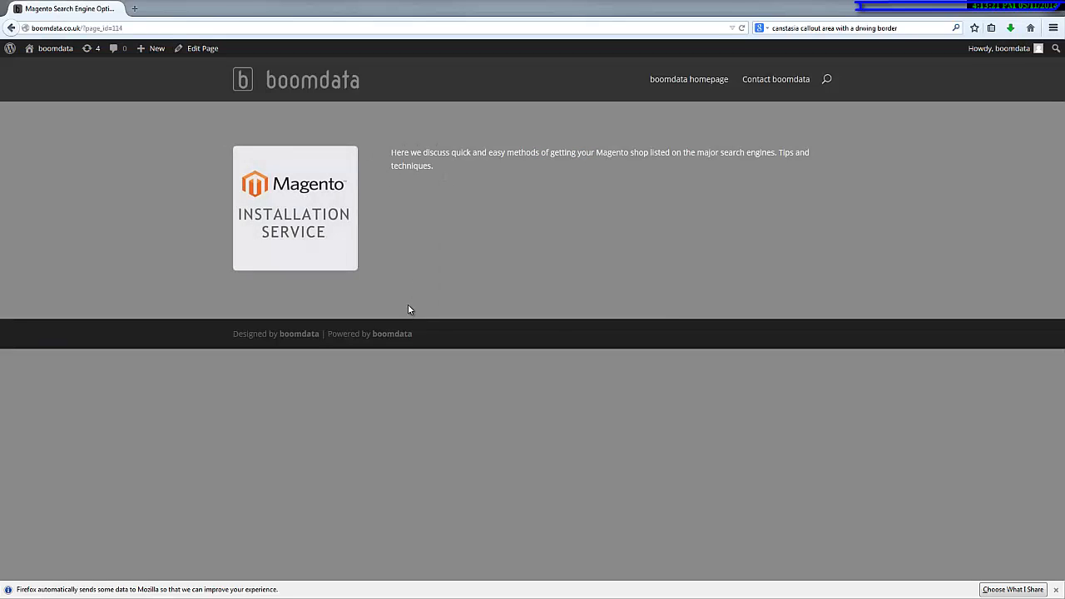
mouse_move(699, 312)
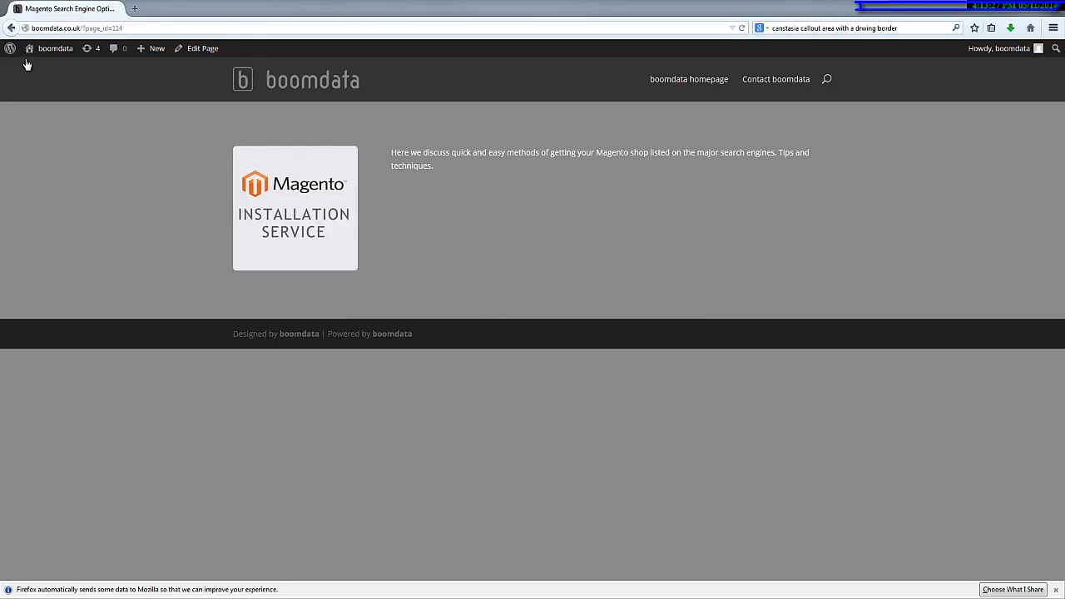
Step: Return to the admin Dashboard from the live page via the admin bar site menu
click(57, 47)
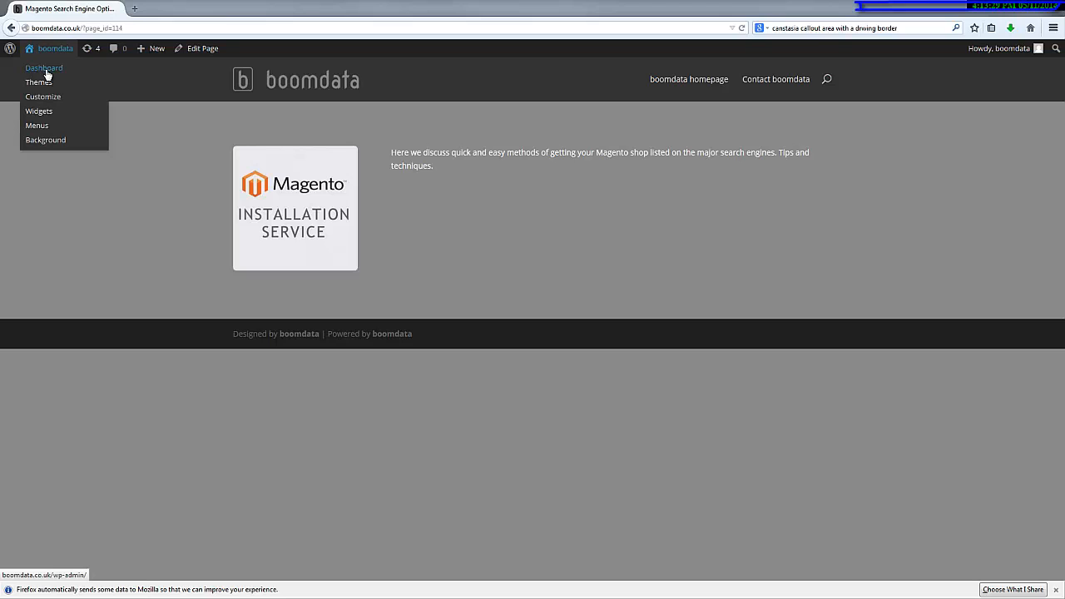
click(43, 68)
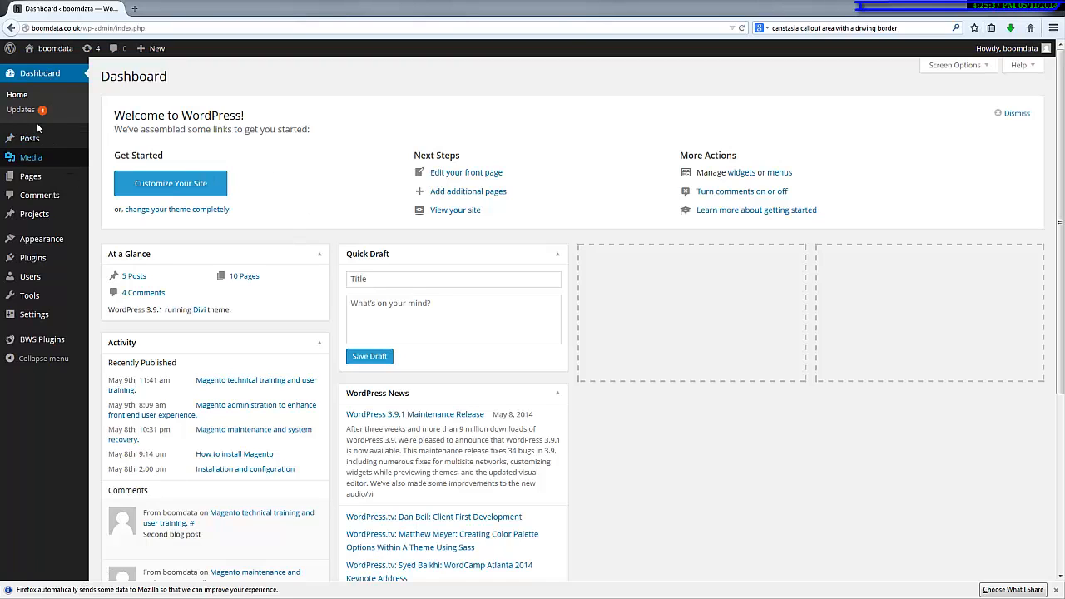
mouse_move(30, 138)
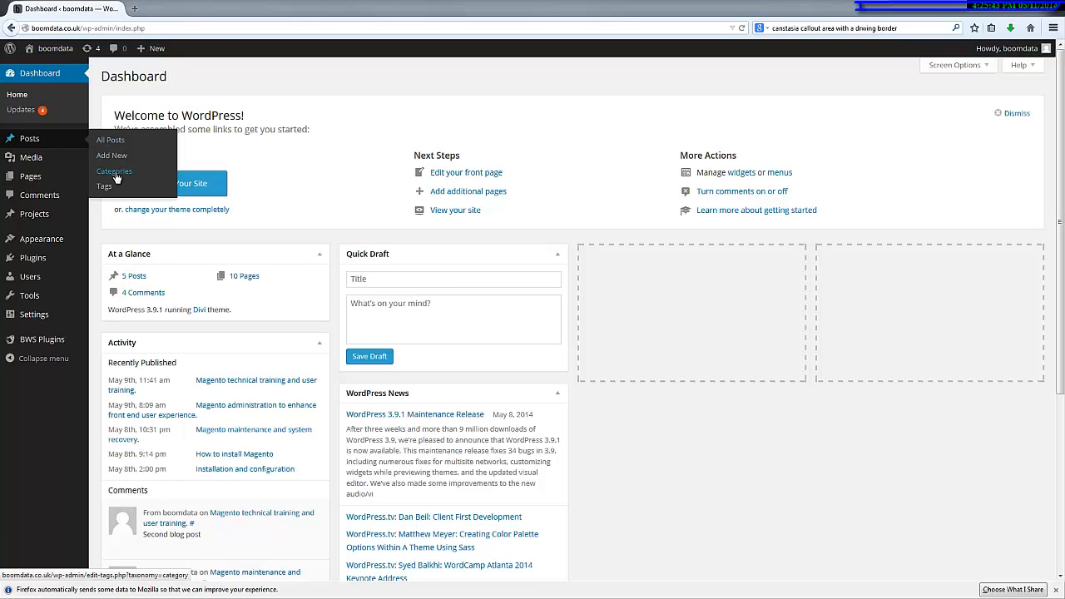
Step: Go to Posts > Categories and start the new category's Name field
click(113, 171)
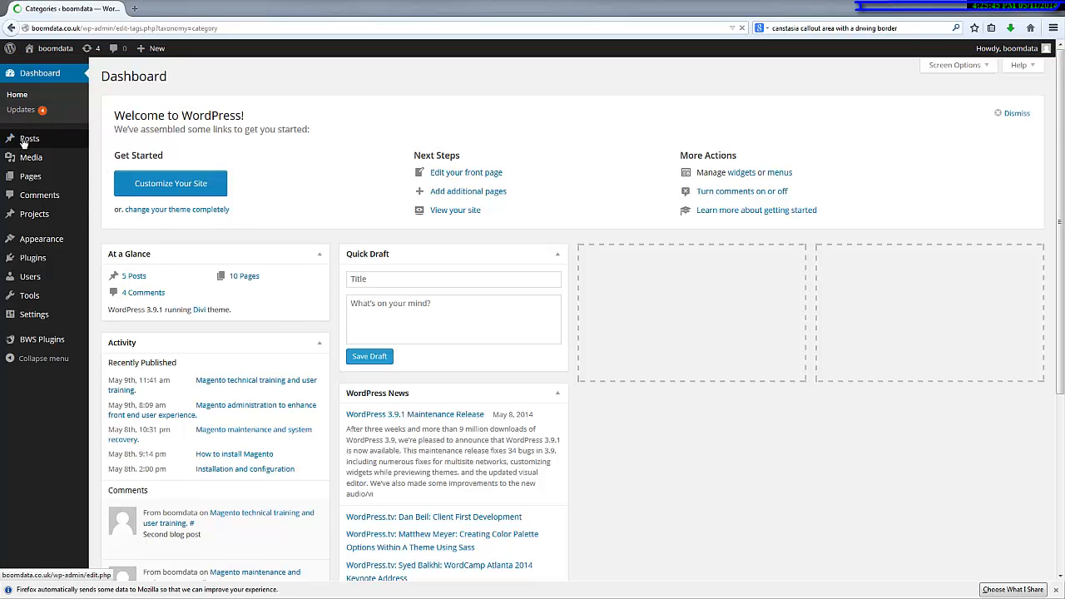
click(23, 149)
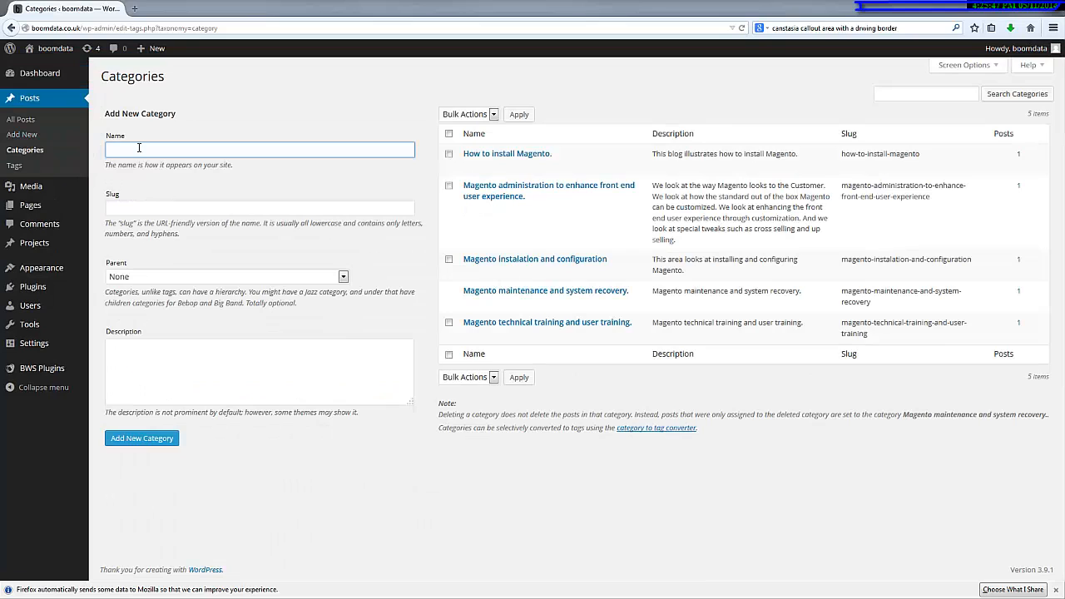
Step: Name the new category 'Magento Search Engine Optimisation (SEO).' and paste the same text as its slug
text(Magento Search Engine Optimisation (SEO).)
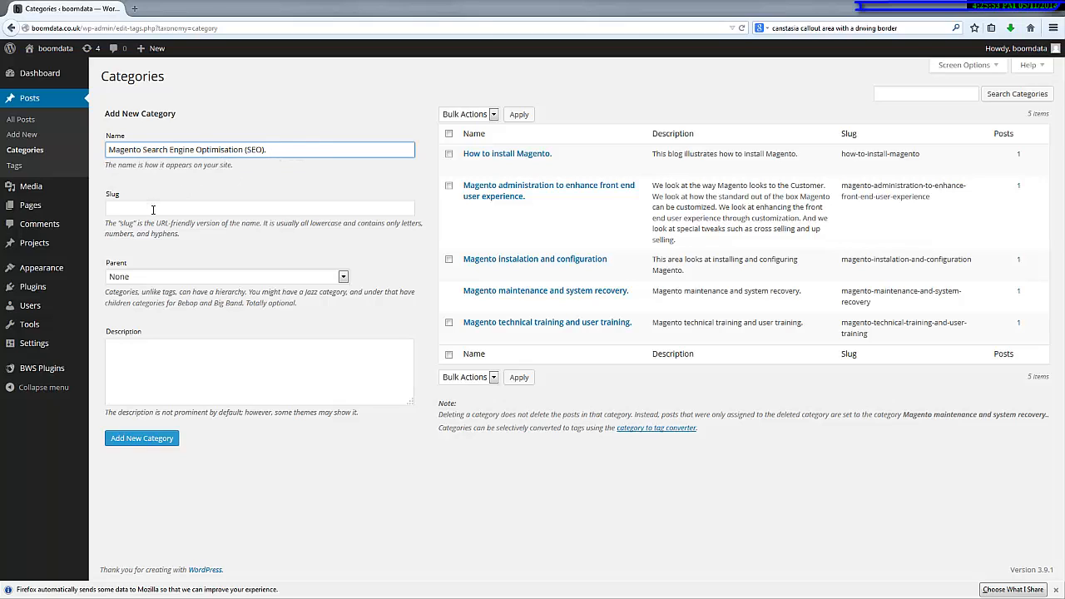
right_click(154, 208)
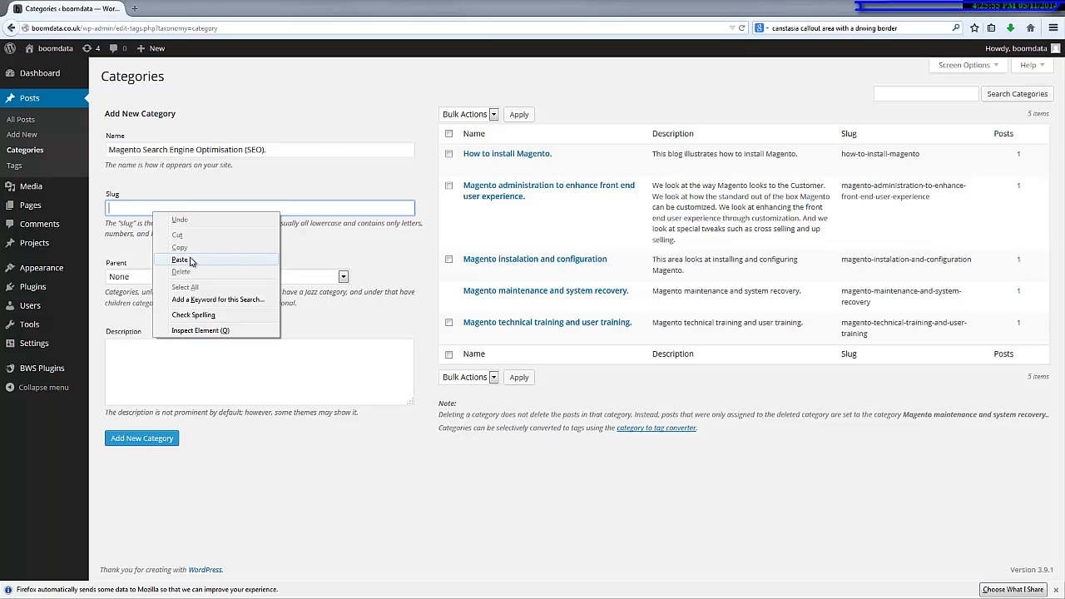
click(180, 259)
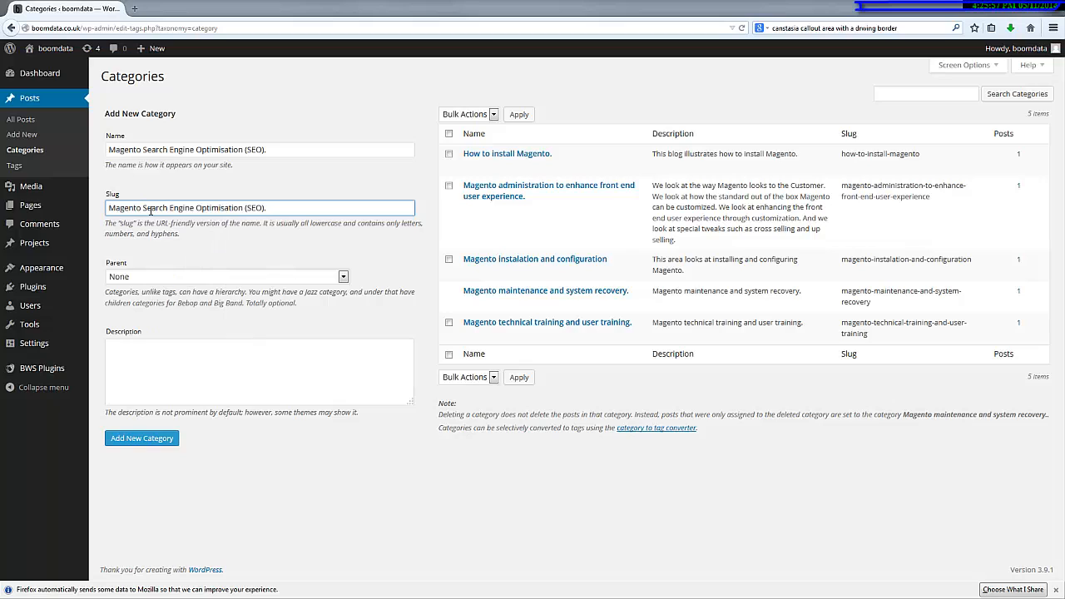
click(260, 206)
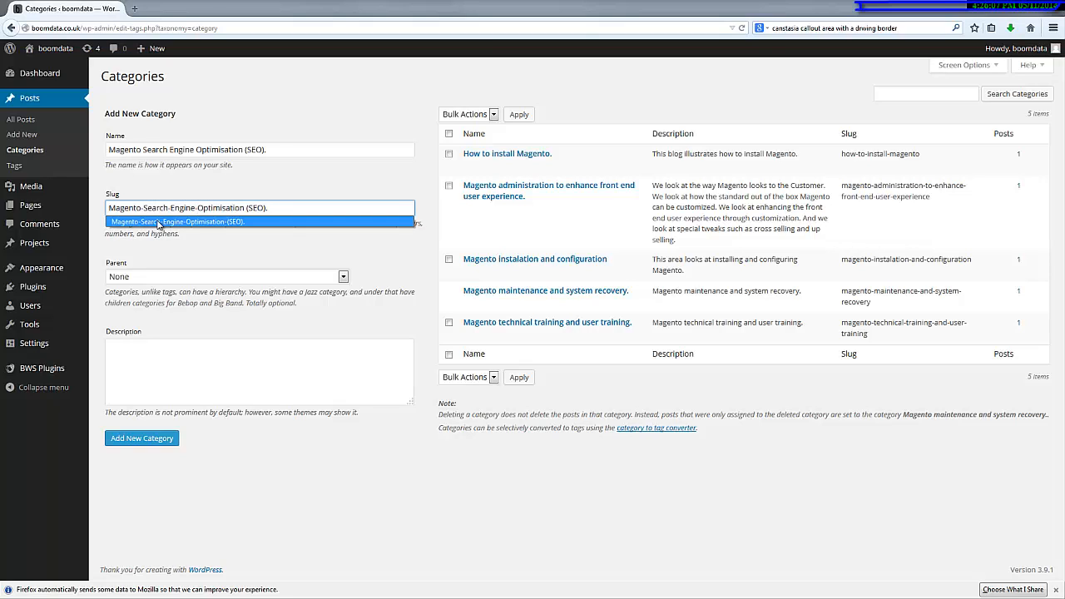
Step: Give it the description 'Magento Search Engine Optimisation (SEO).' and add the category
click(260, 373)
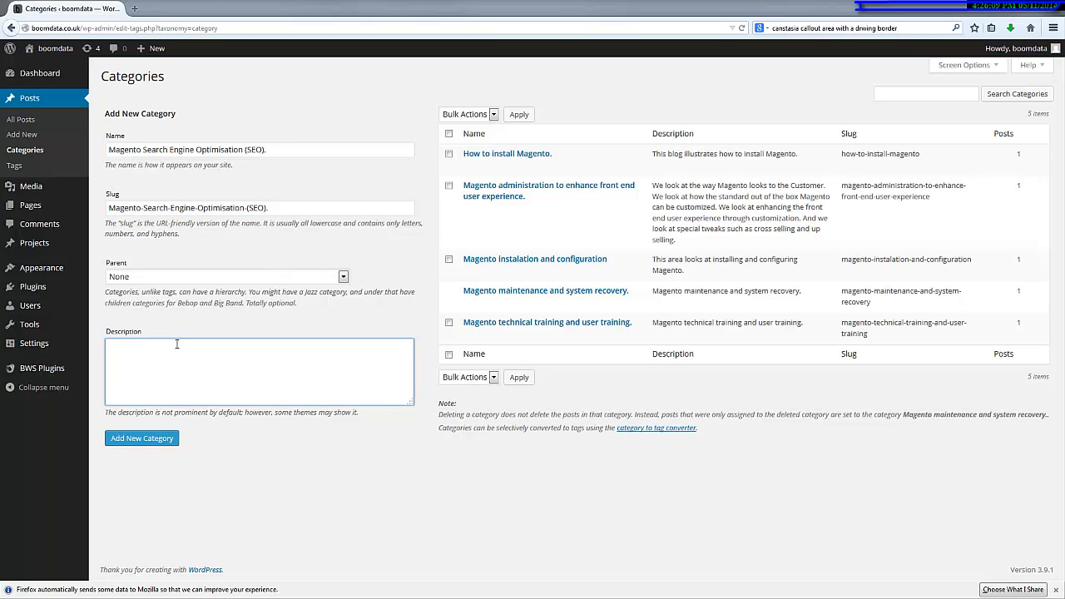
text(Magento Search Engine Optimisation (SEO).)
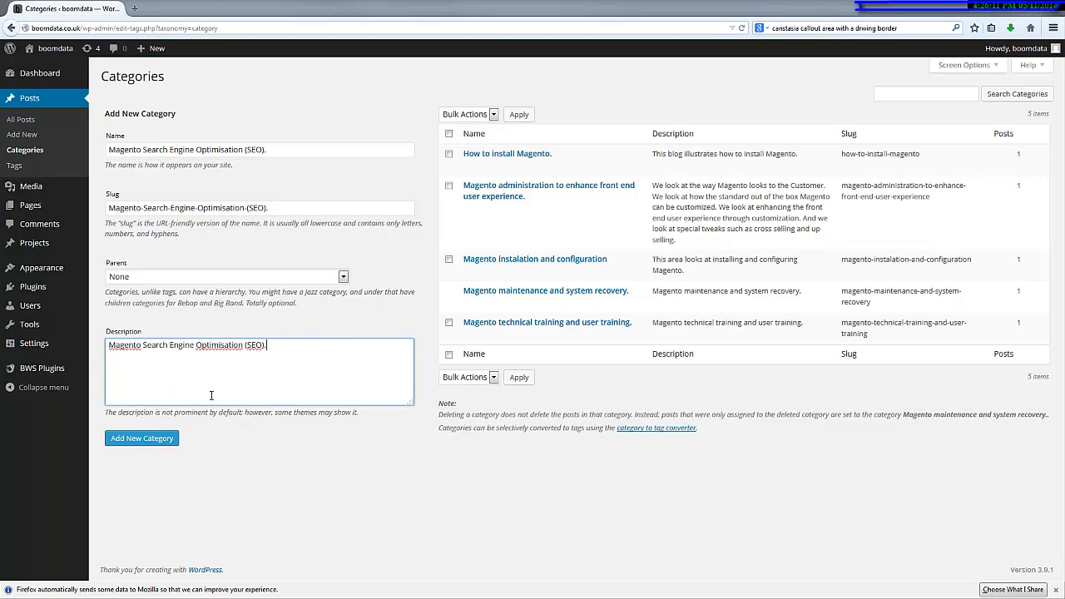
mouse_move(531, 419)
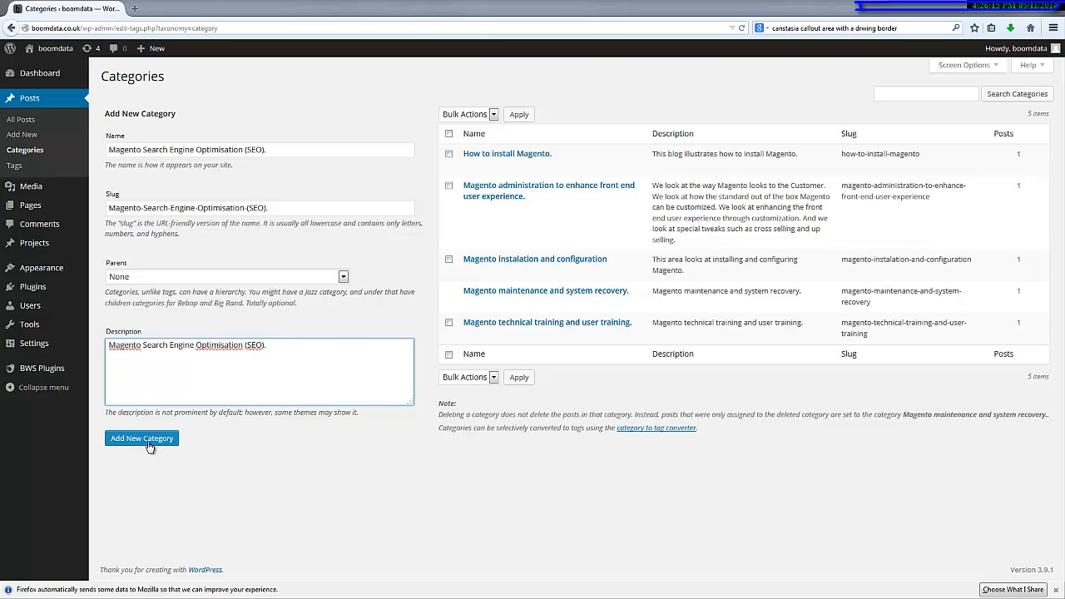
click(142, 438)
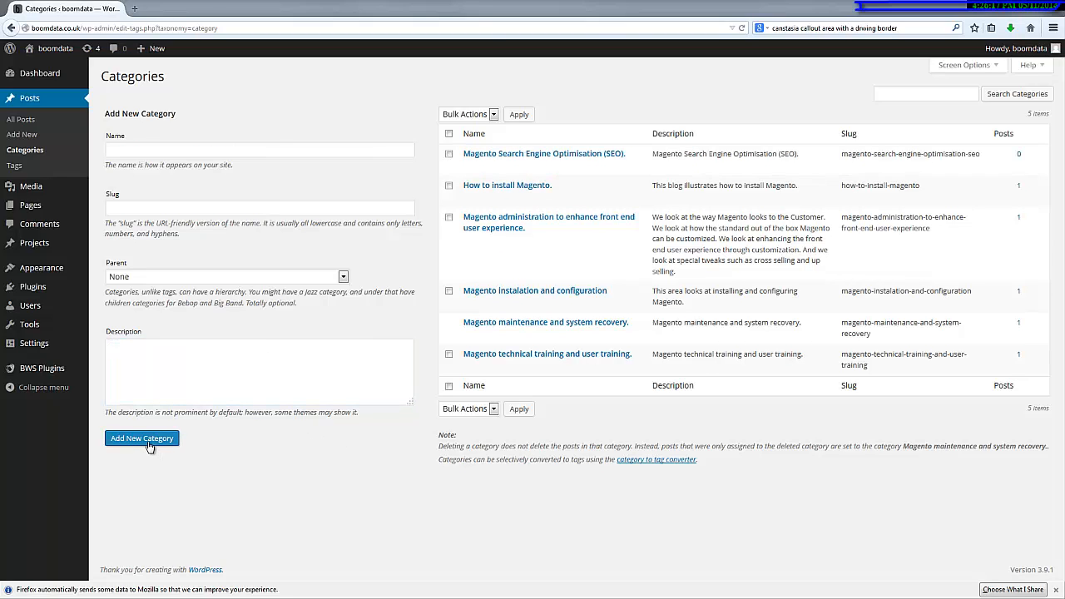
mouse_move(574, 164)
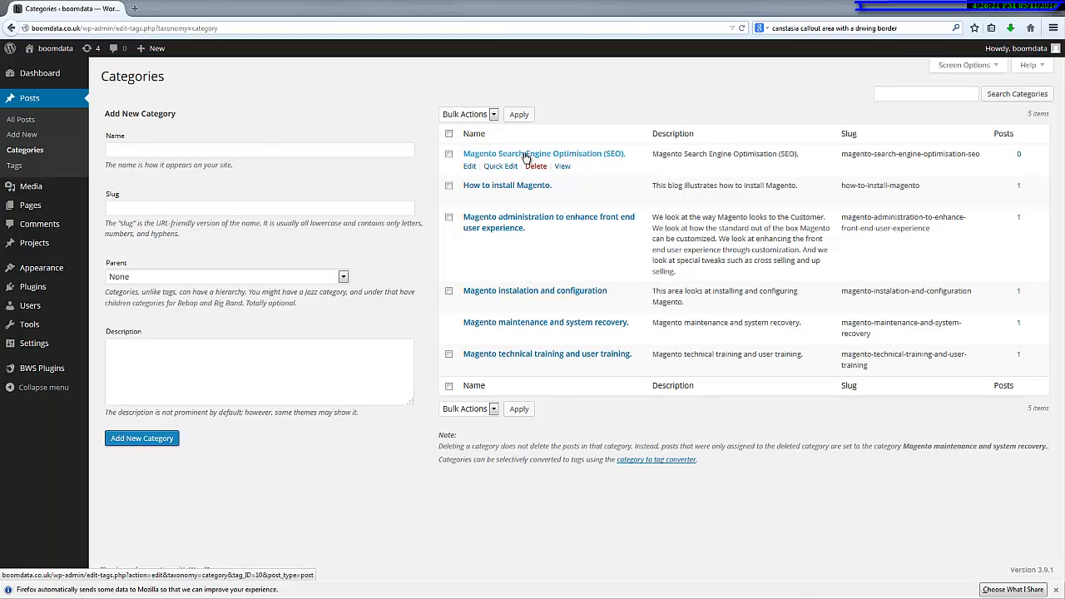
mouse_move(812, 149)
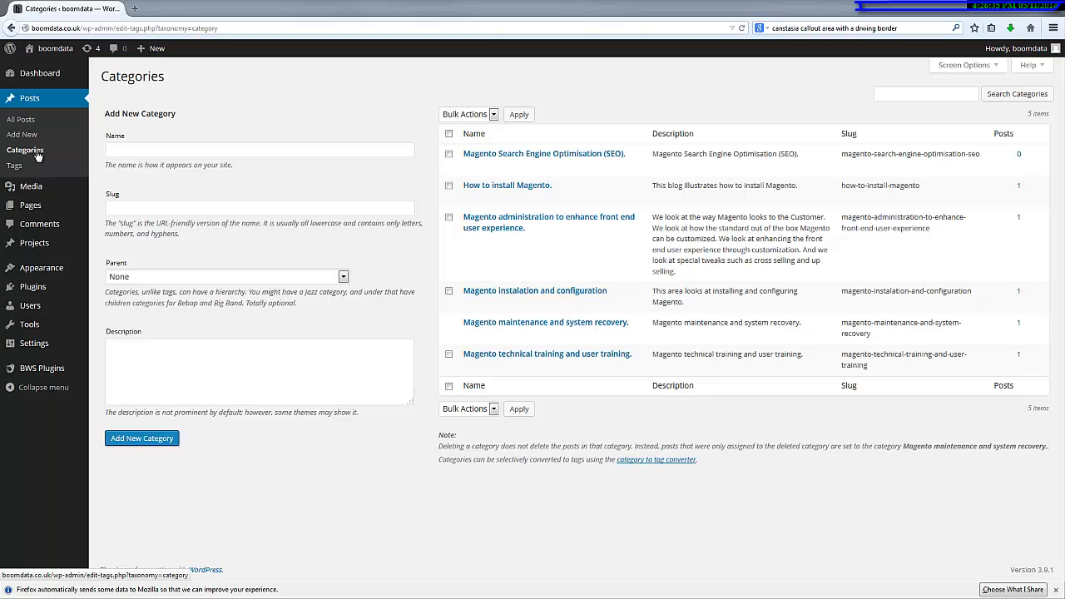
mouse_move(30, 204)
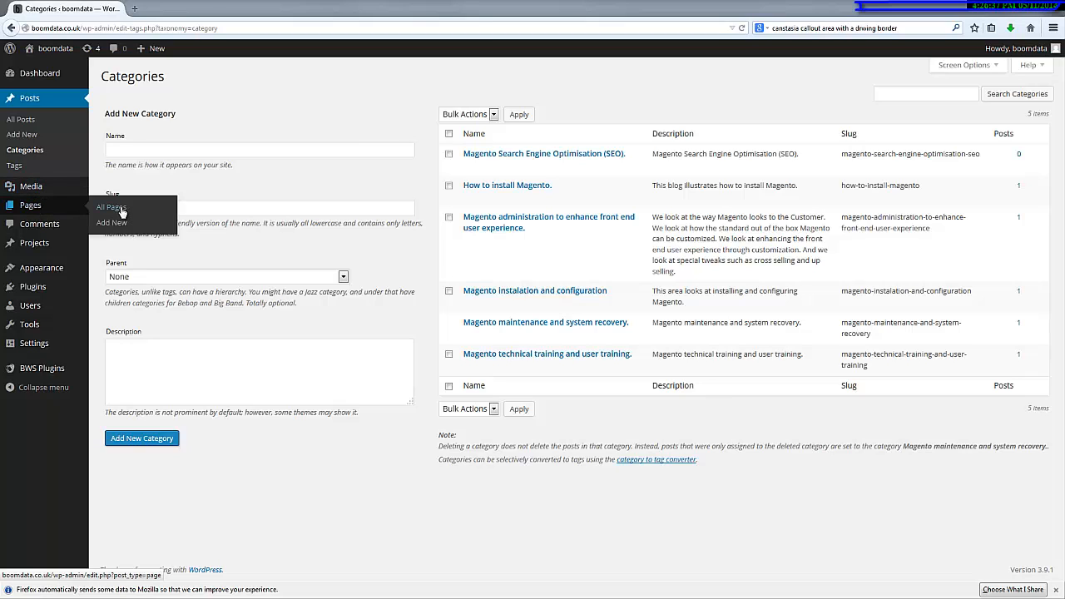
Step: Reopen the Magento Search Engine Optimisation (SEO). page for editing from the All Pages list
click(110, 206)
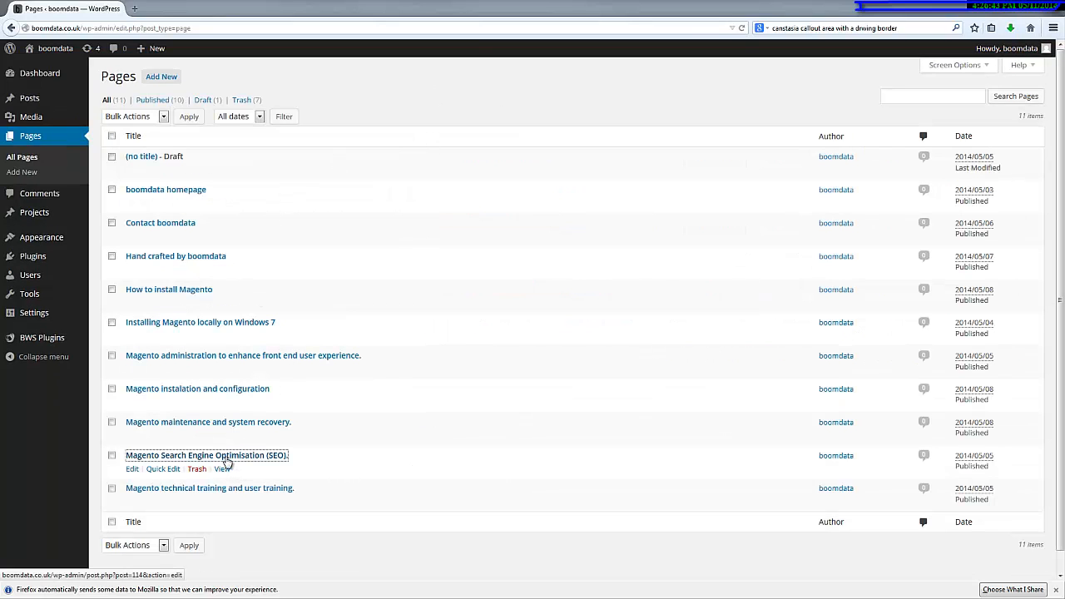
click(206, 456)
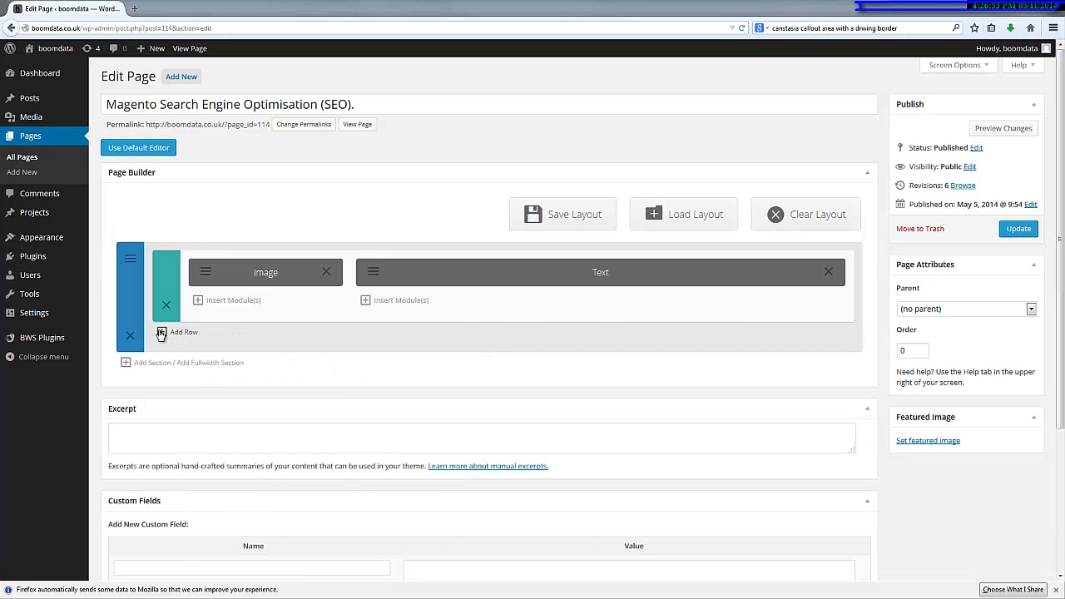
Step: Add a row with one full-width column and place a Blog module in it
click(176, 333)
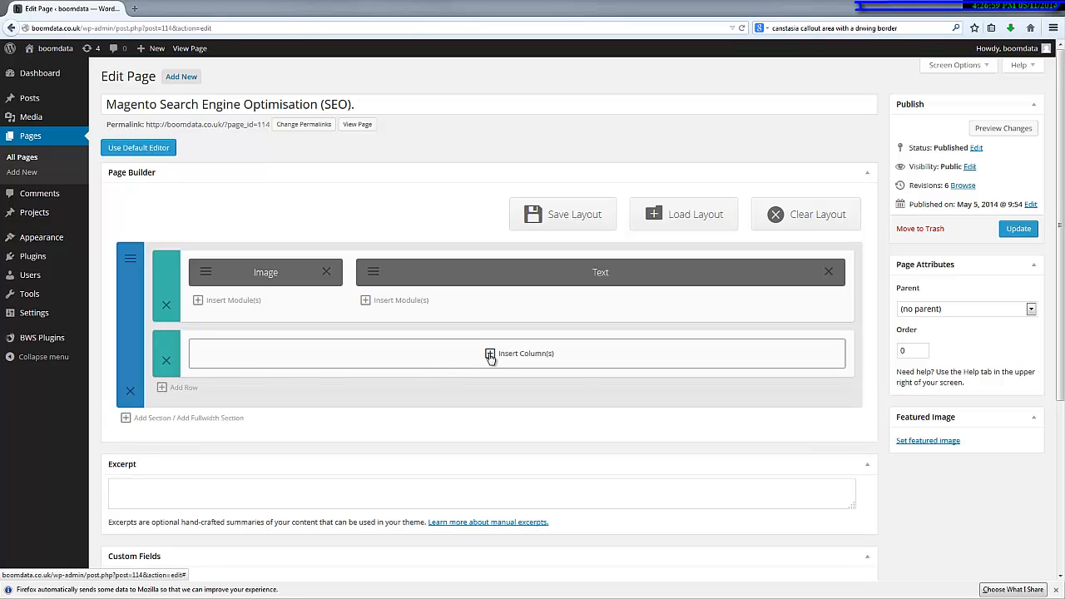
click(519, 353)
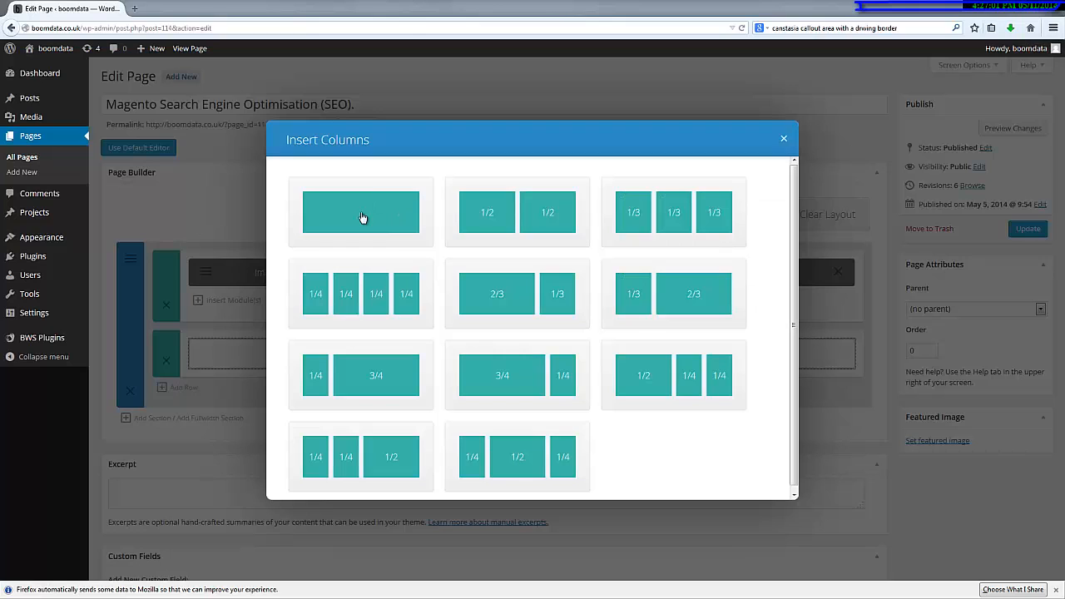
click(359, 213)
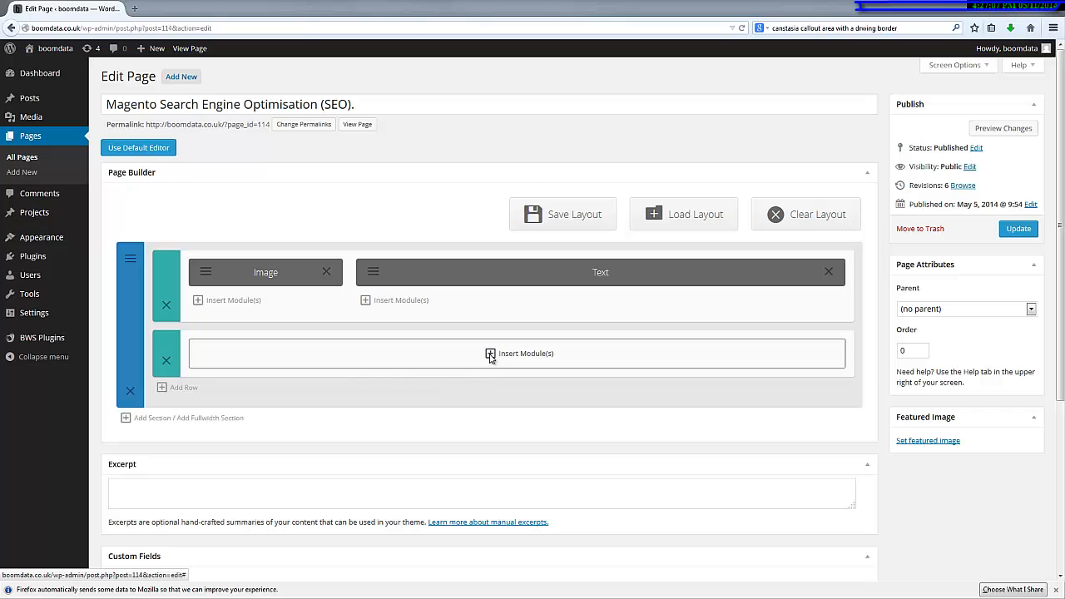
click(519, 352)
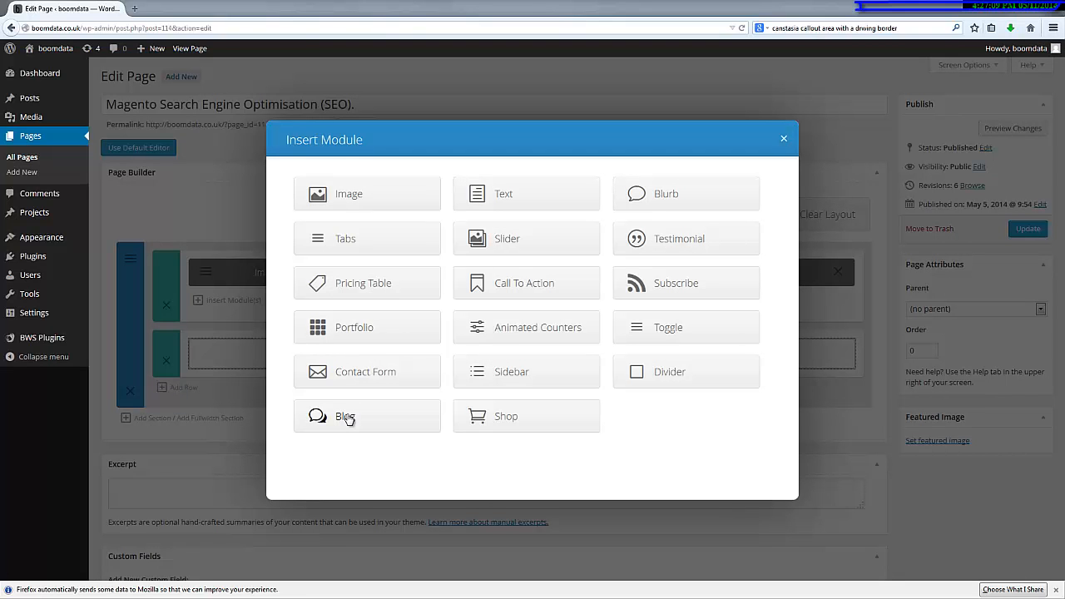
click(345, 416)
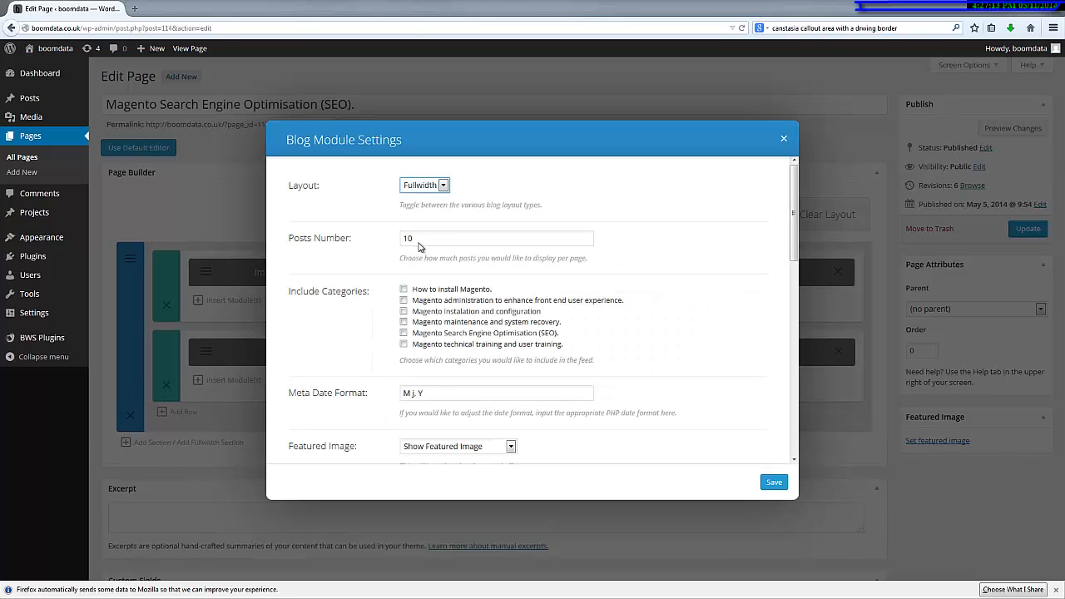
Step: Limit the blog module to the SEO category, show full post content and use light text
click(402, 333)
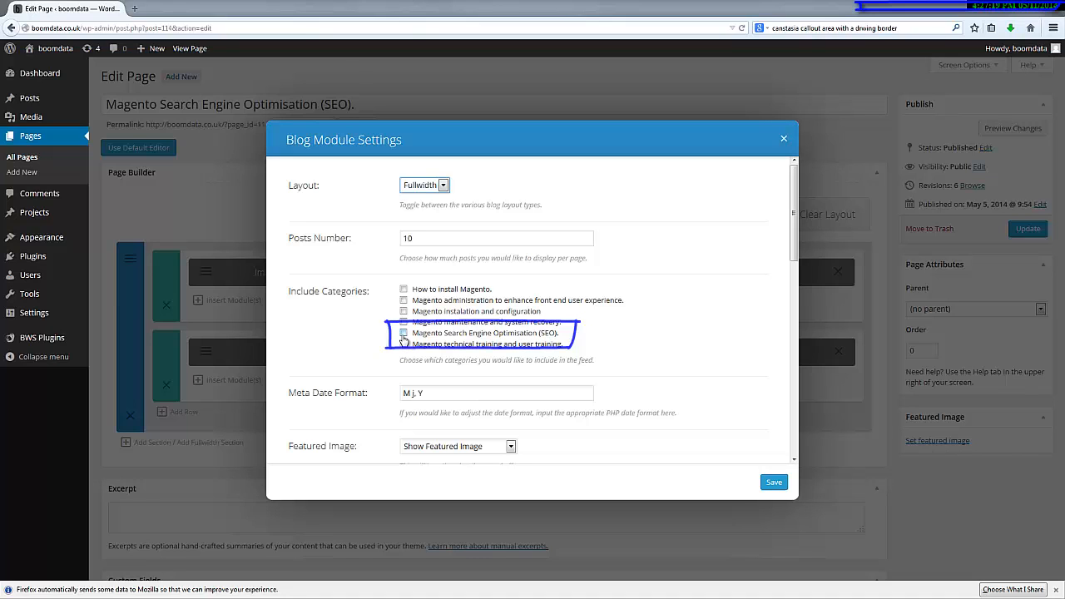
click(403, 333)
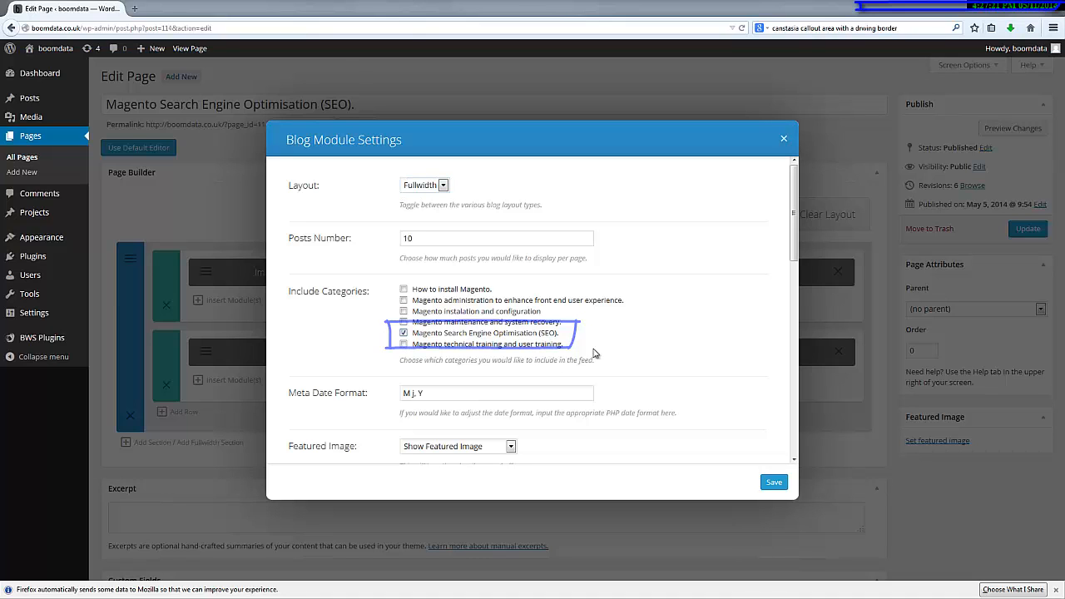
scroll(down, 3)
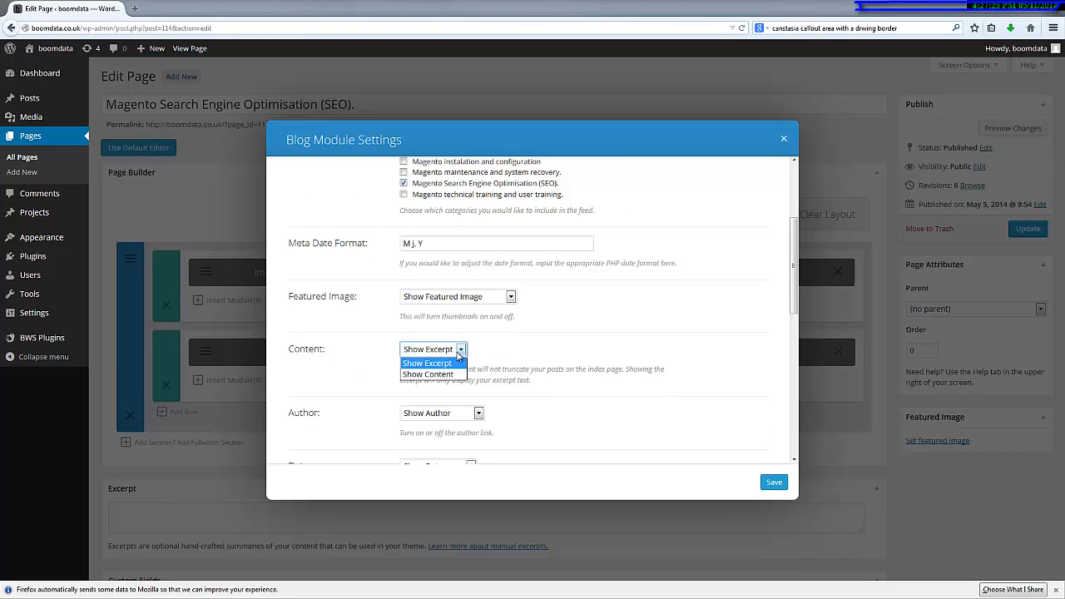
click(428, 373)
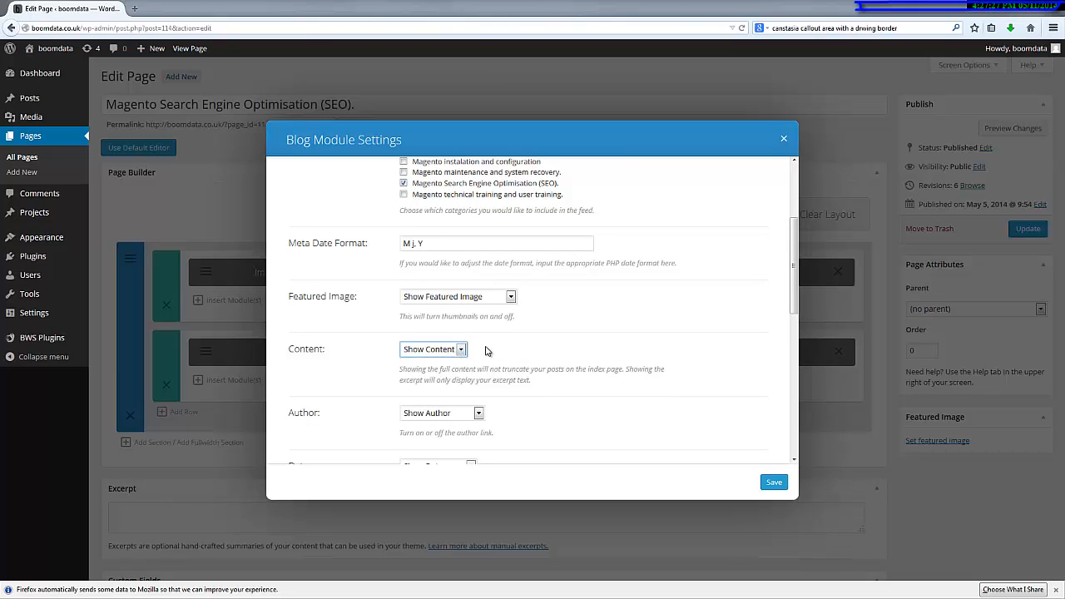
scroll(down, 3)
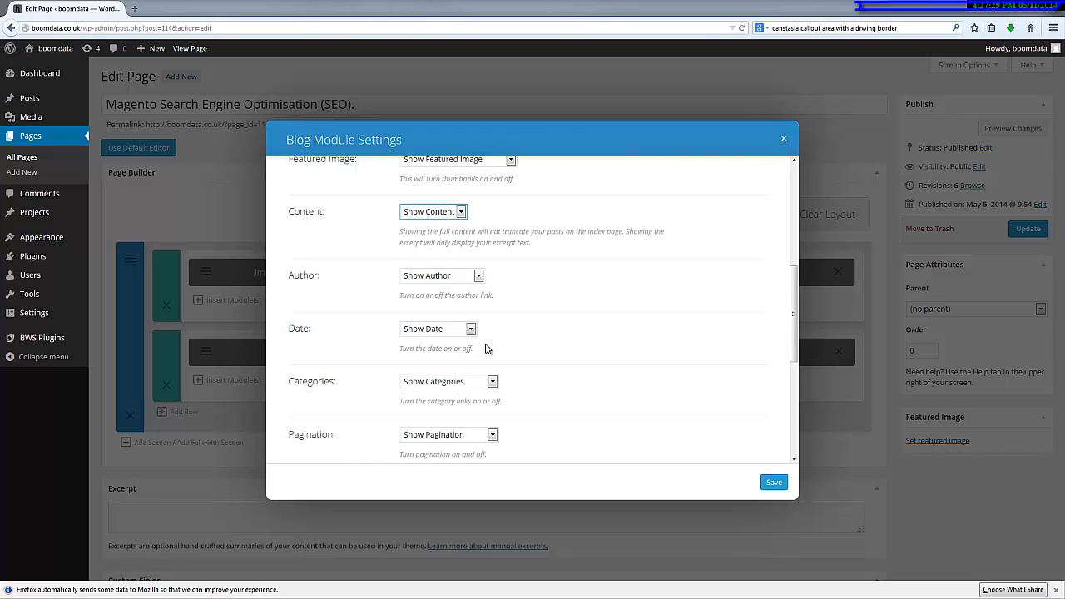
scroll(down, 3)
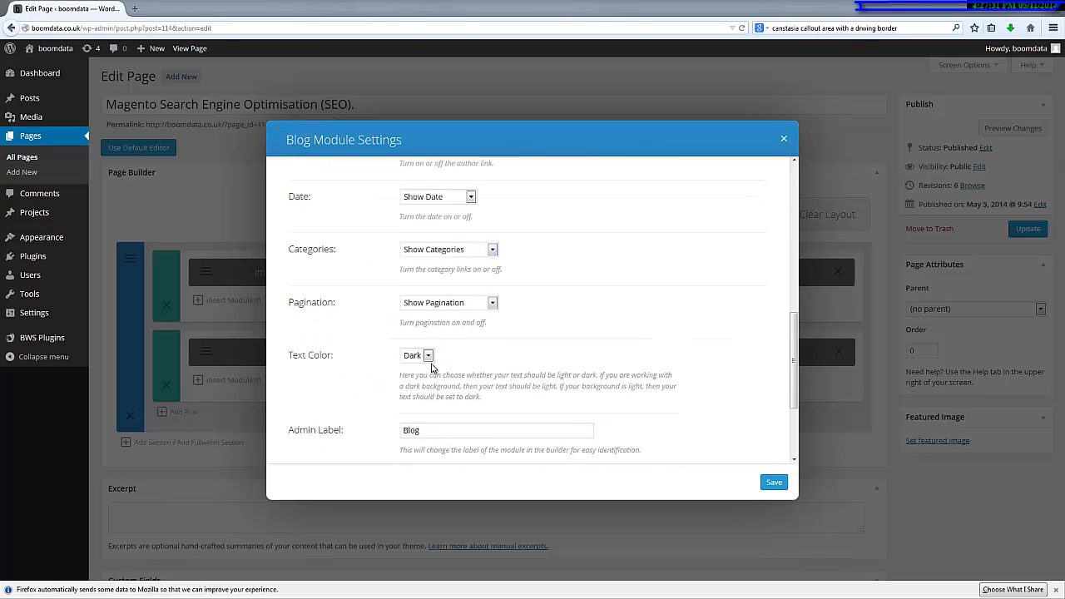
click(416, 357)
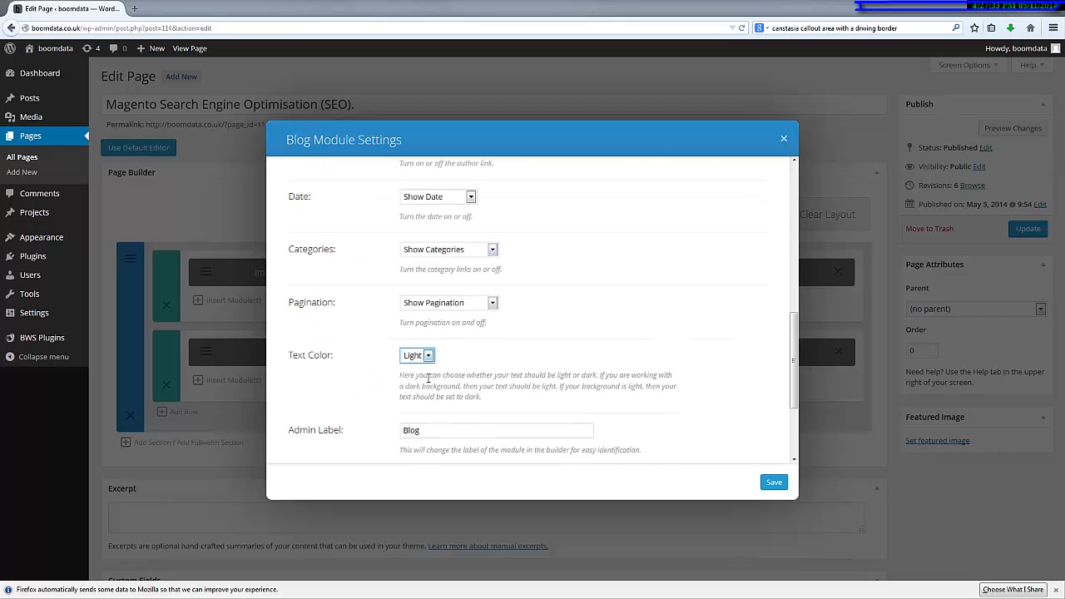
Step: Label the module 'Magento Search Engine Optimisation (SEO).', save it and update the page
scroll(down, 3)
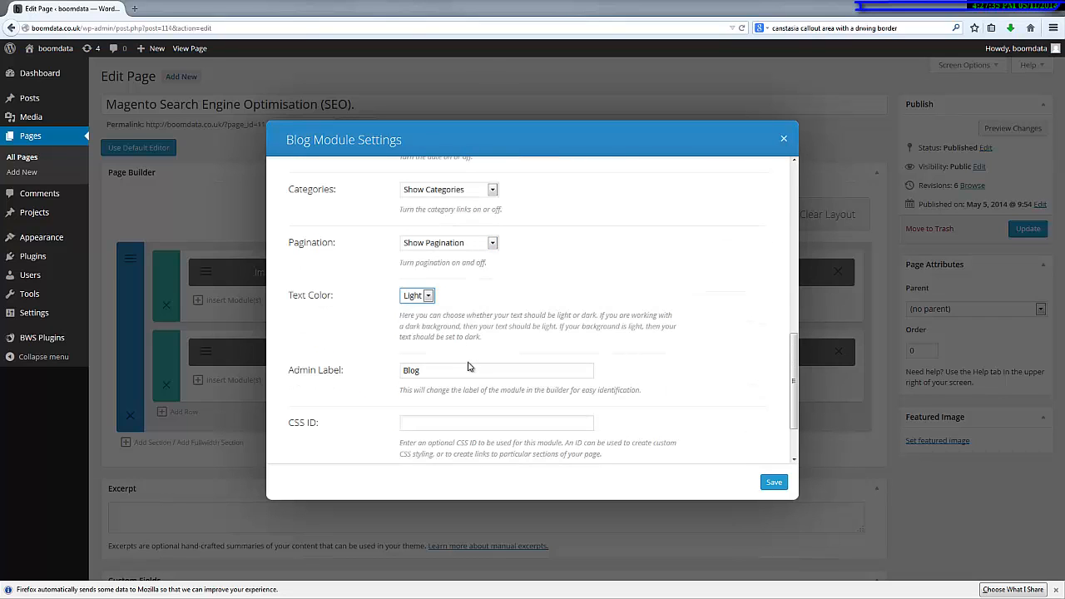
click(496, 369)
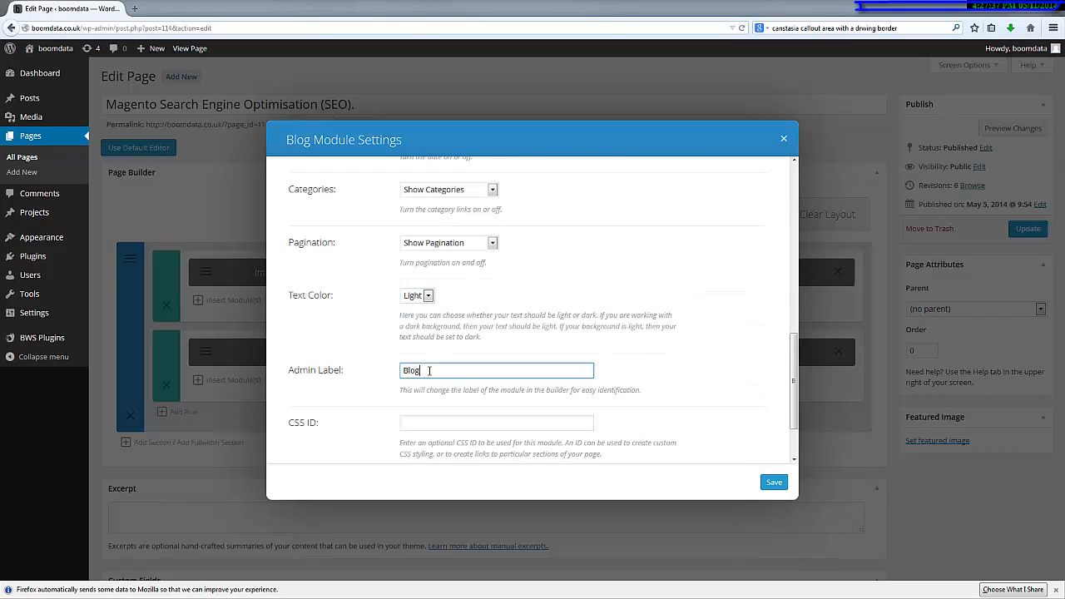
text(Magento Search Engine Optimisation (SEO).)
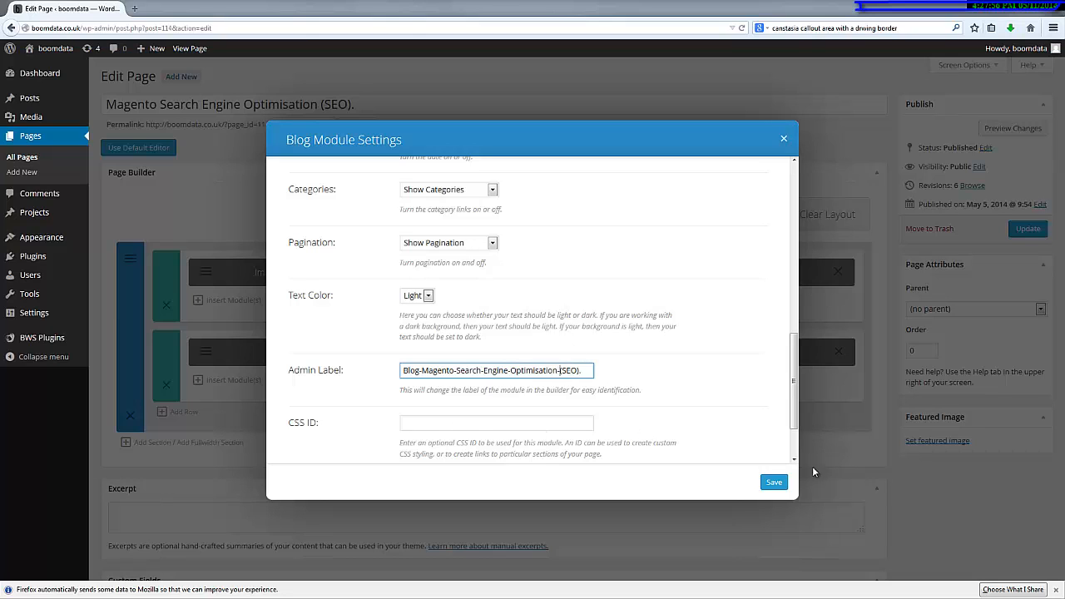
scroll(down, 3)
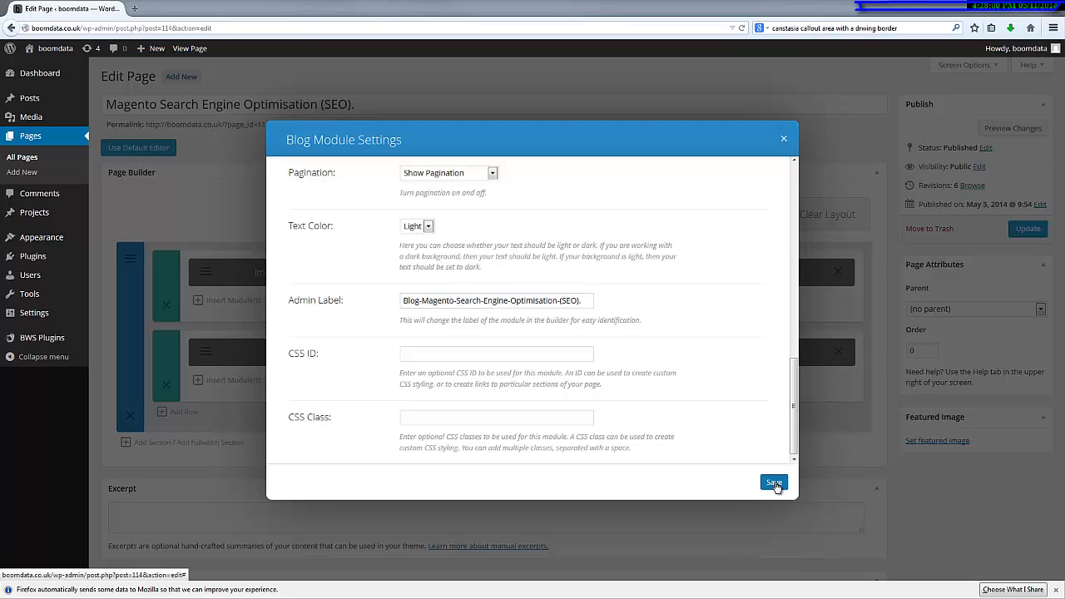
click(773, 484)
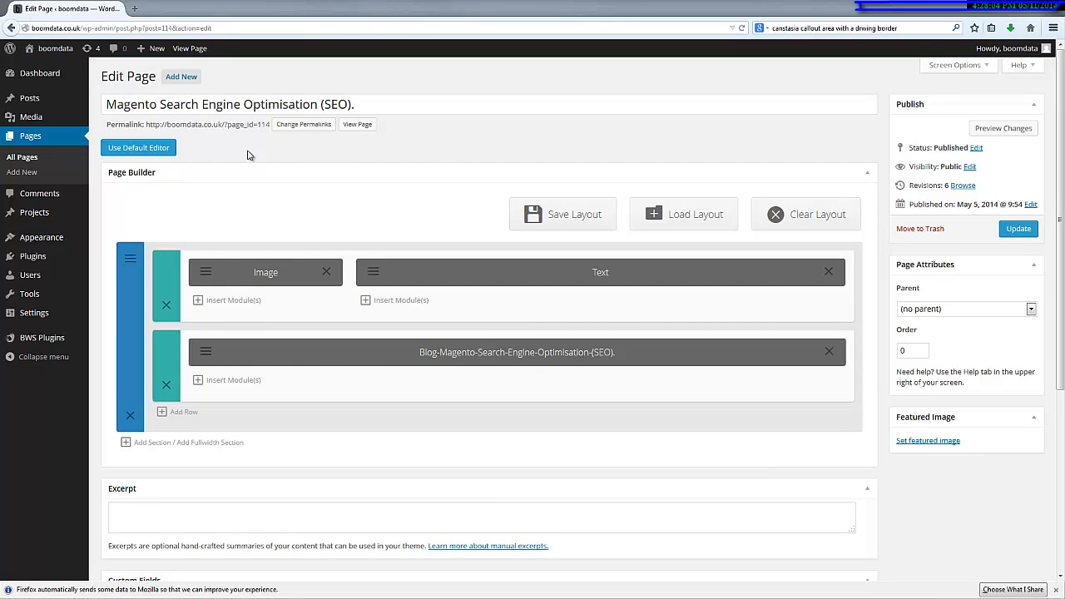
mouse_move(186, 58)
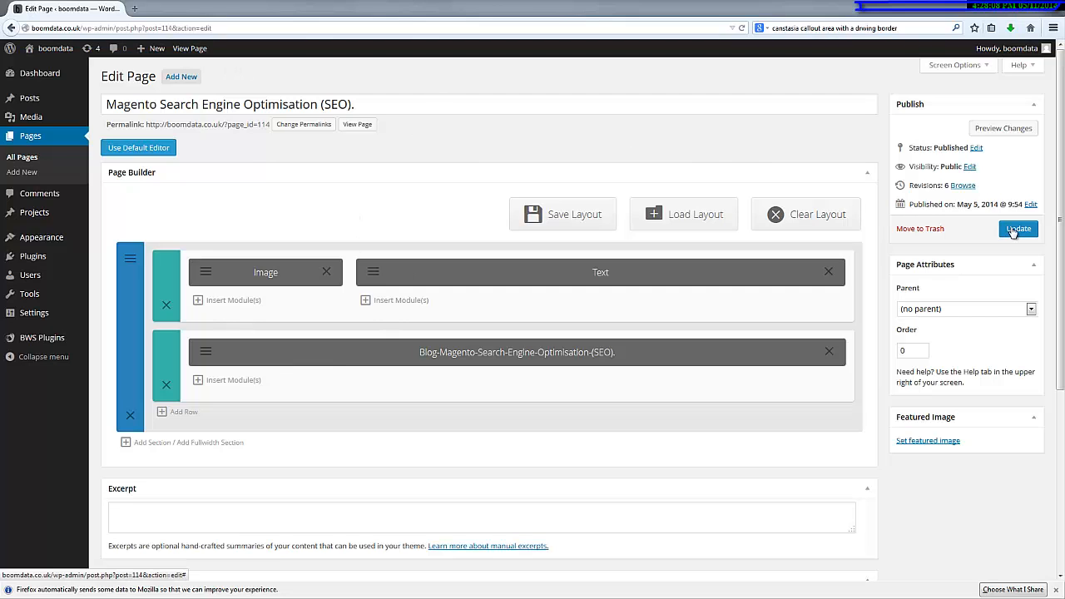
click(1019, 229)
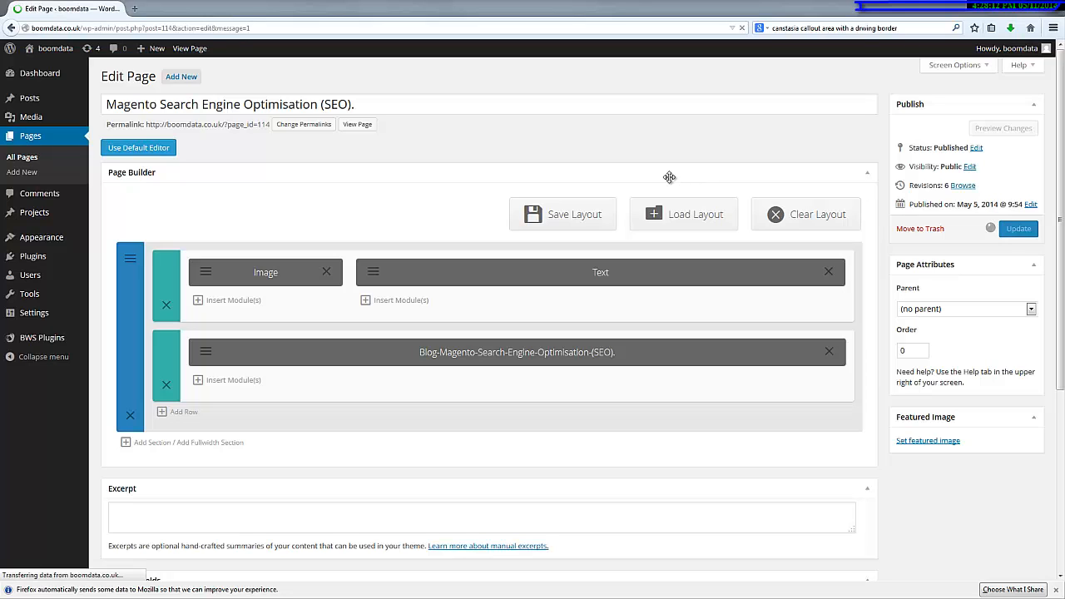
click(1018, 228)
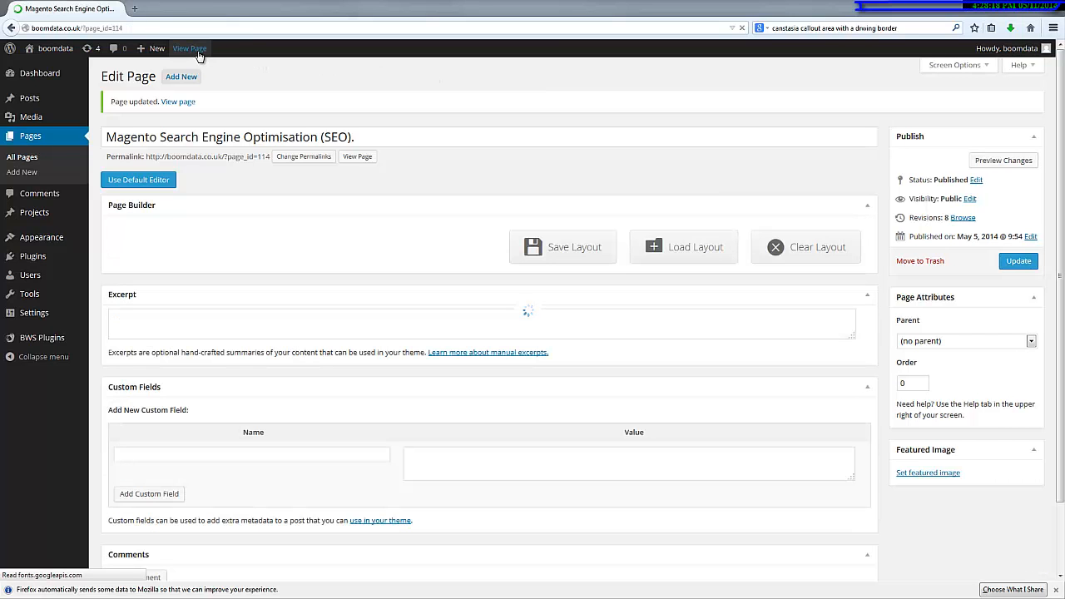
Step: View the live Magento SEO page, where the blog area reports No Results Found
click(189, 47)
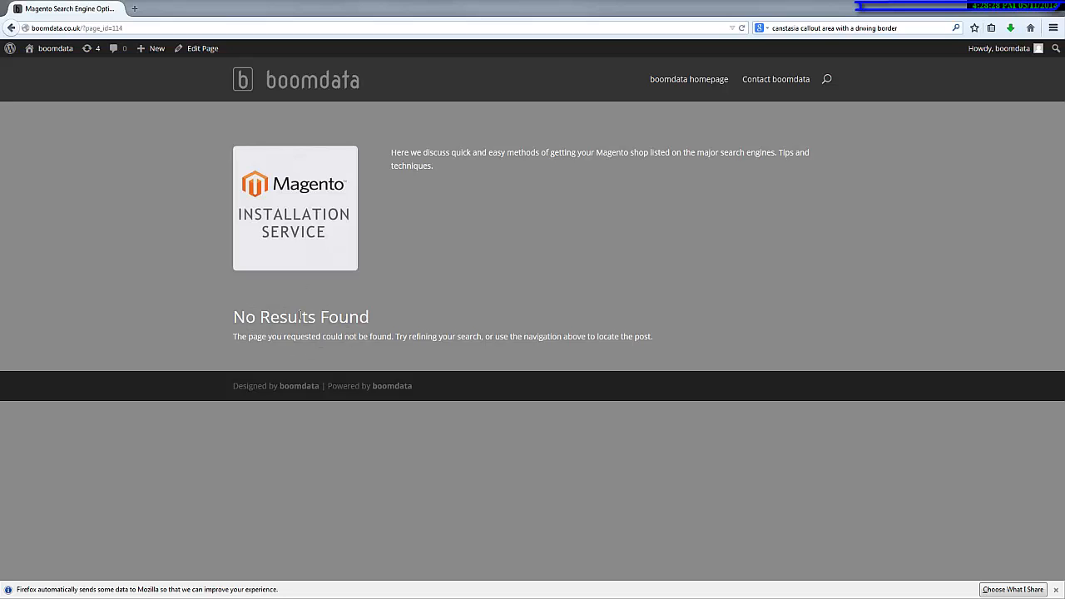
mouse_move(605, 360)
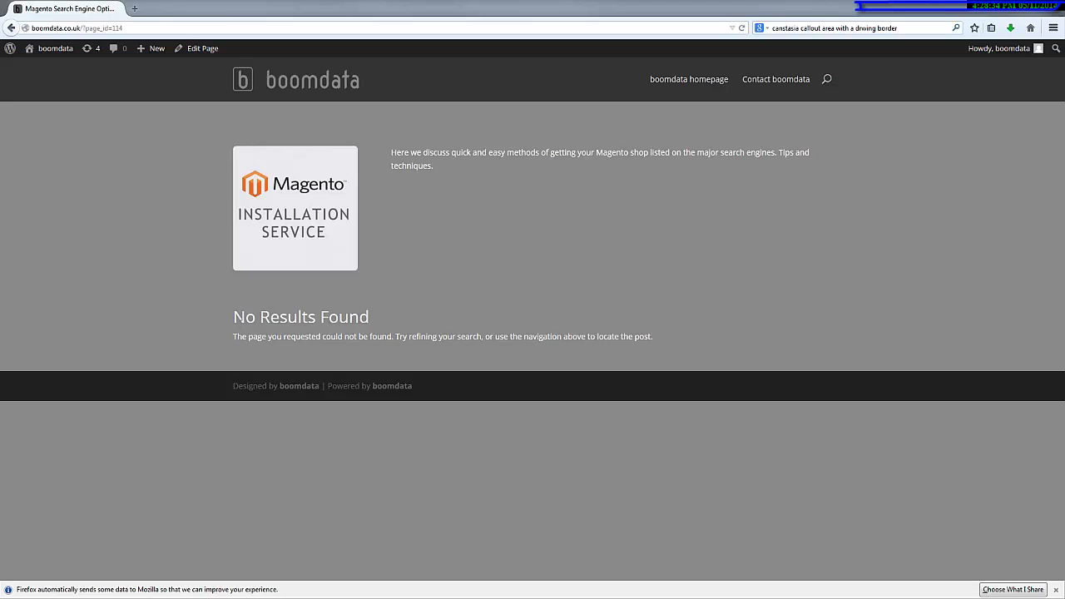
mouse_move(223, 321)
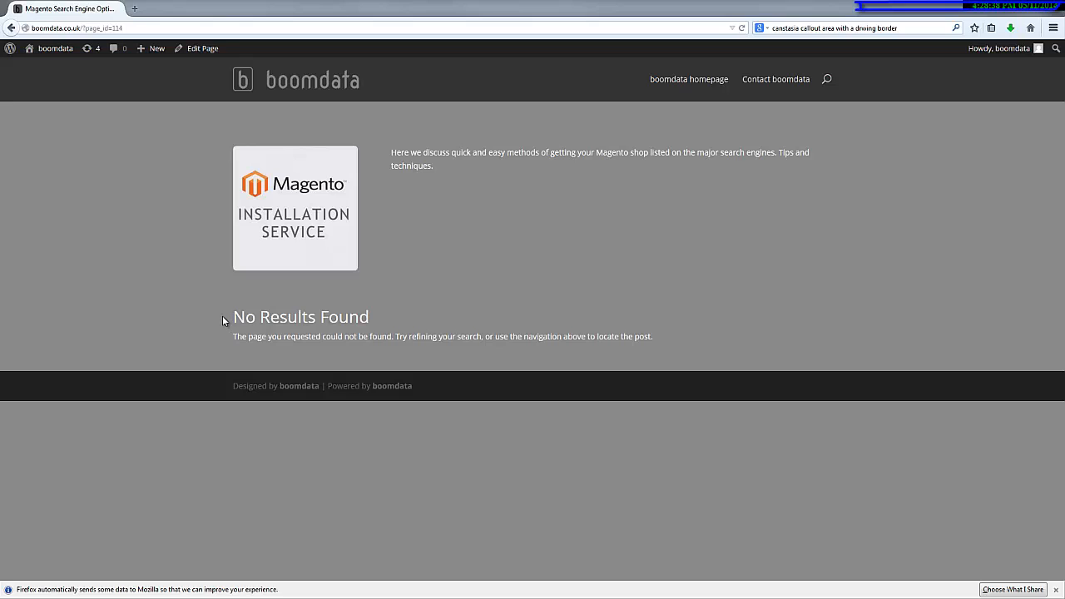
mouse_move(56, 48)
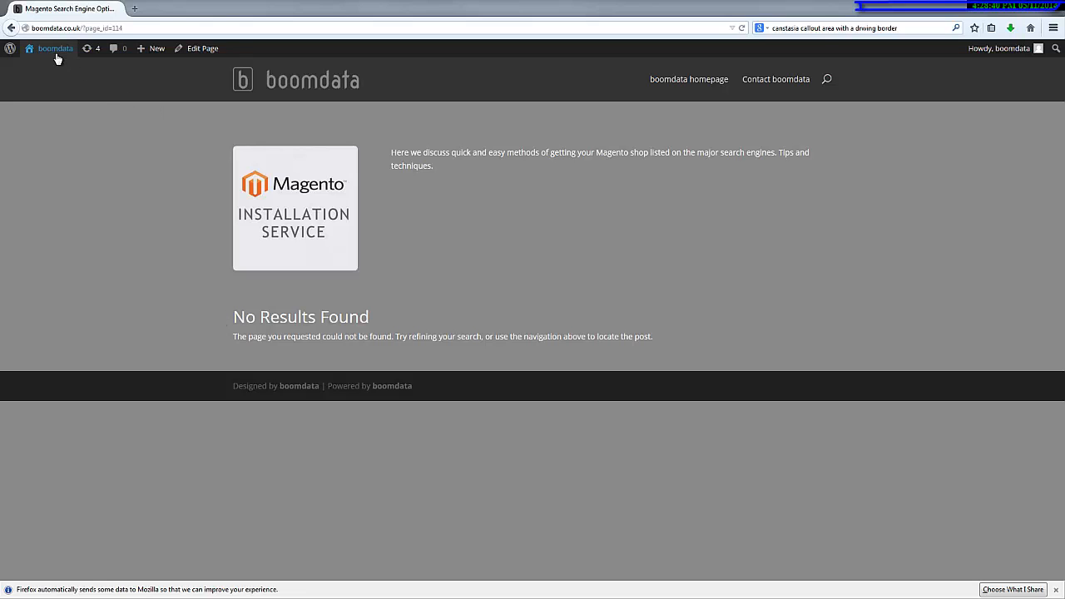
click(55, 48)
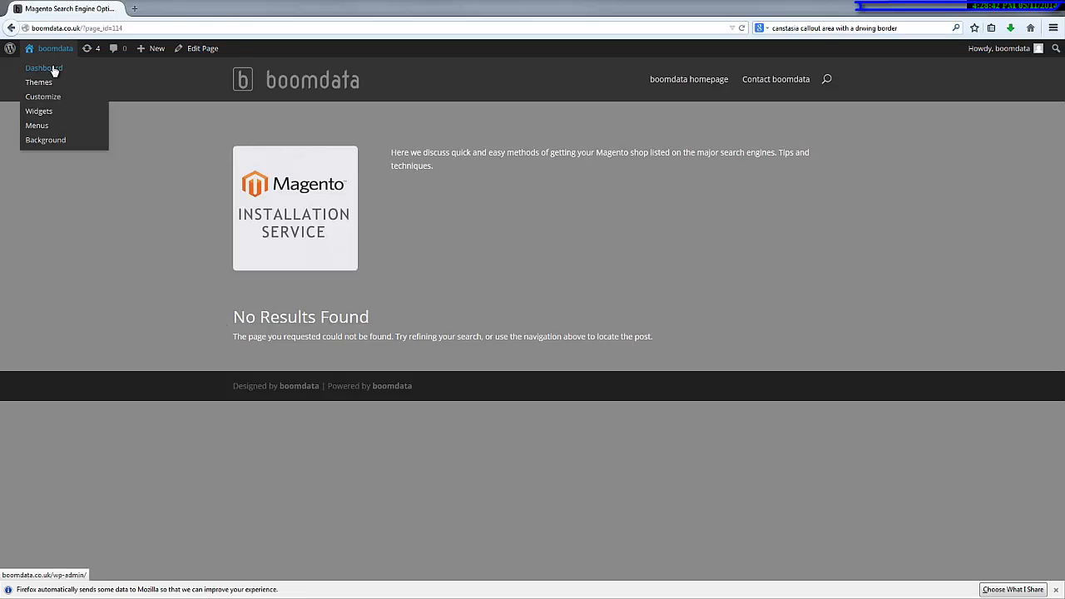
Step: Return to the WordPress admin dashboard from the live page
click(43, 66)
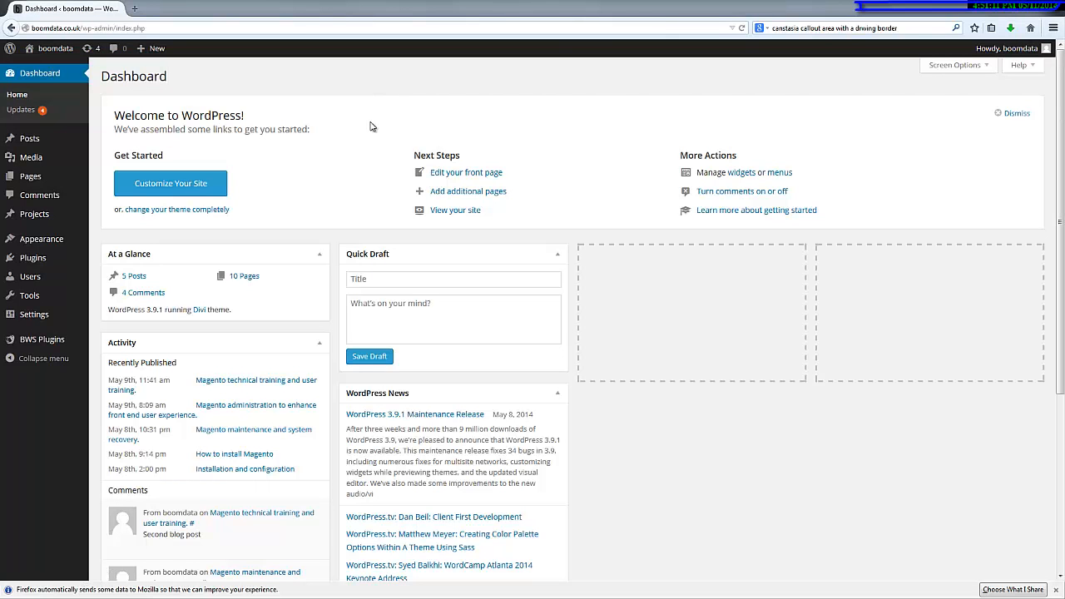
mouse_move(30, 138)
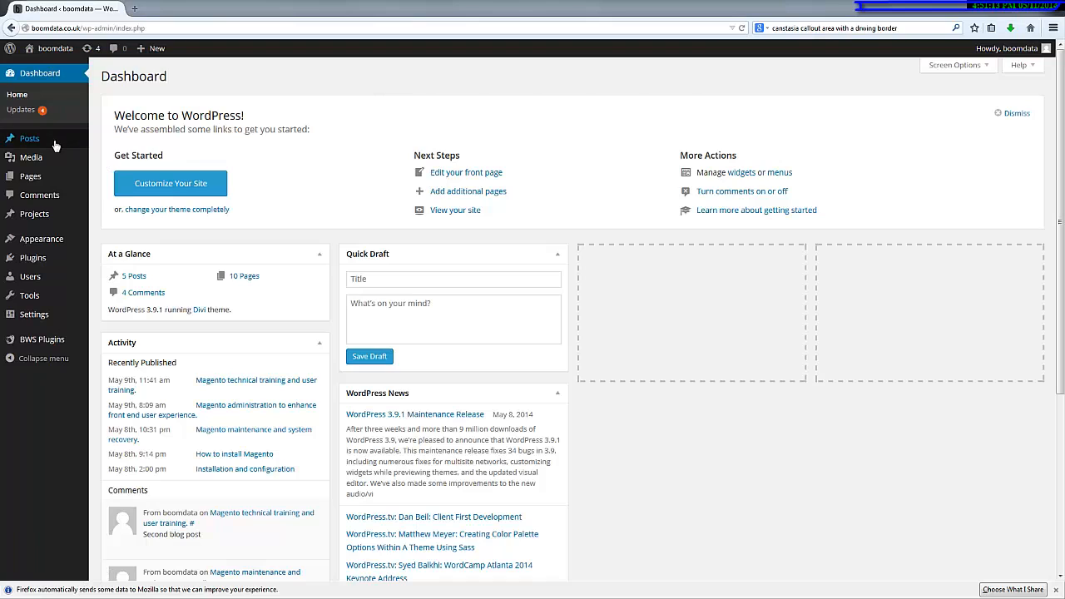
mouse_move(29, 138)
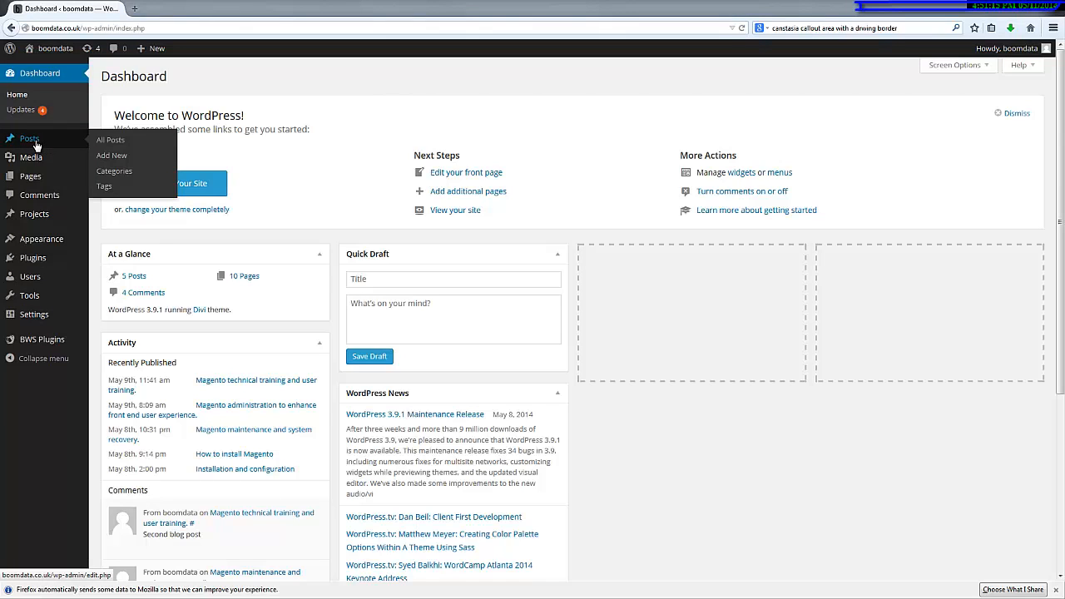
mouse_move(108, 139)
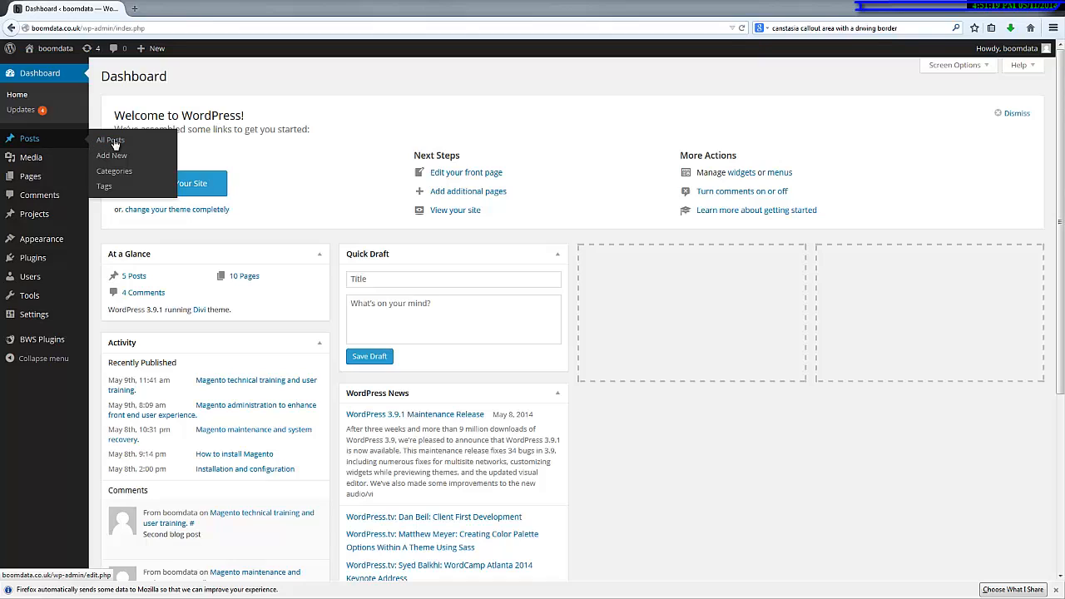
mouse_move(111, 157)
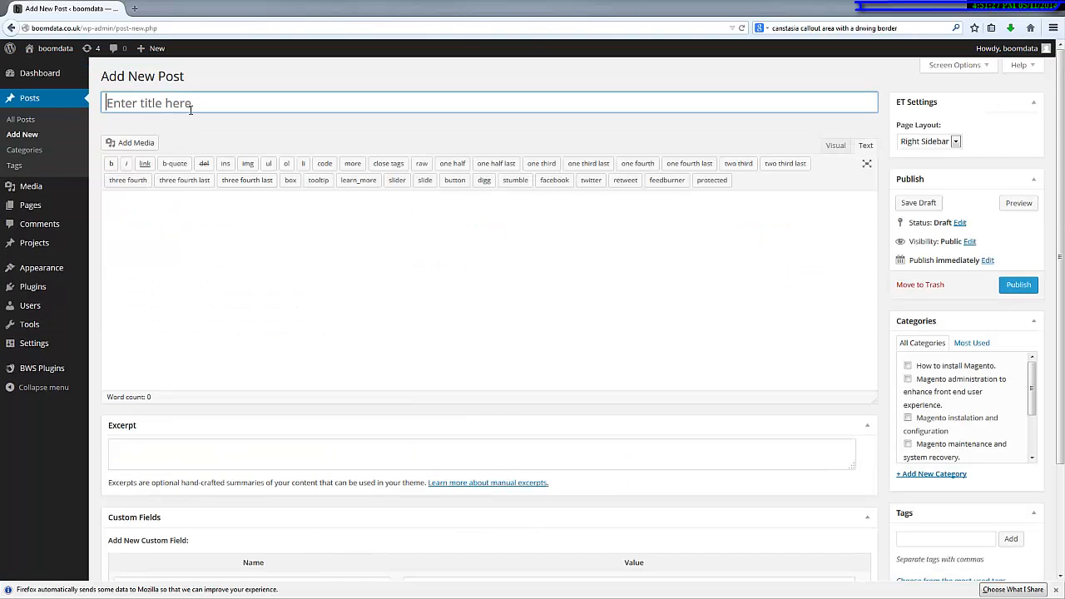
Step: Title the new post 'Magento Search Engine Optimisation (SEO).' and paste the same text into its body
right_click(190, 103)
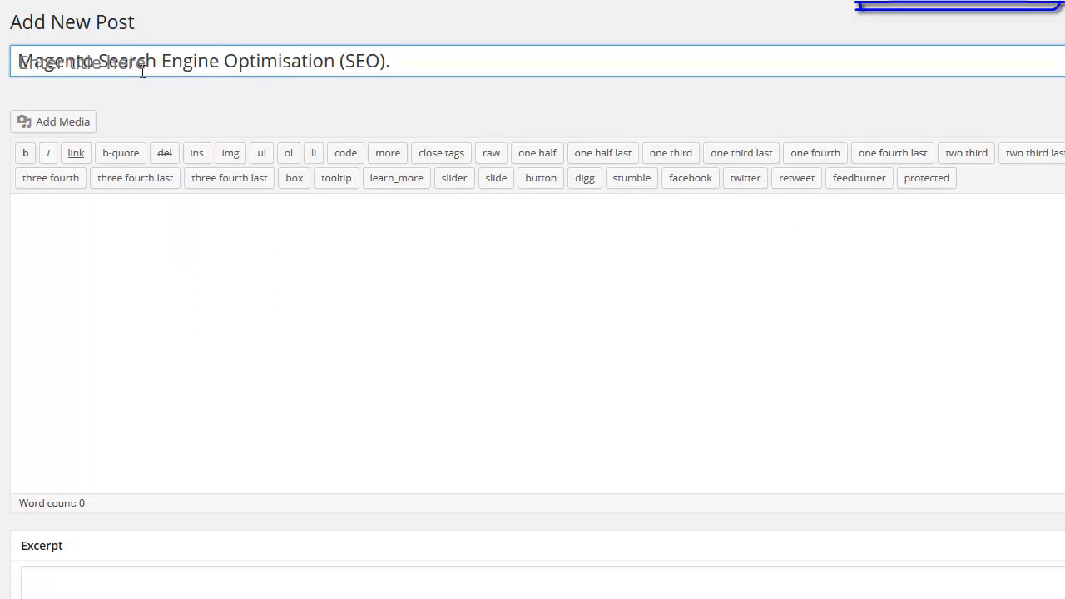
double_click(208, 60)
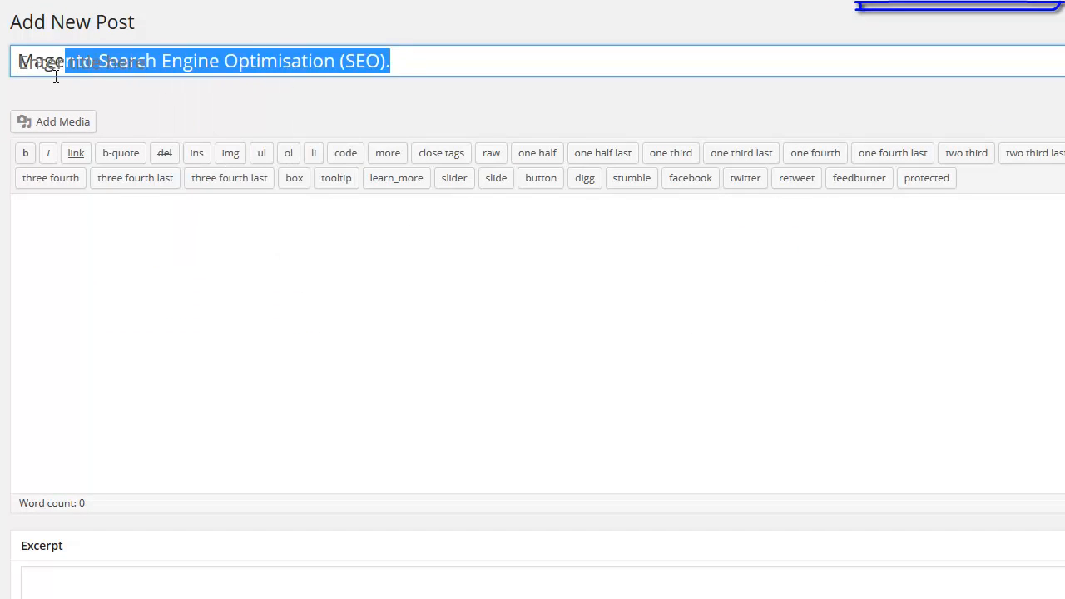
key(Delete)
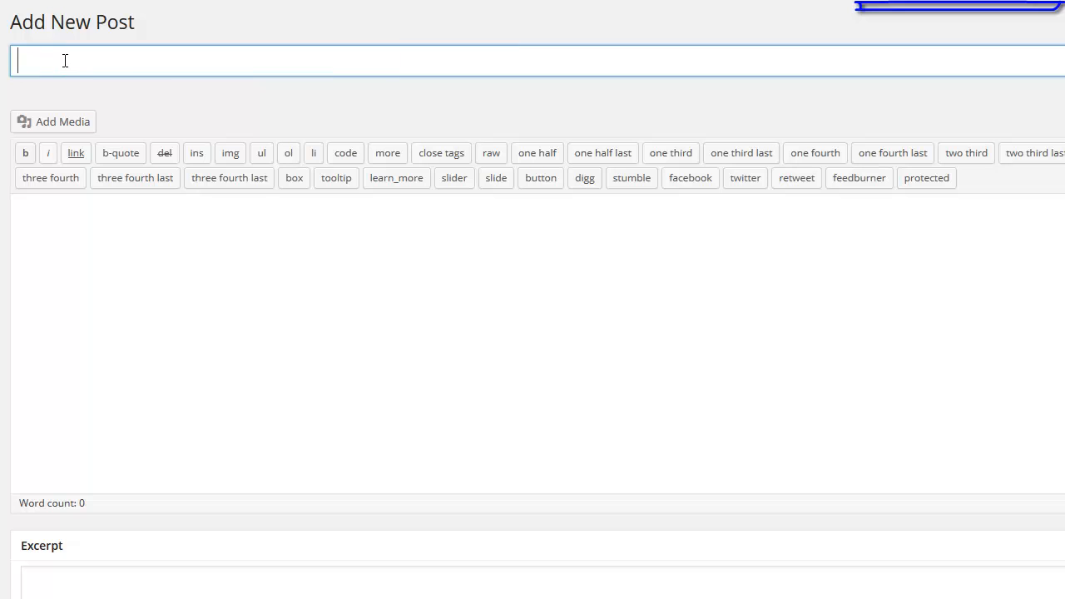
text(Magento Search Engine Optimisation (SEO).)
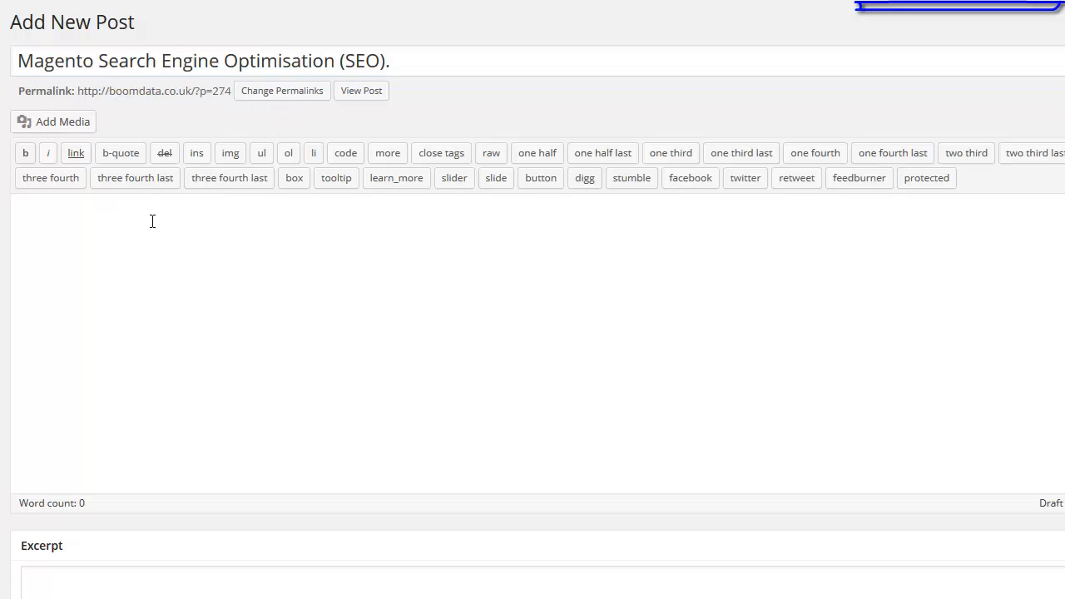
right_click(153, 220)
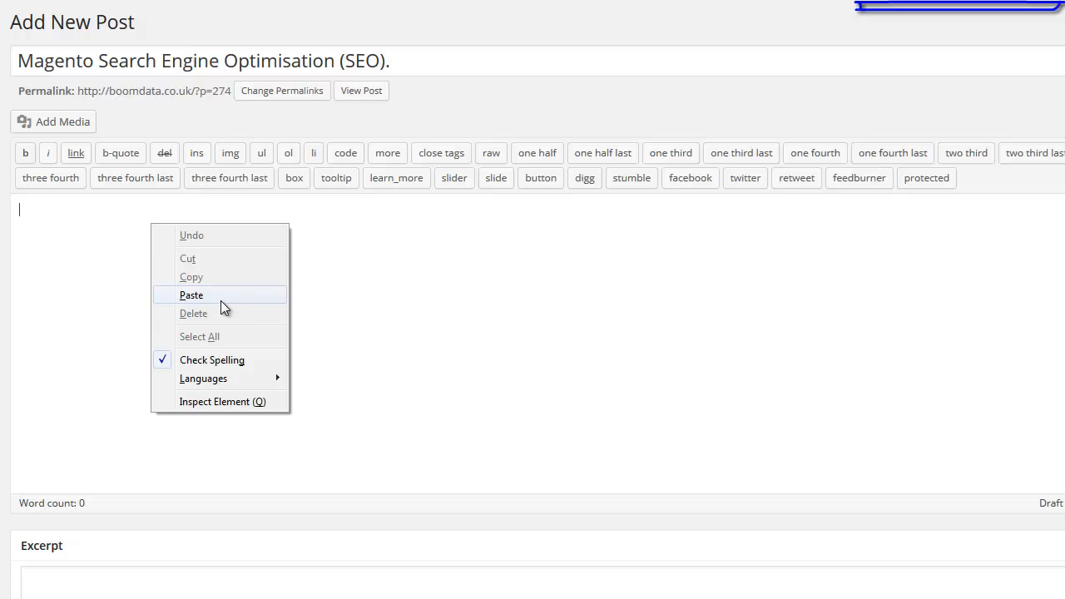
click(191, 295)
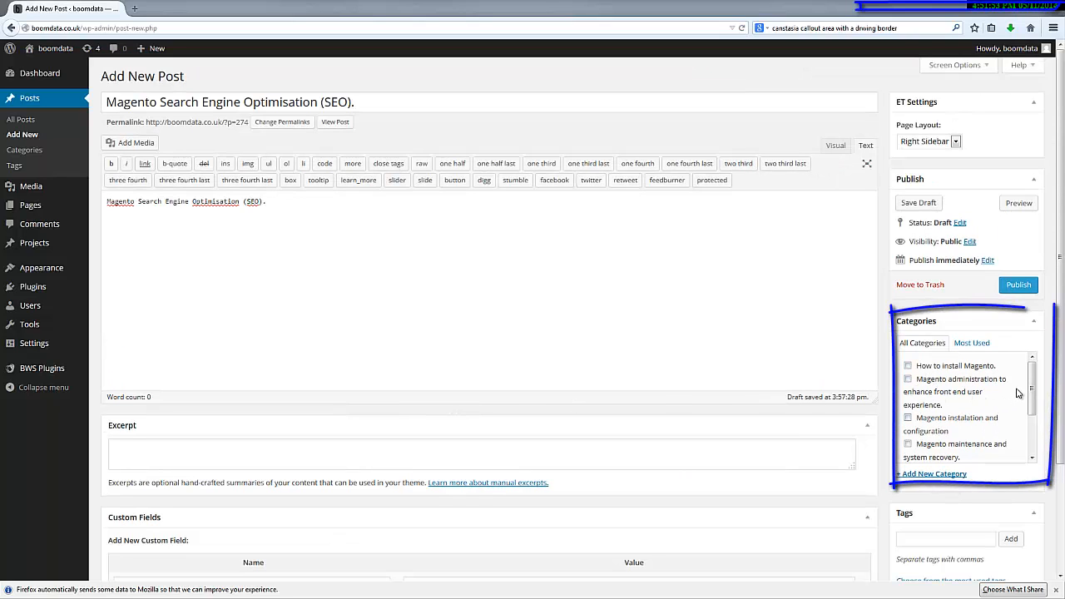
Step: File the post under the Magento Search Engine Optimisation (SEO). category and publish it
scroll(down, 3)
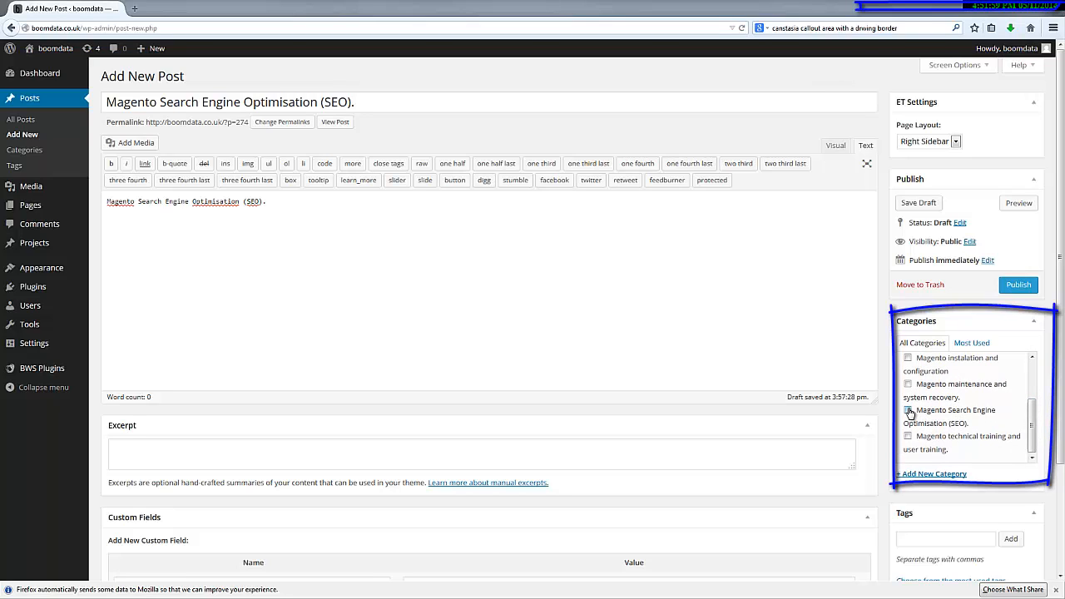
click(909, 410)
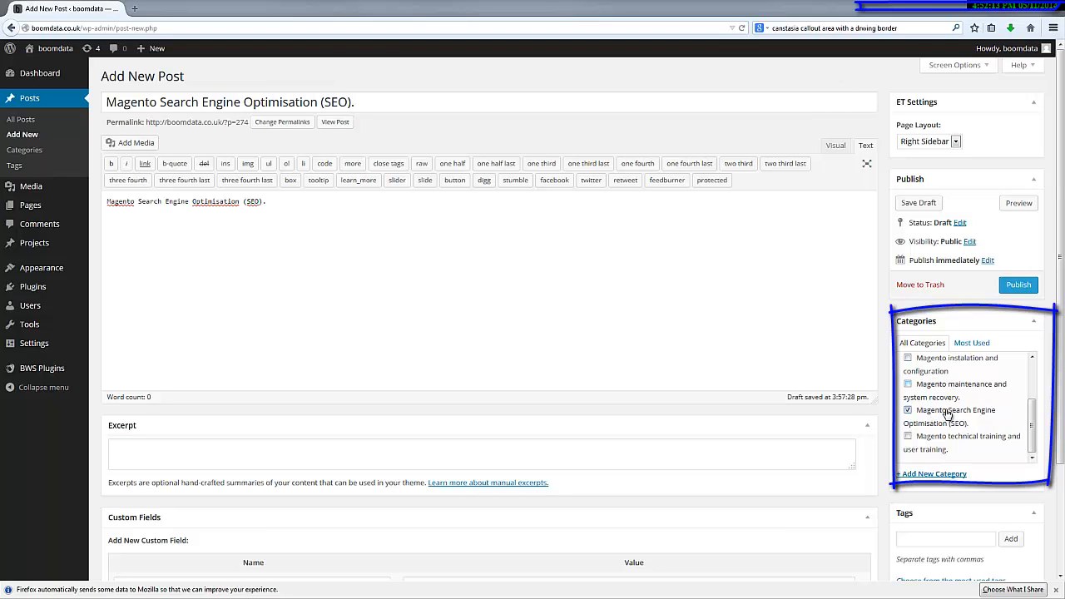
click(909, 409)
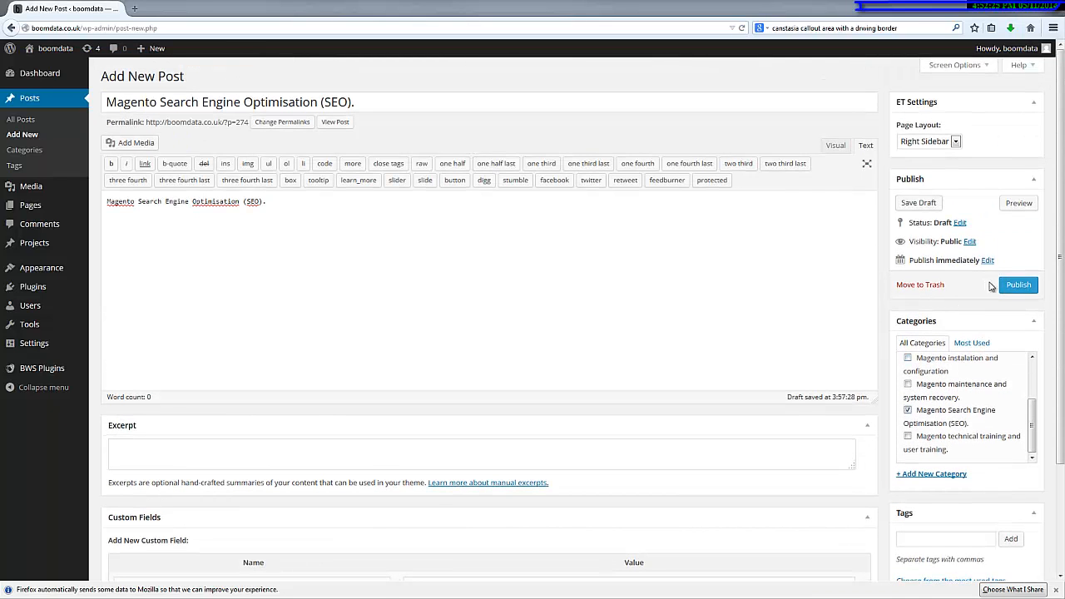
click(1019, 284)
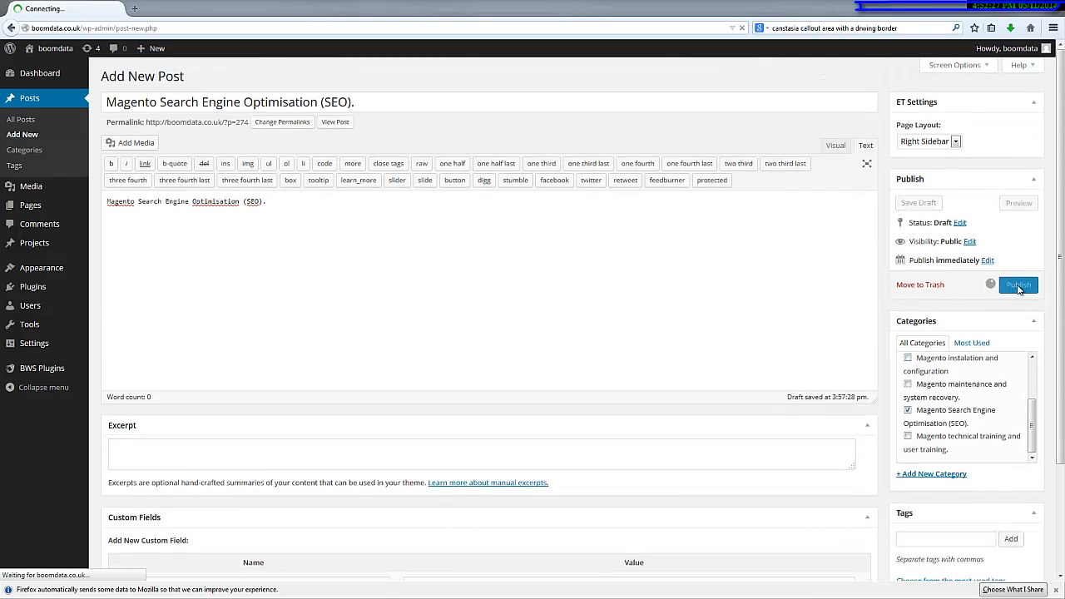
click(1019, 285)
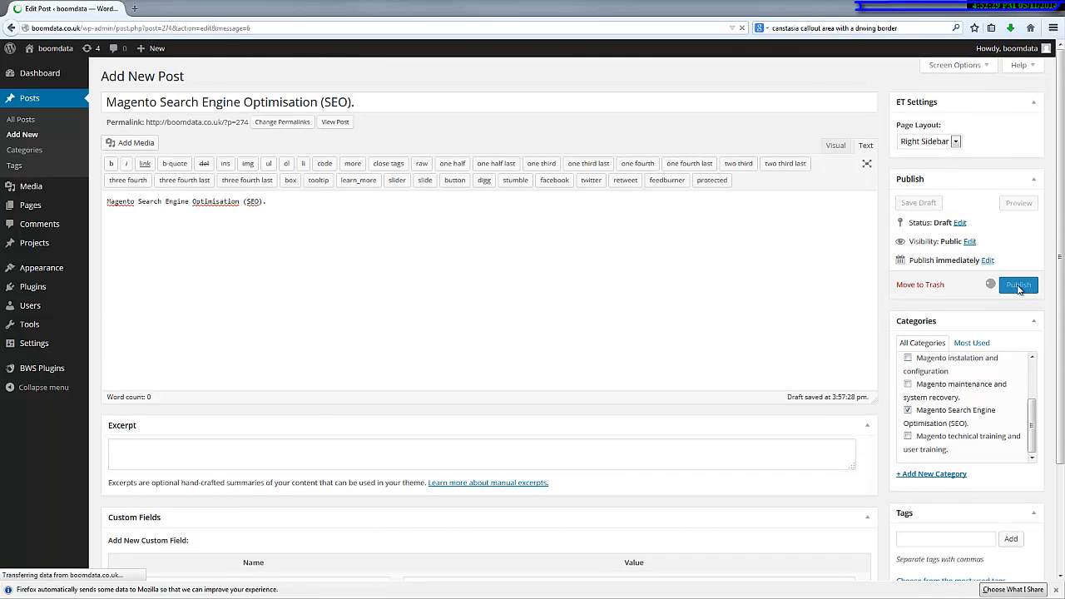
click(1018, 284)
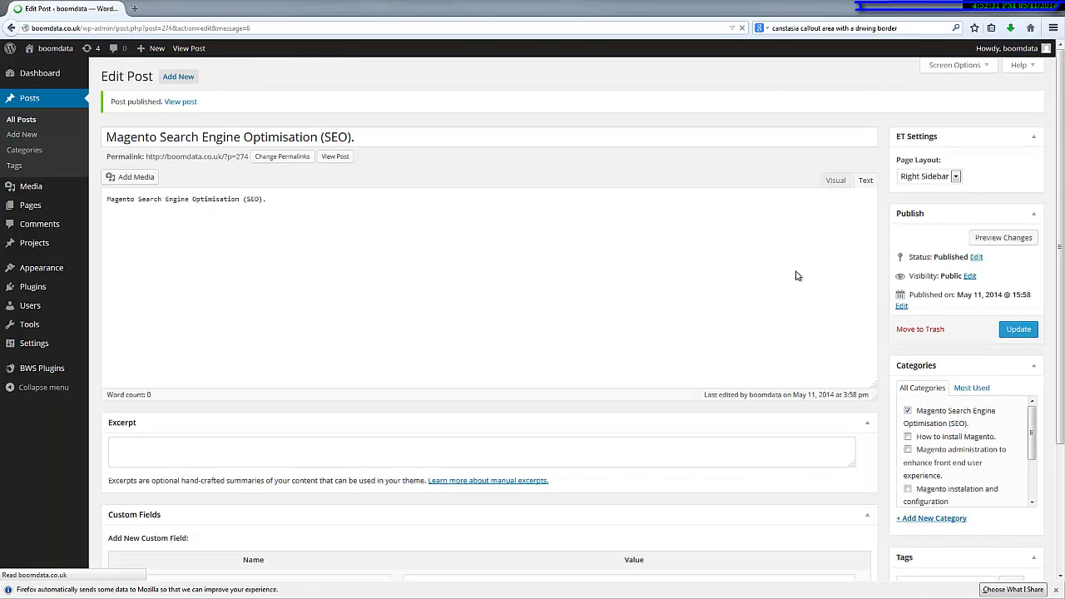
Step: Go to the live boomdata homepage and follow the Magento Search Engine Optimisation (SEO). link
click(866, 180)
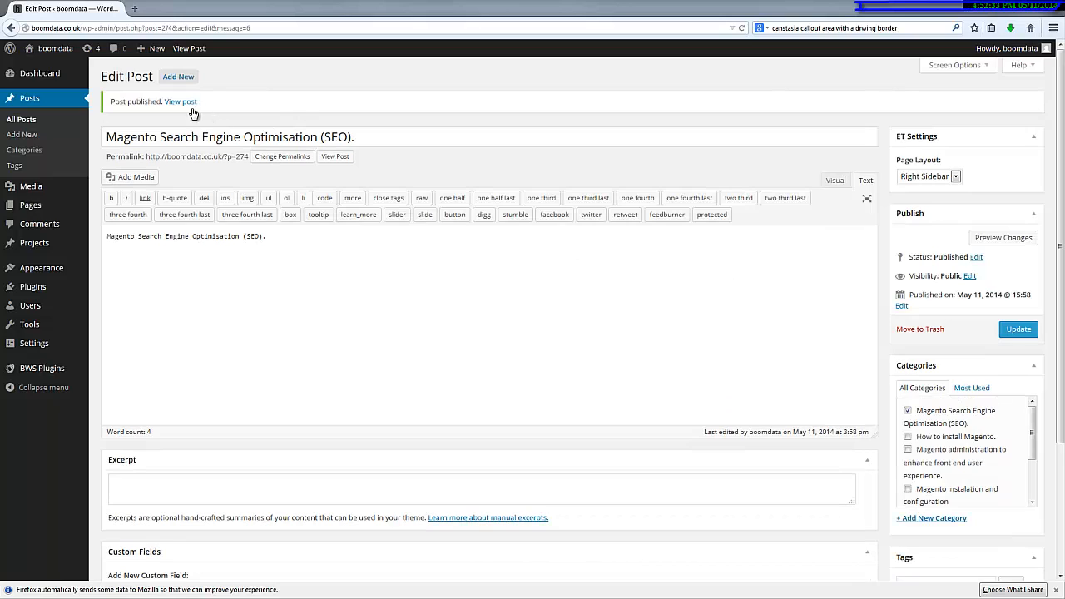
mouse_move(57, 49)
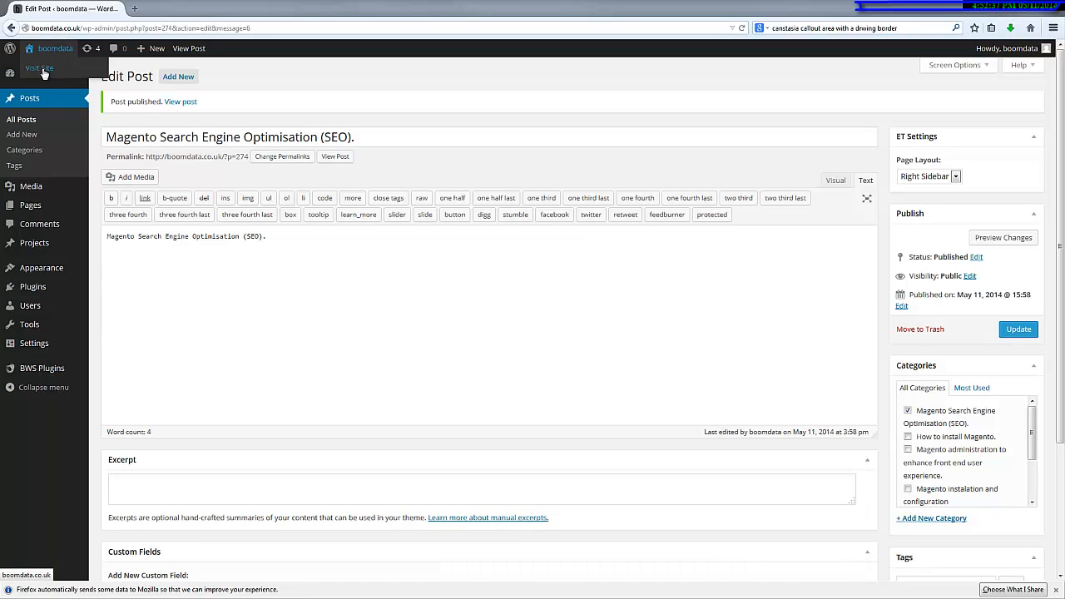
click(40, 67)
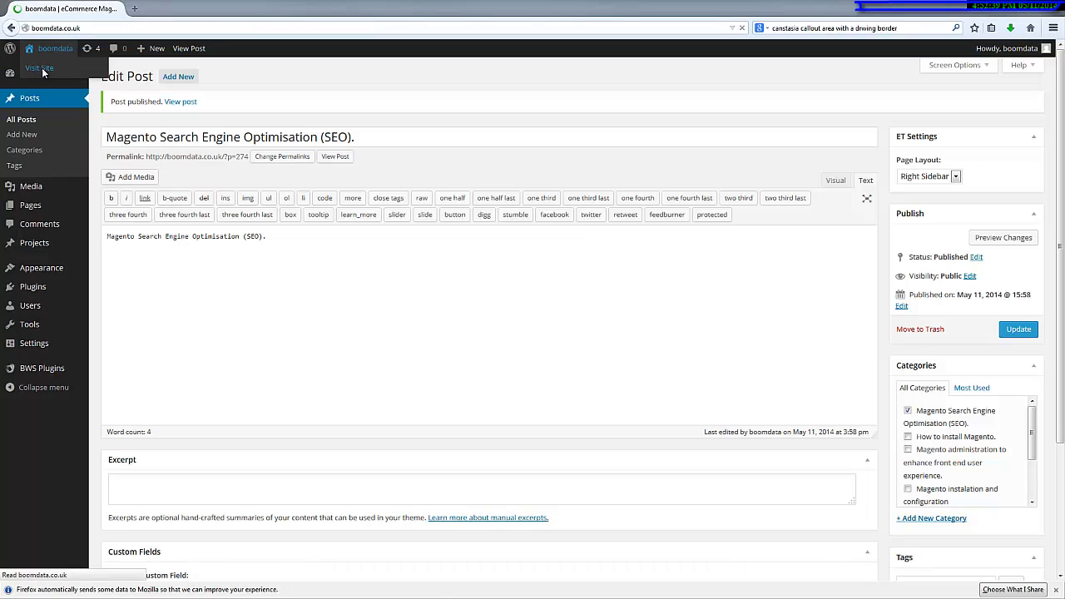
click(40, 66)
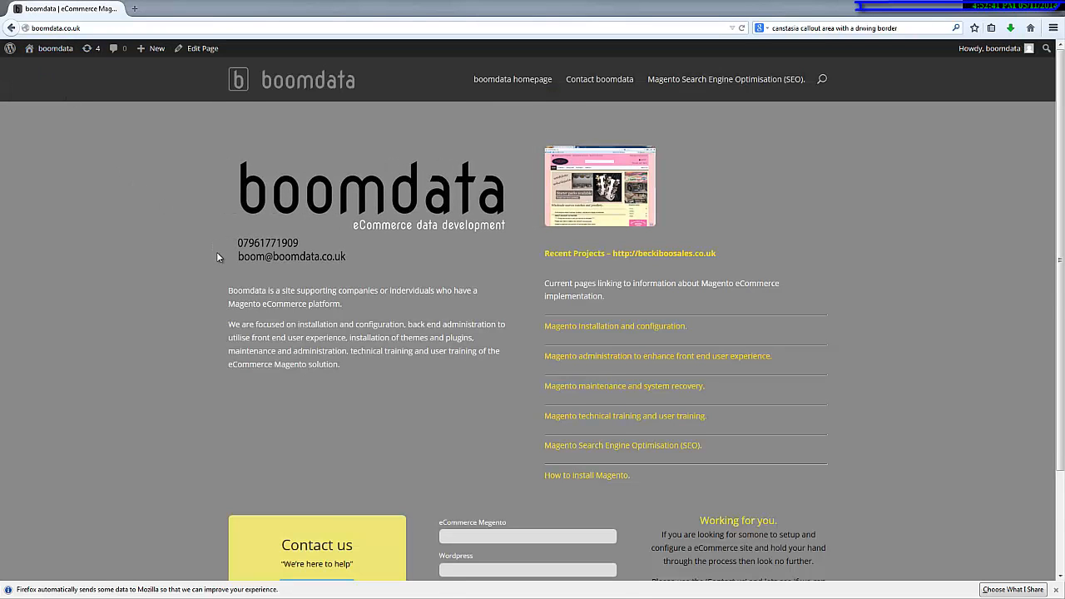
scroll(down, 3)
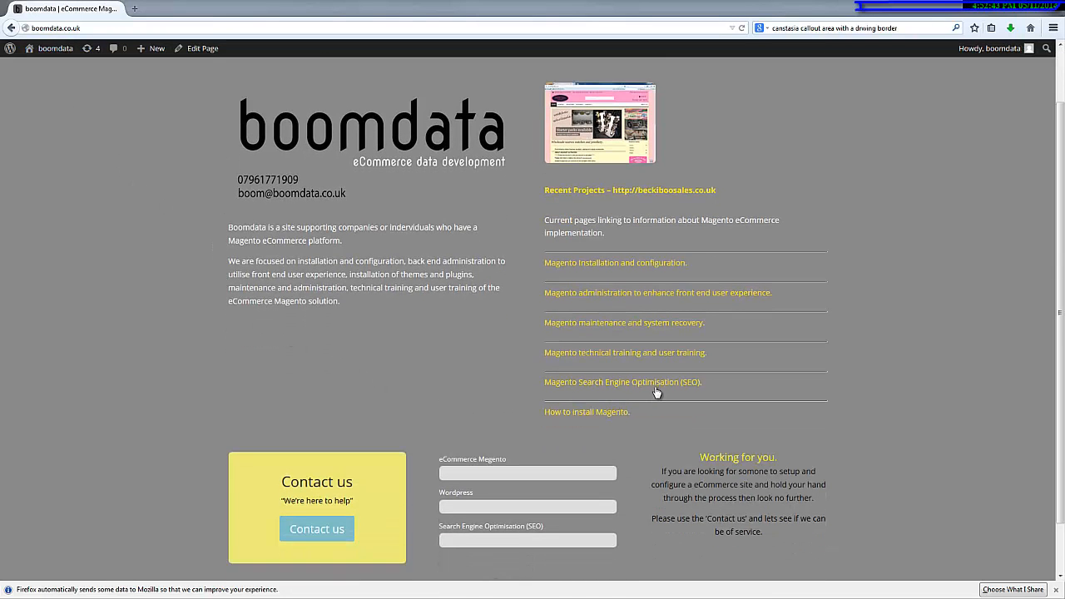
click(623, 381)
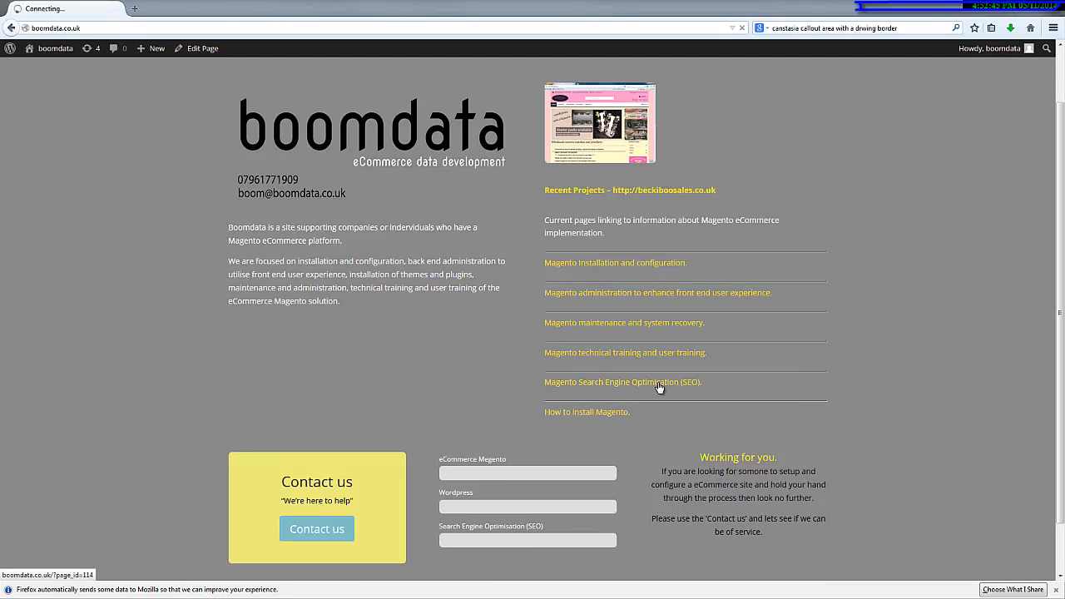
Step: View the published SEO post listed on the live Magento SEO page
click(622, 381)
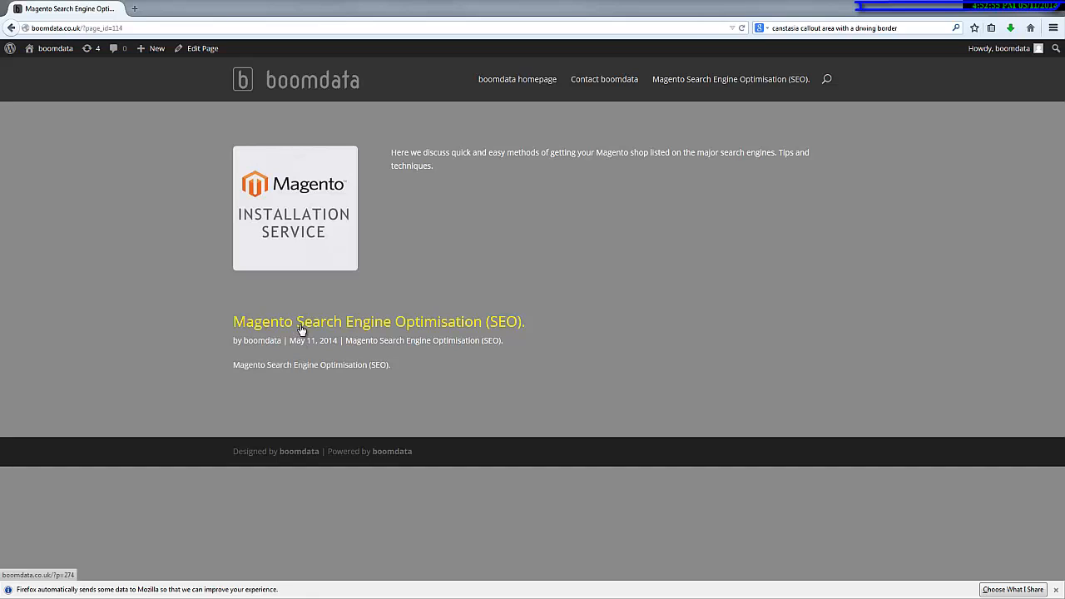
mouse_move(319, 325)
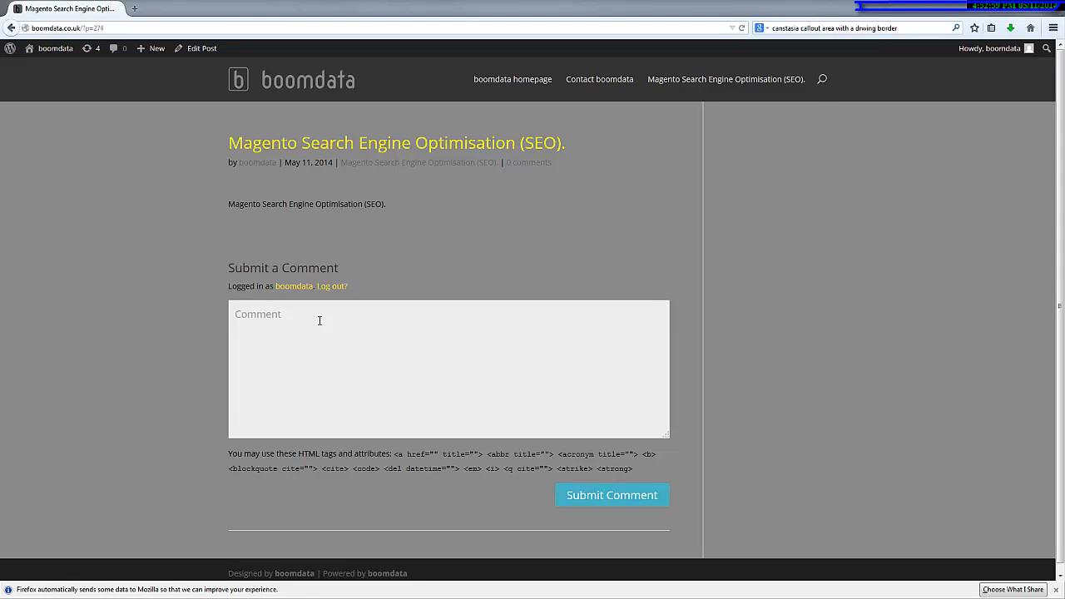
mouse_move(307, 304)
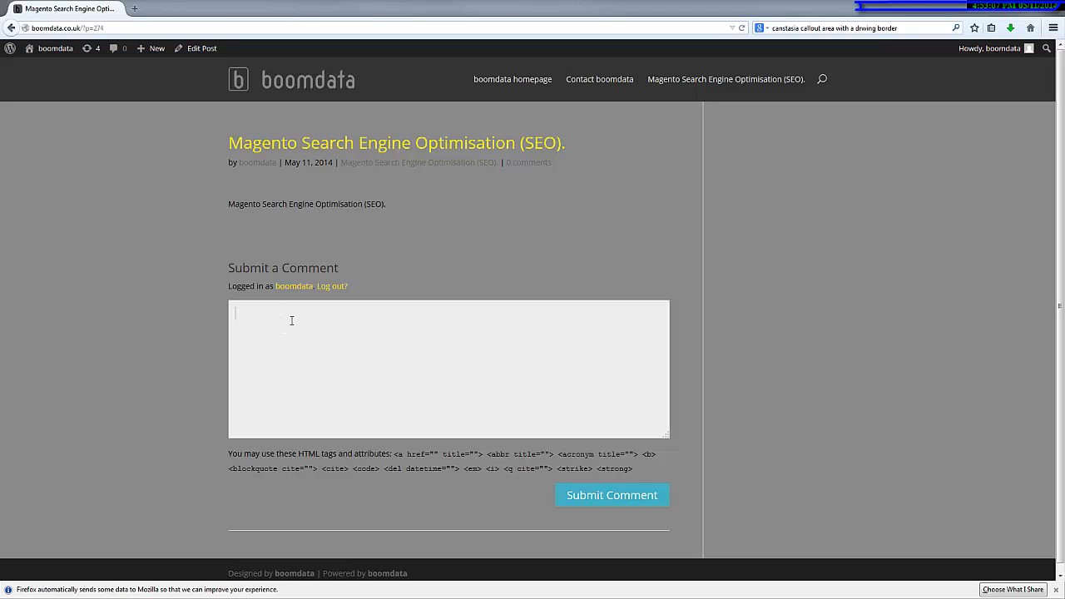
mouse_move(333, 286)
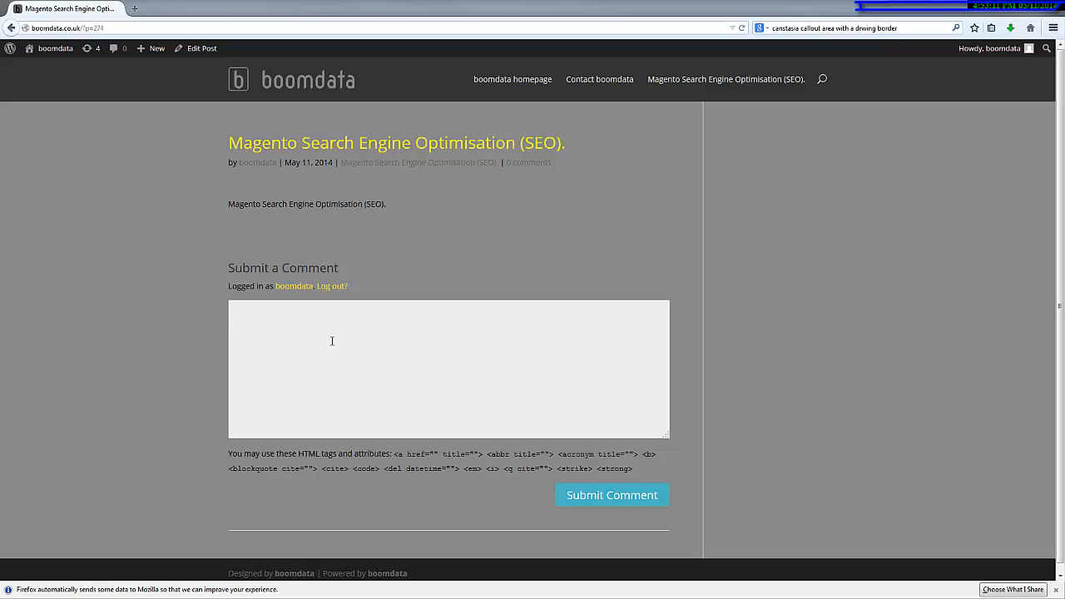
mouse_move(460, 342)
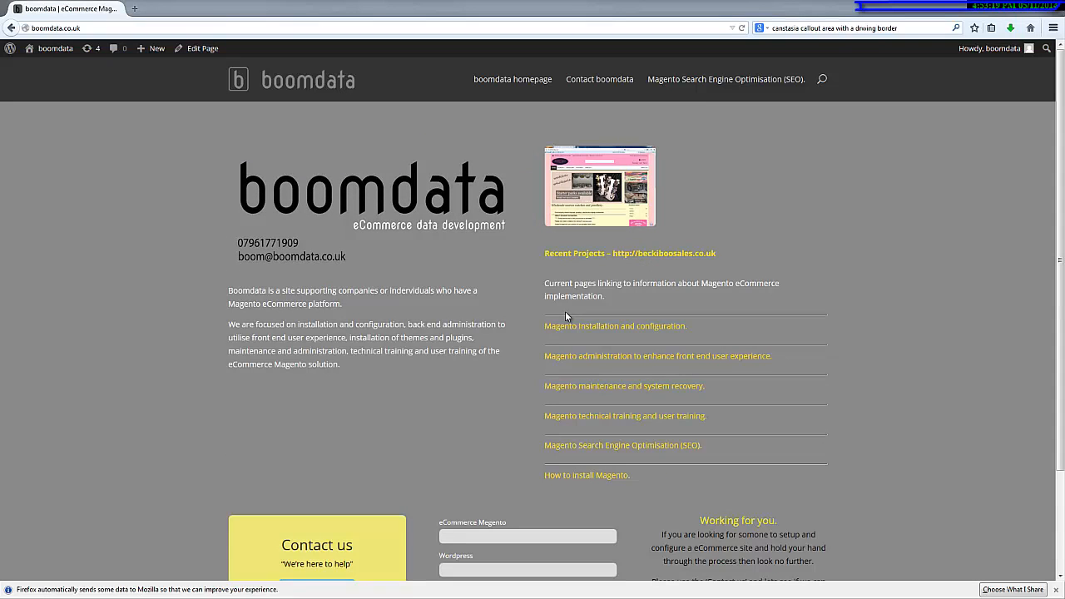
mouse_move(492, 345)
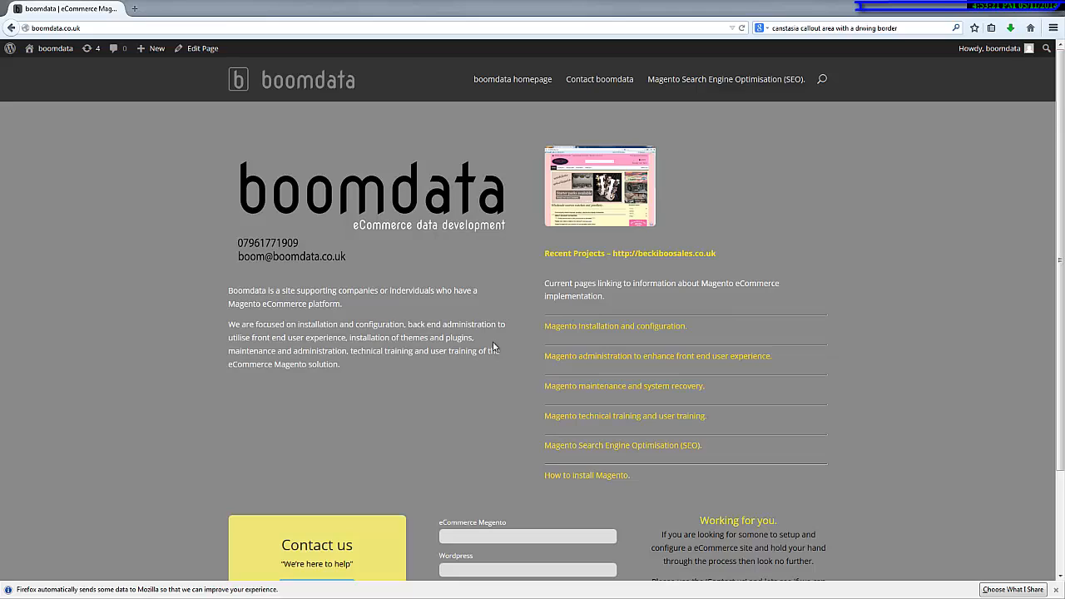
mouse_move(669, 456)
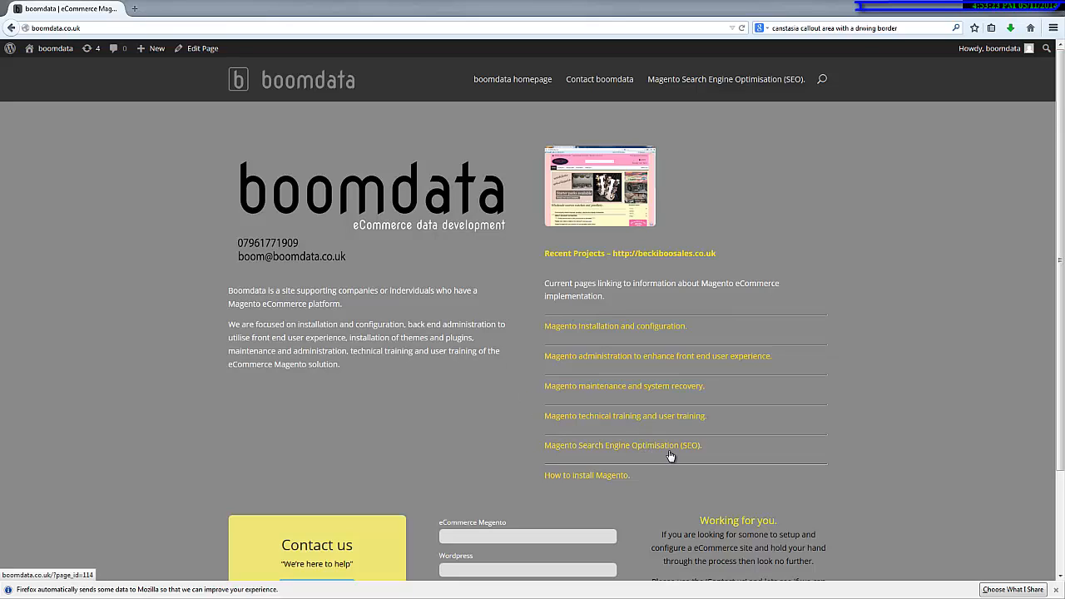
mouse_move(669, 450)
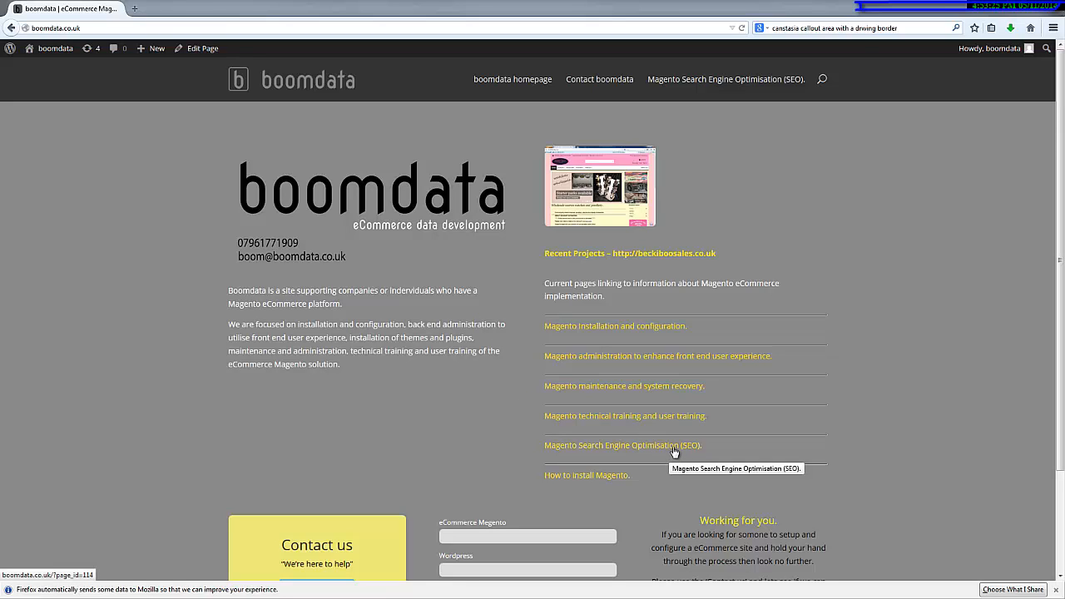